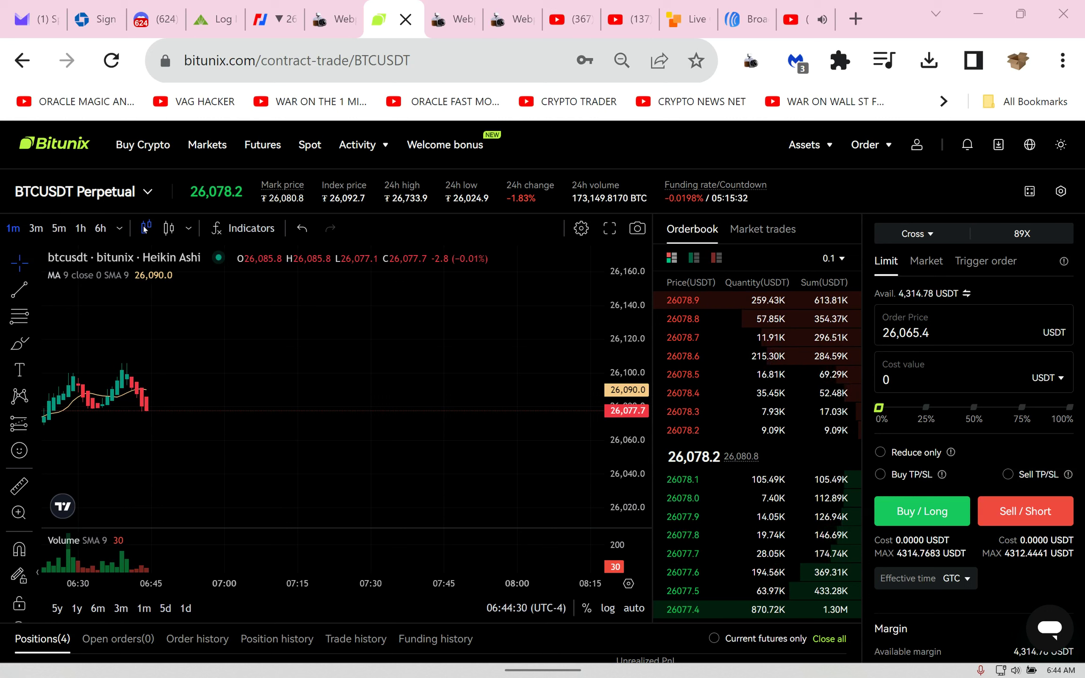
mouse_move(249, 228)
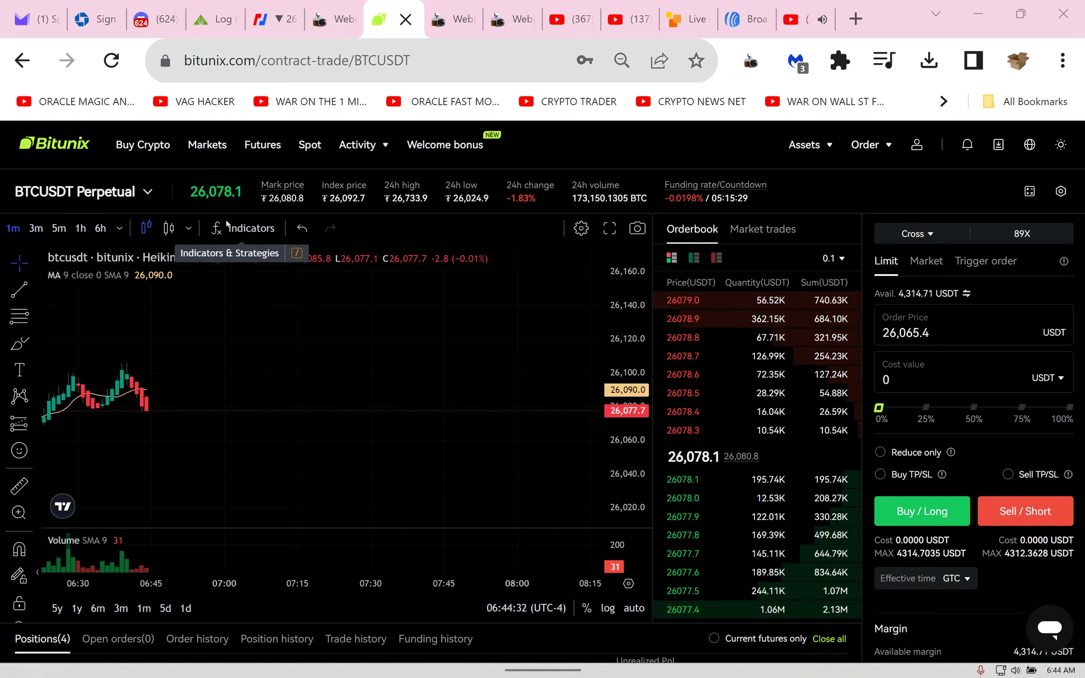
Step: View BitMEX's XBTUSD 6h chart, then return to the Bitunix BTCUSDT page
click(257, 19)
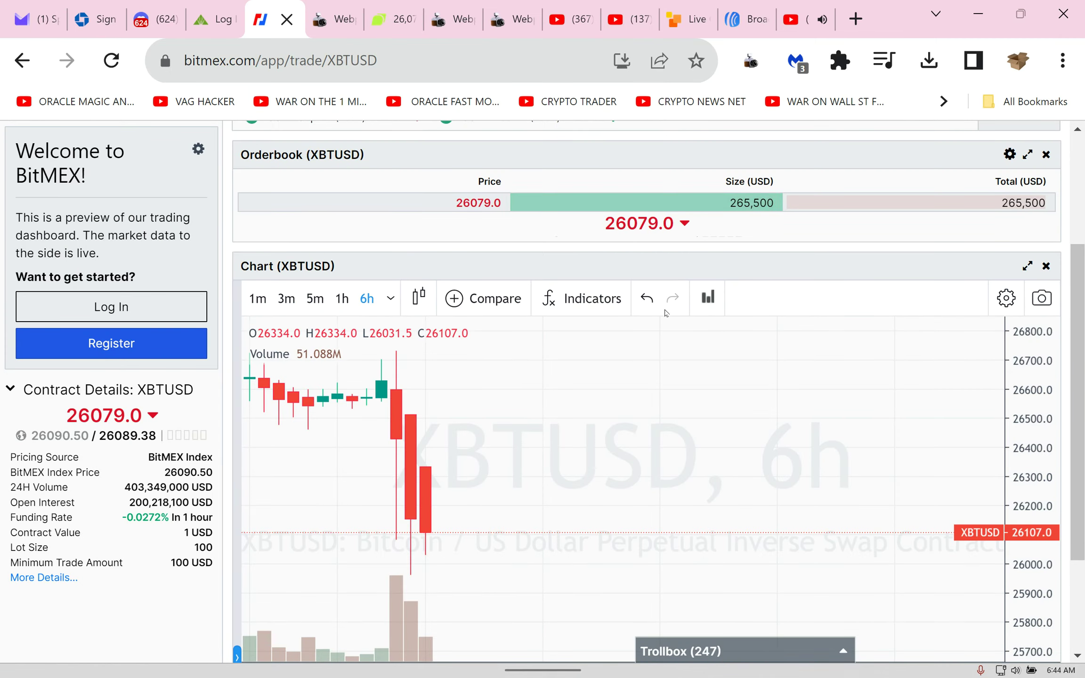
mouse_move(644, 258)
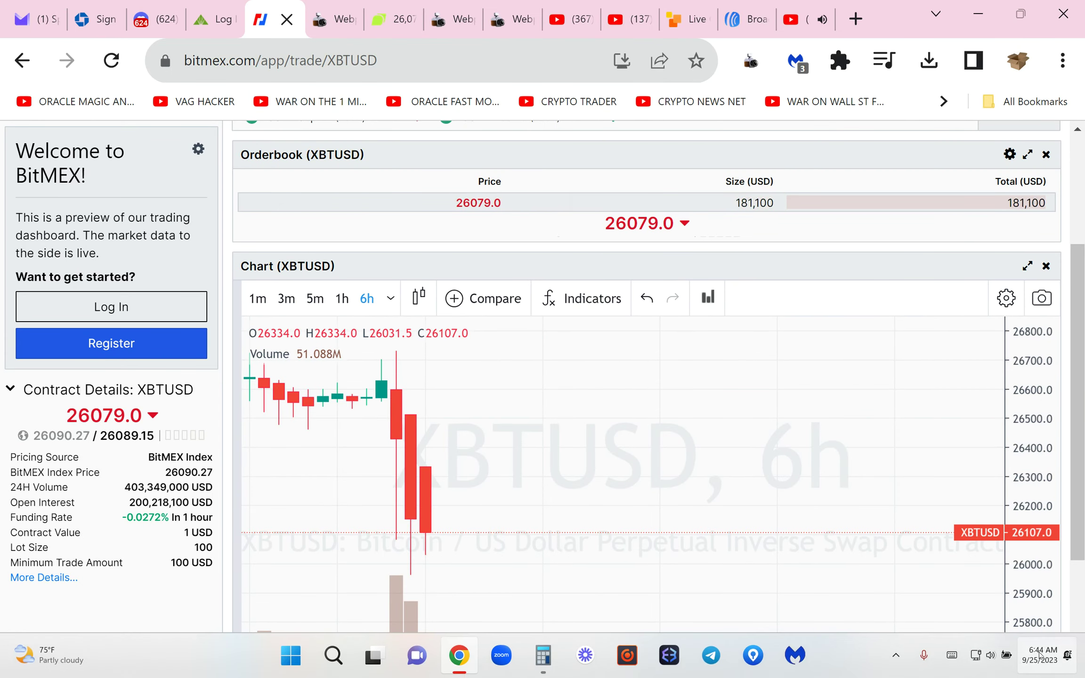
click(1030, 656)
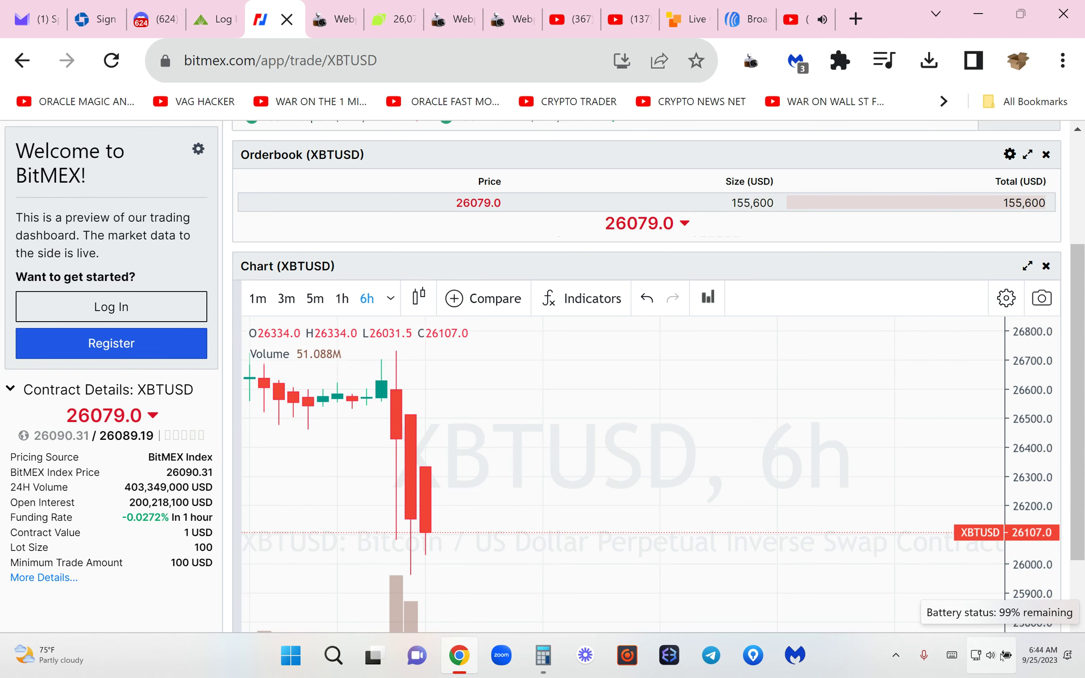
click(385, 19)
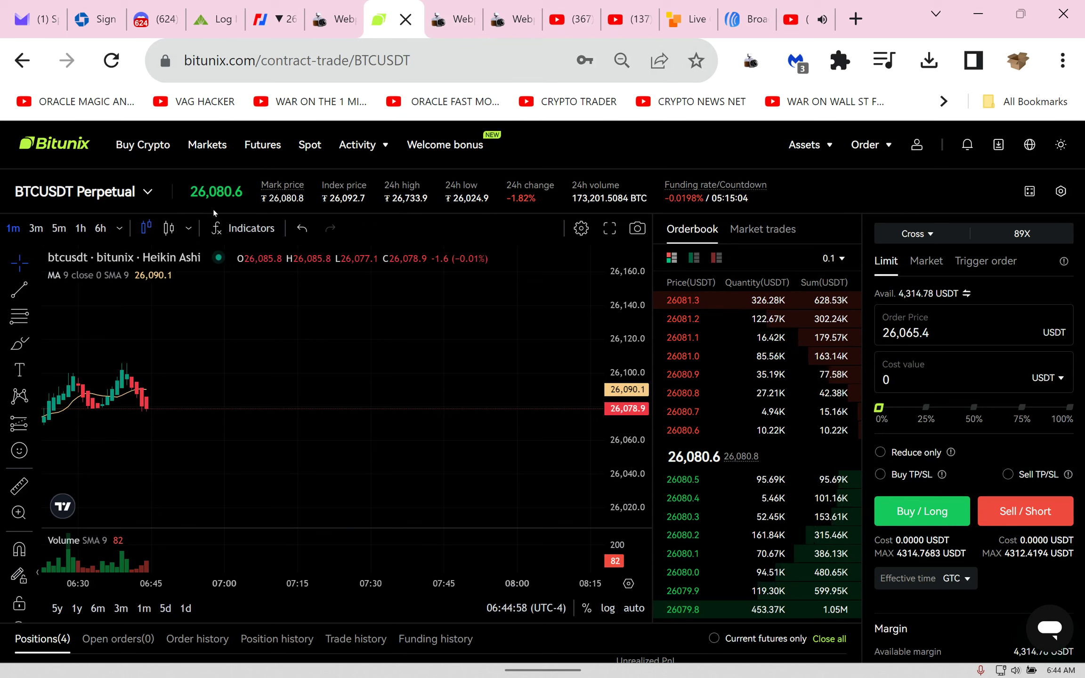
mouse_move(216, 227)
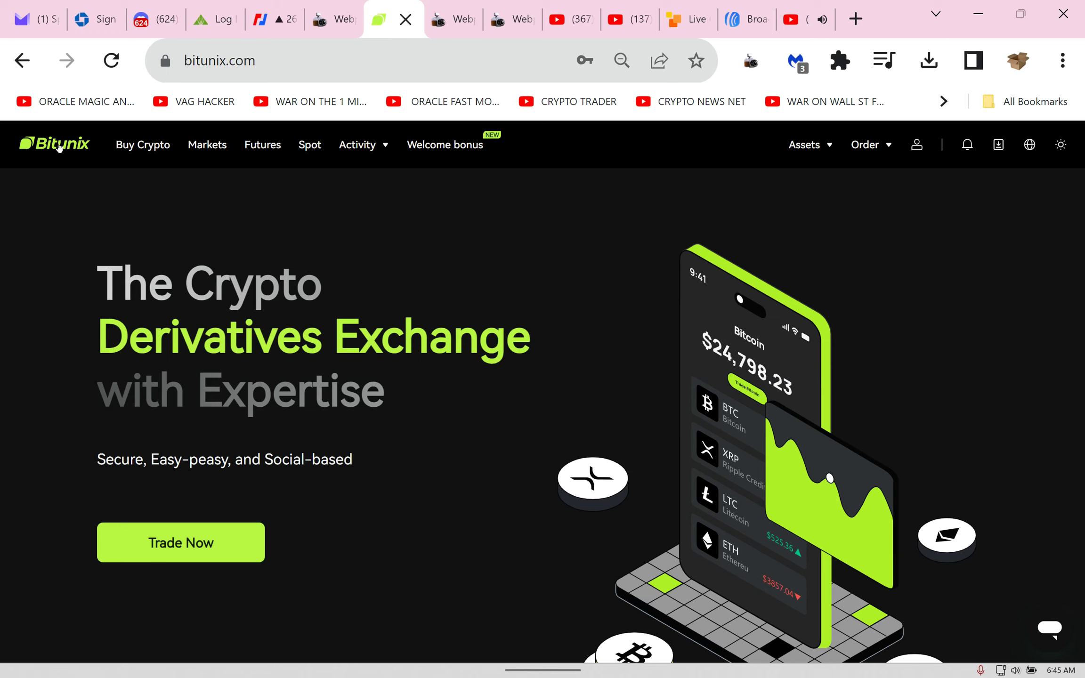
mouse_move(113, 164)
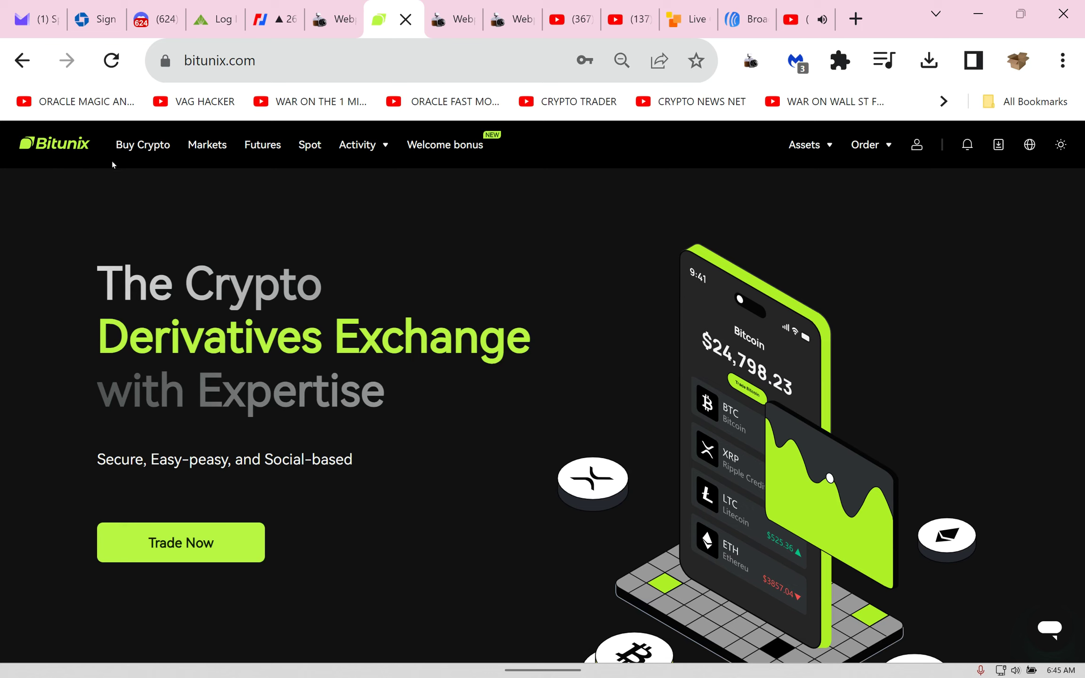
Step: Go from the Bitunix home page to the BTCUSDT Perpetual futures page
click(262, 144)
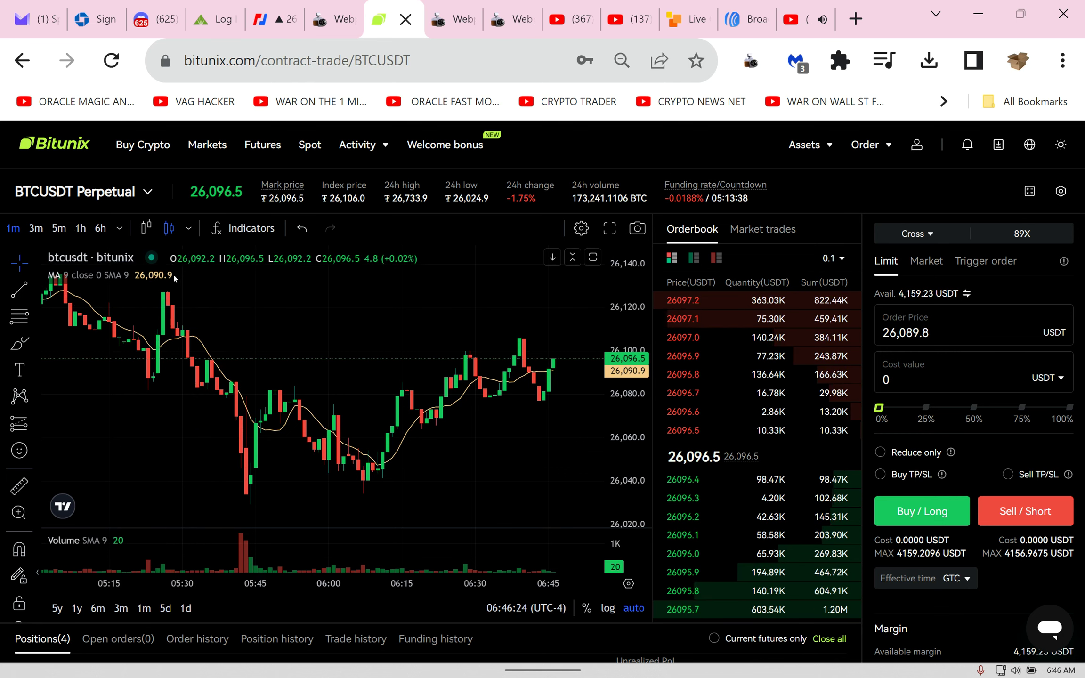
Step: Switch the BTCUSDT chart to Heikin Ashi candles on the 1h interval
click(167, 229)
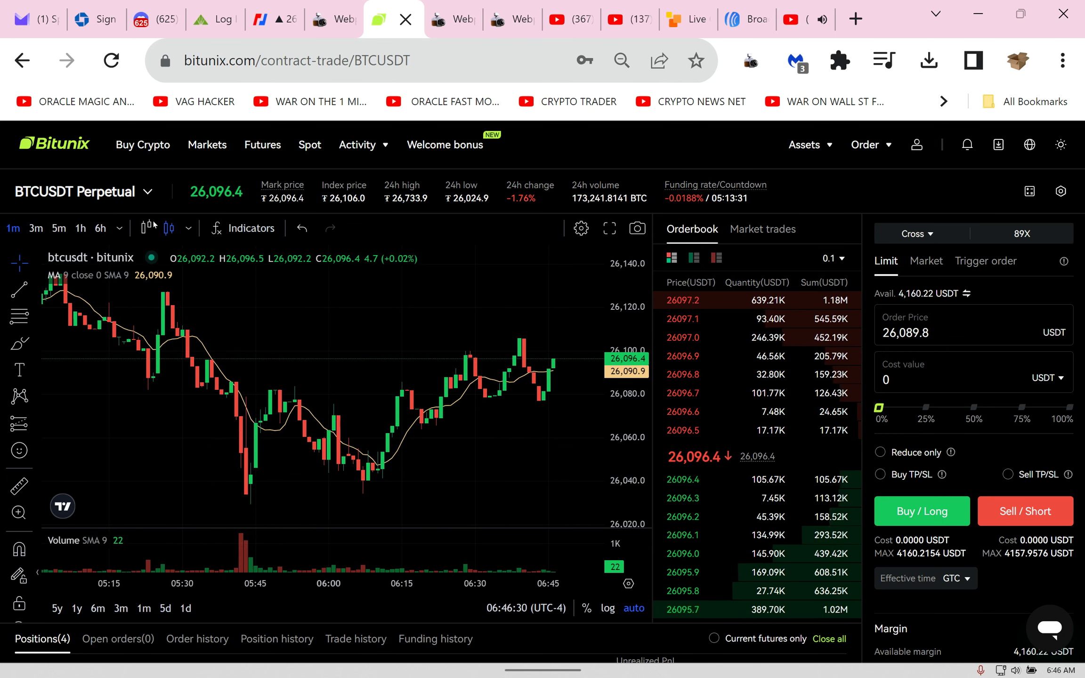
mouse_move(147, 228)
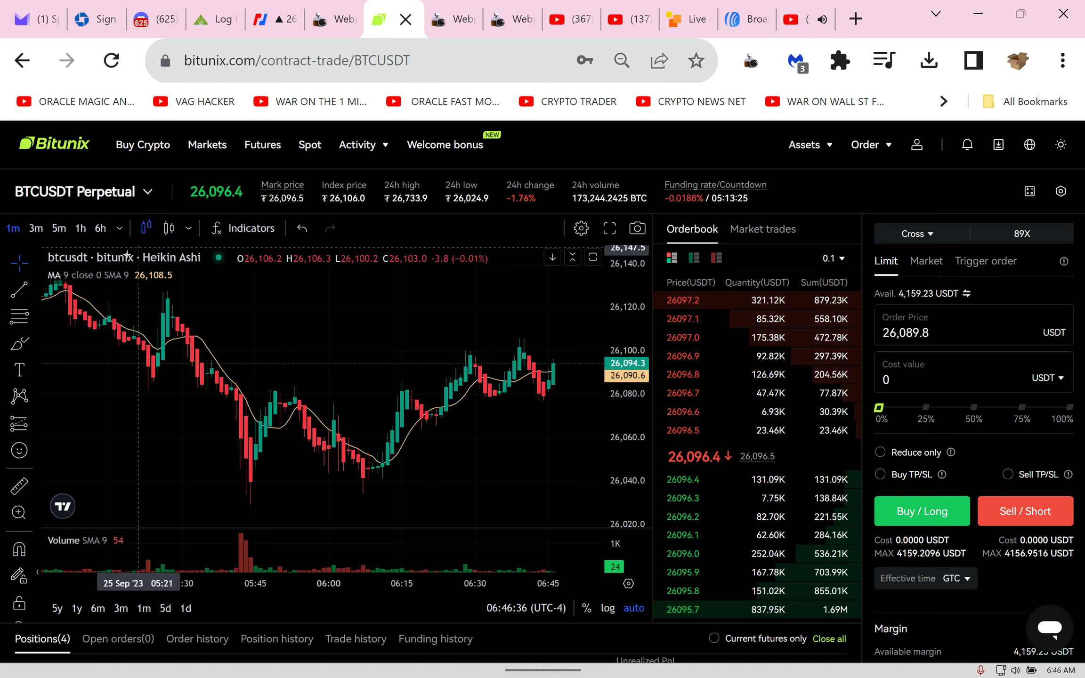
click(101, 228)
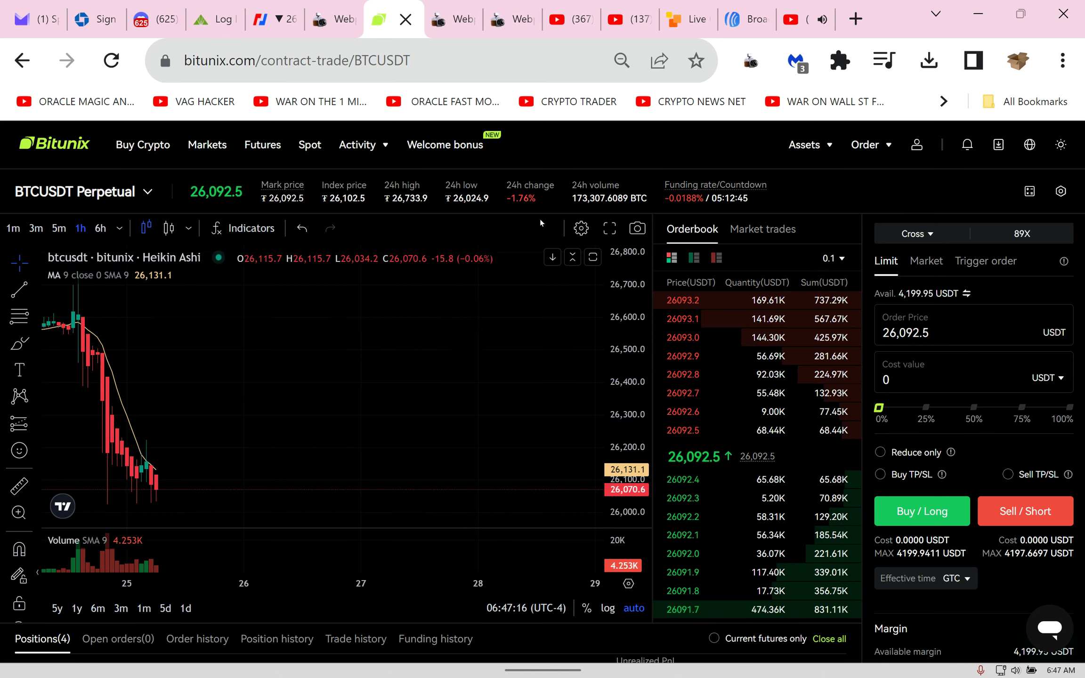
Step: Open the USDT-M order unit settings, with Cost value in USDT selected
click(915, 233)
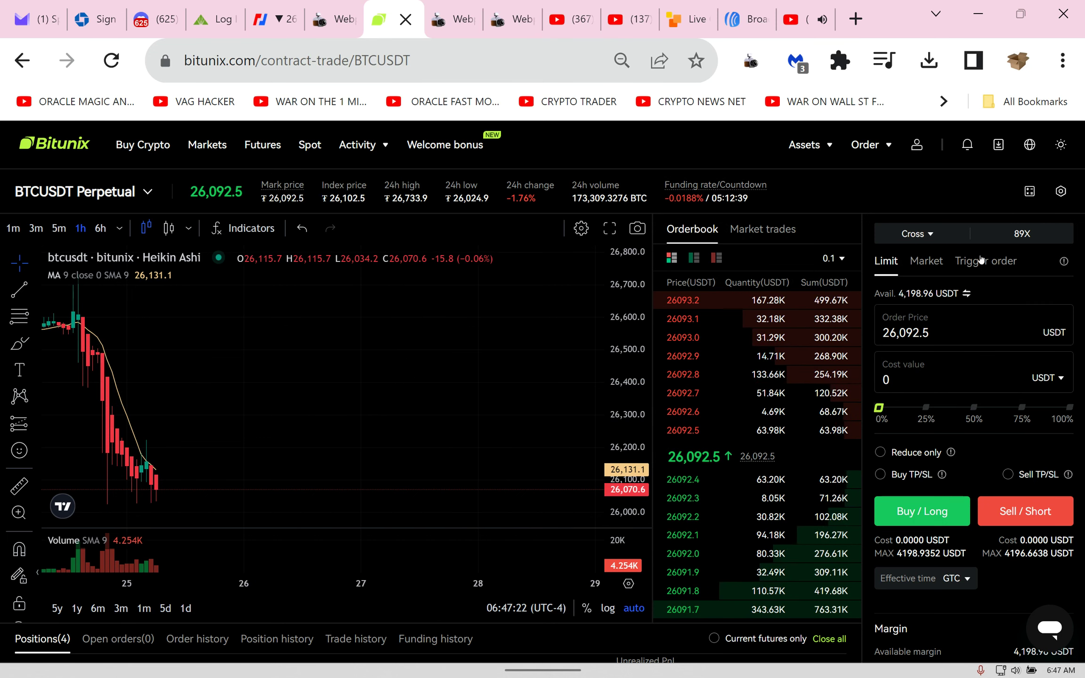
click(1020, 233)
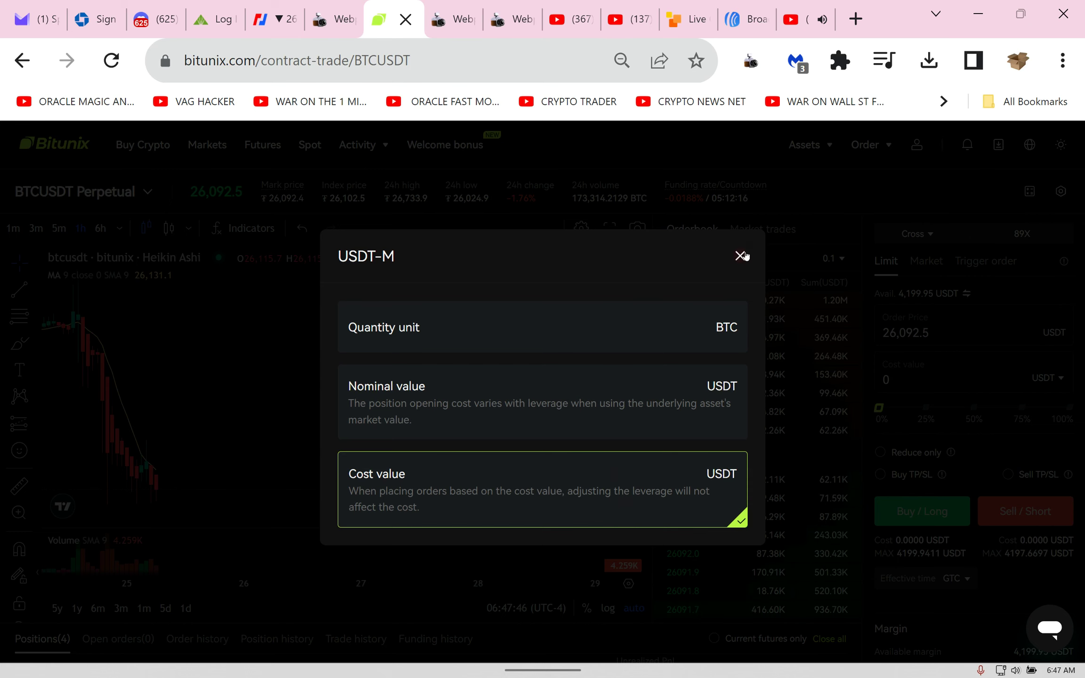
Step: Close the unit dialog and enter a 400 USDT cost value in the limit order
click(741, 255)
text(4)
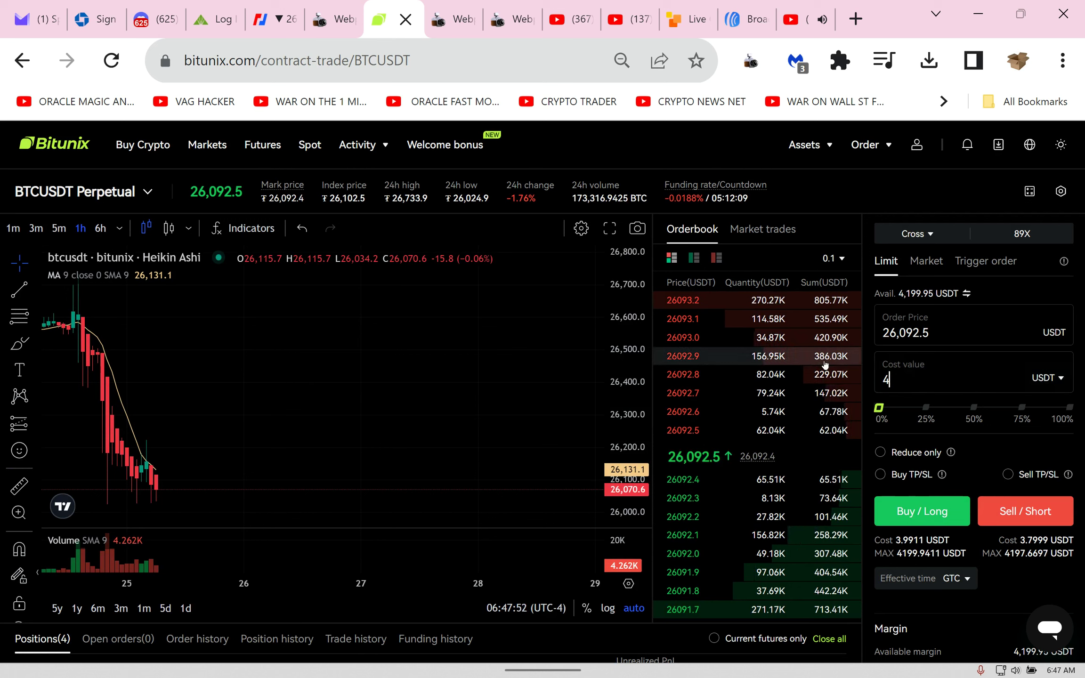
text(00)
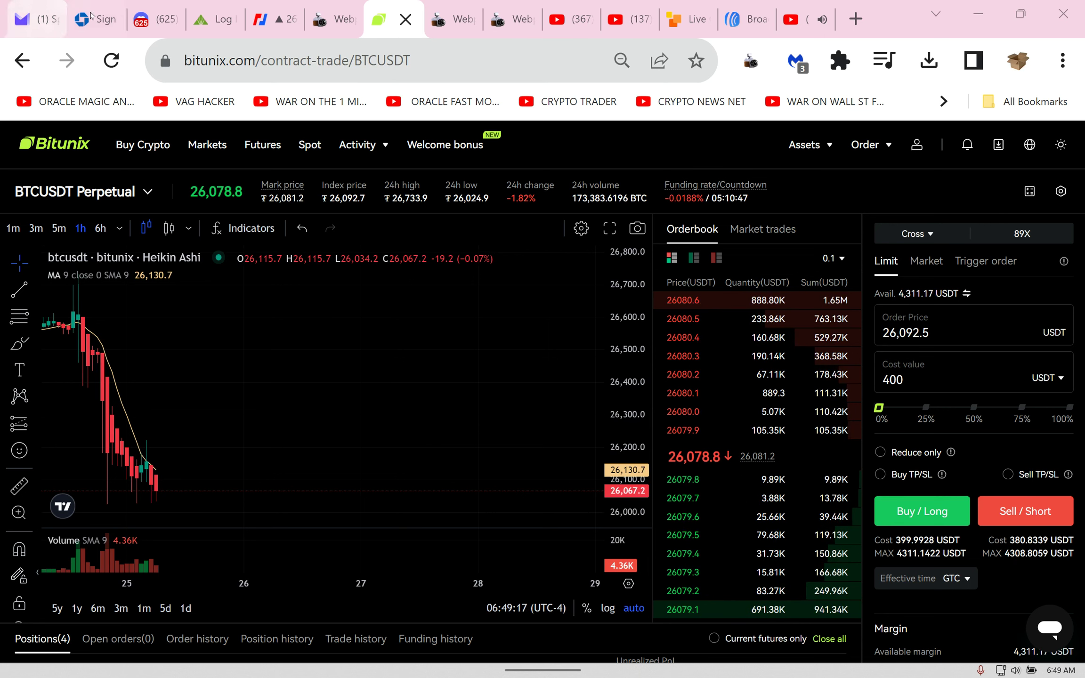
mouse_move(140, 19)
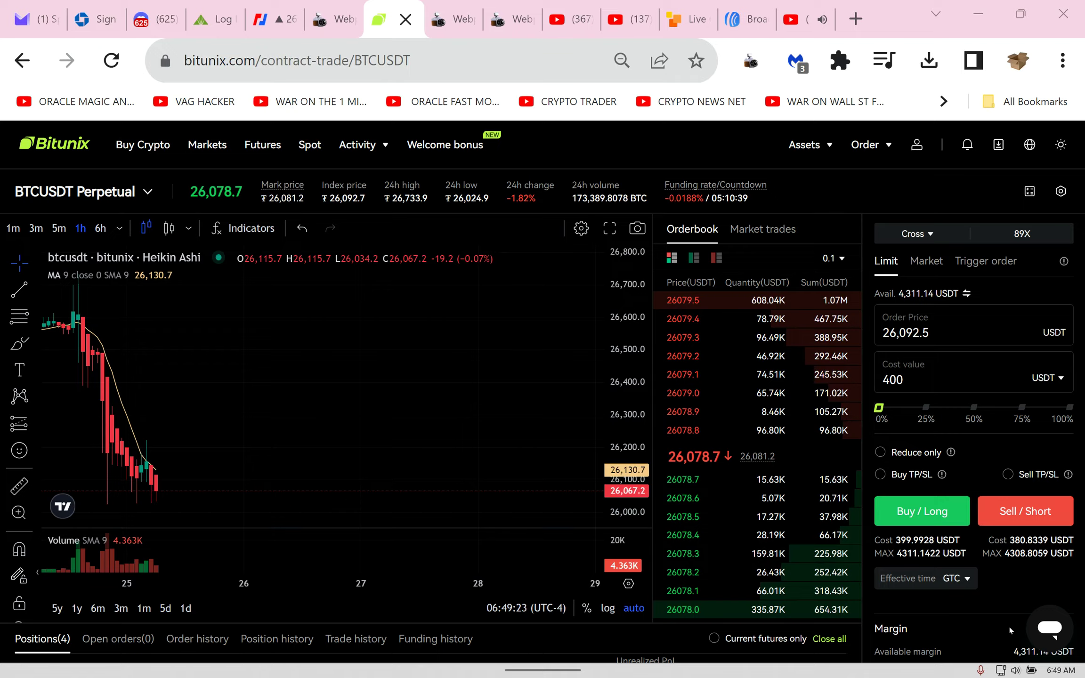
Step: Glance at the BitMEX chart, then open Discord's daily-trade-updates channel
click(271, 19)
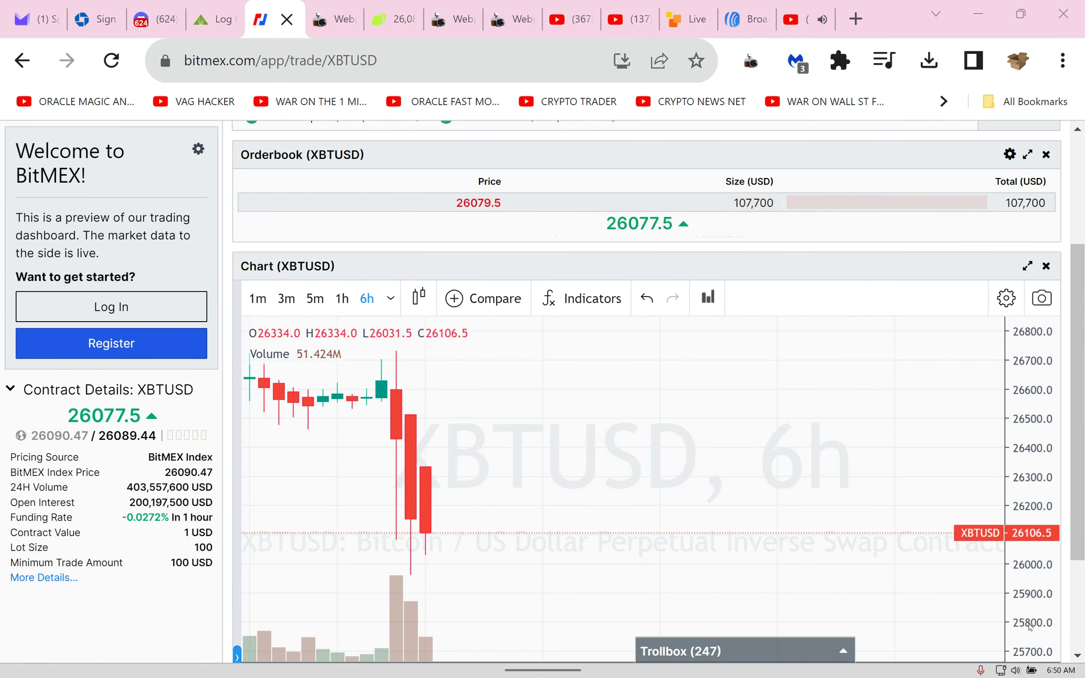
click(155, 19)
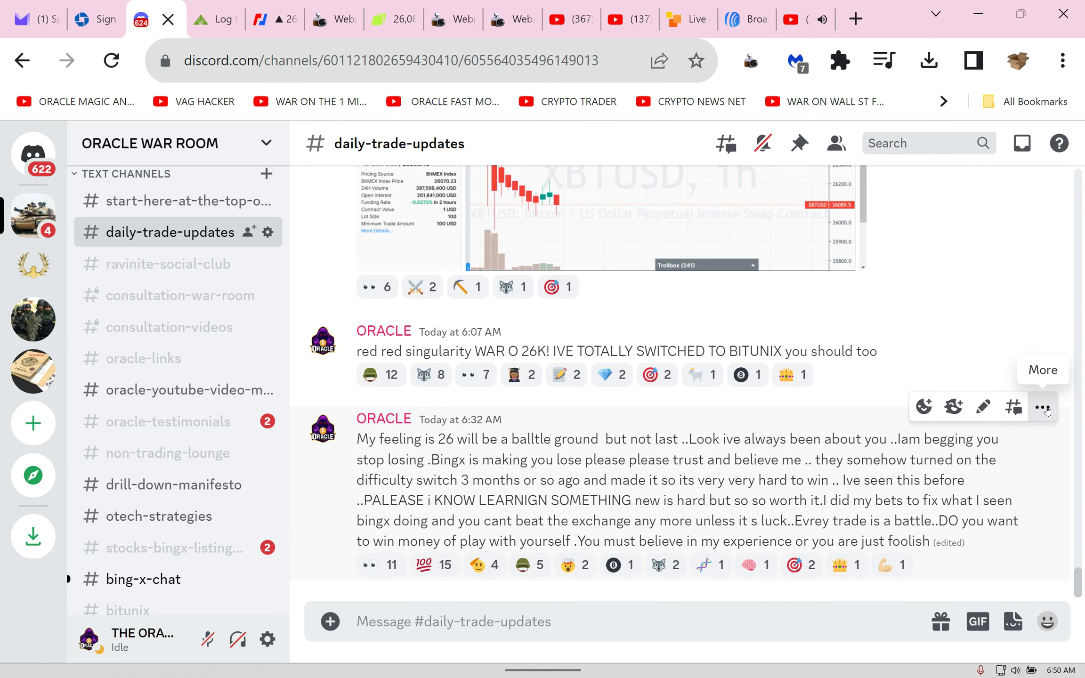
click(983, 407)
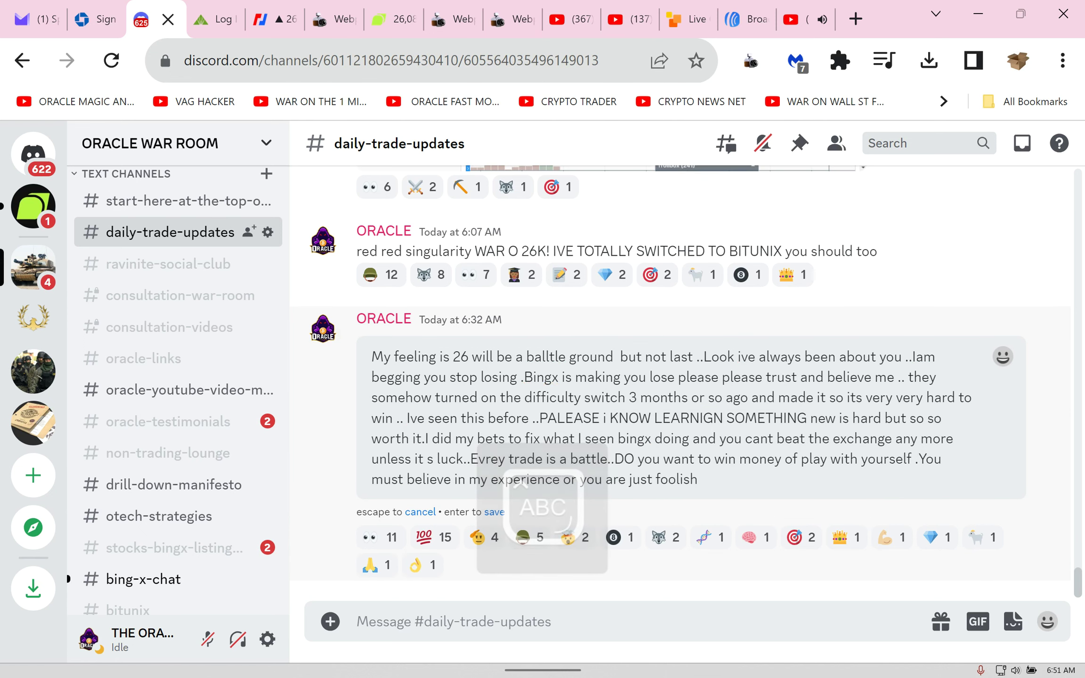
key(Enter)
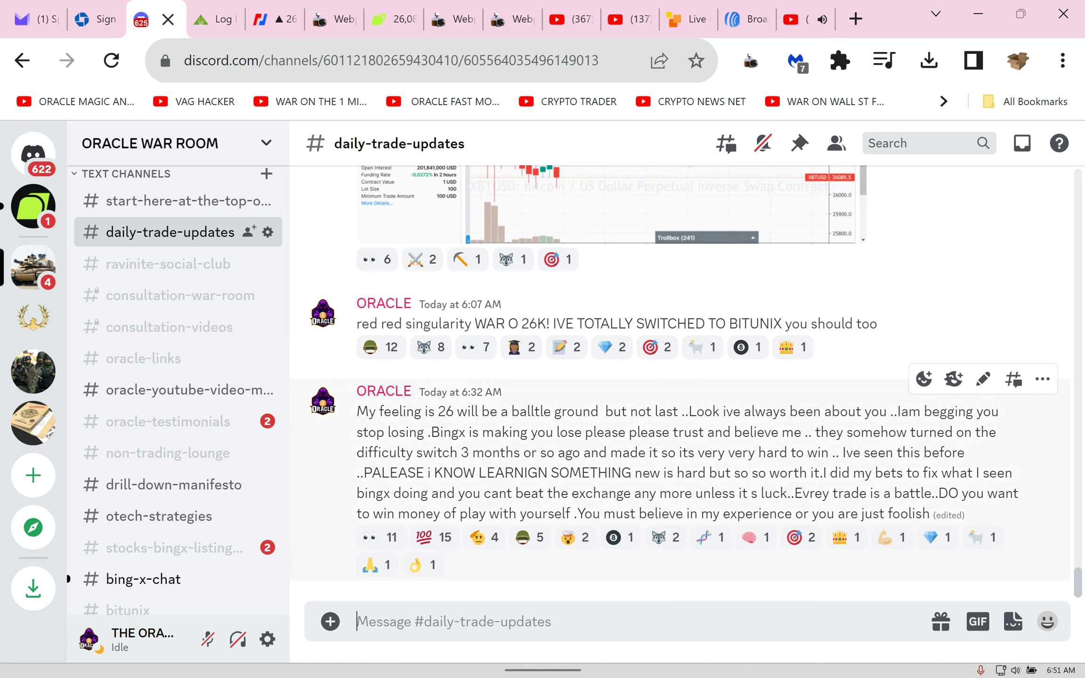
double_click(537, 473)
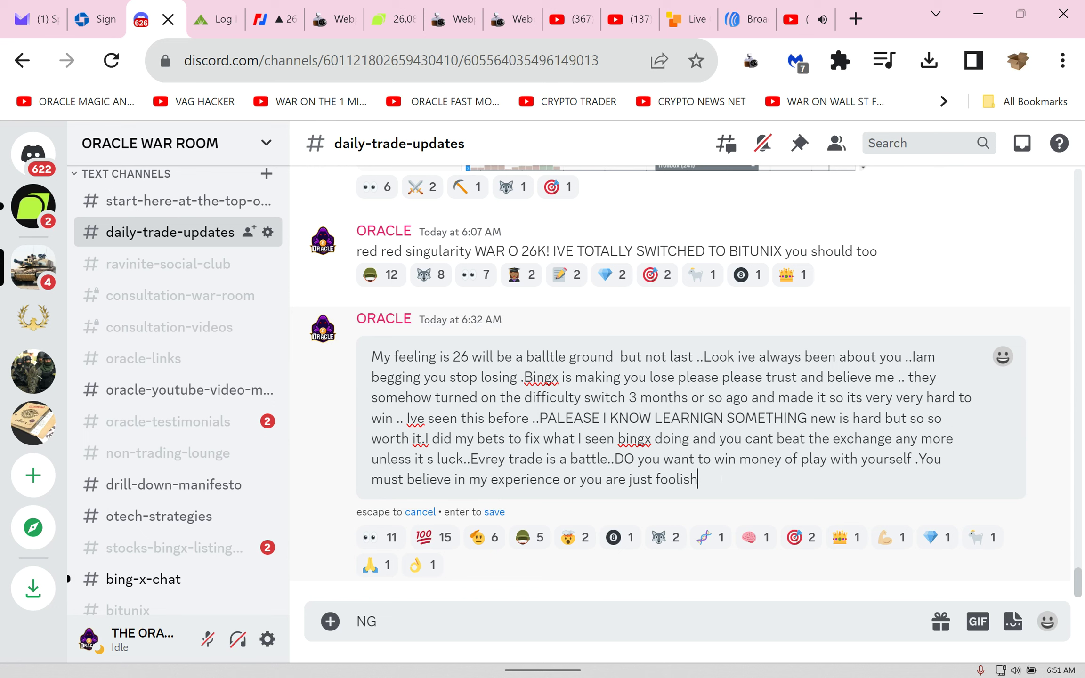
double_click(495, 459)
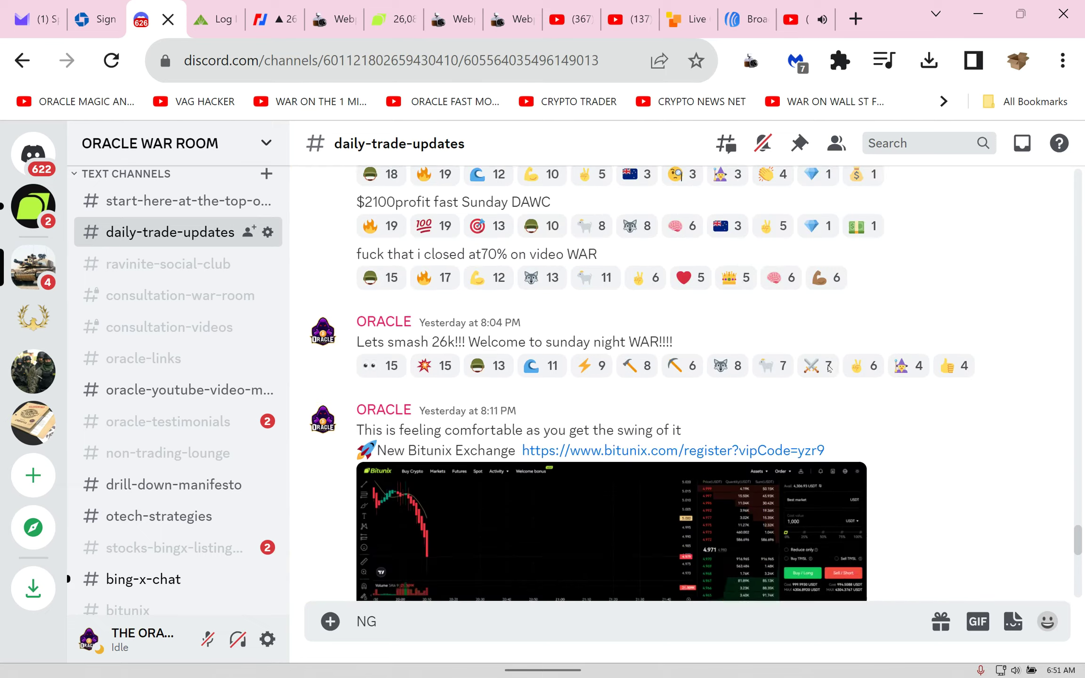
Step: Scroll down to the ORACLE FAST MONEY TRADER video post about Bitunix and Bingx
scroll(down, 3)
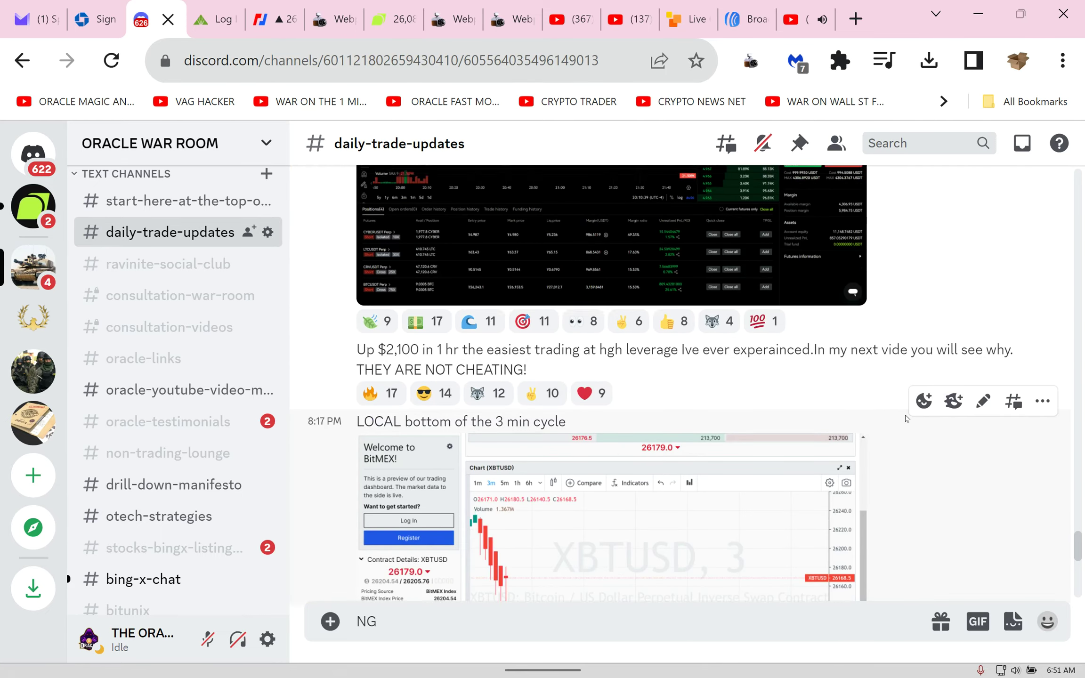
scroll(down, 3)
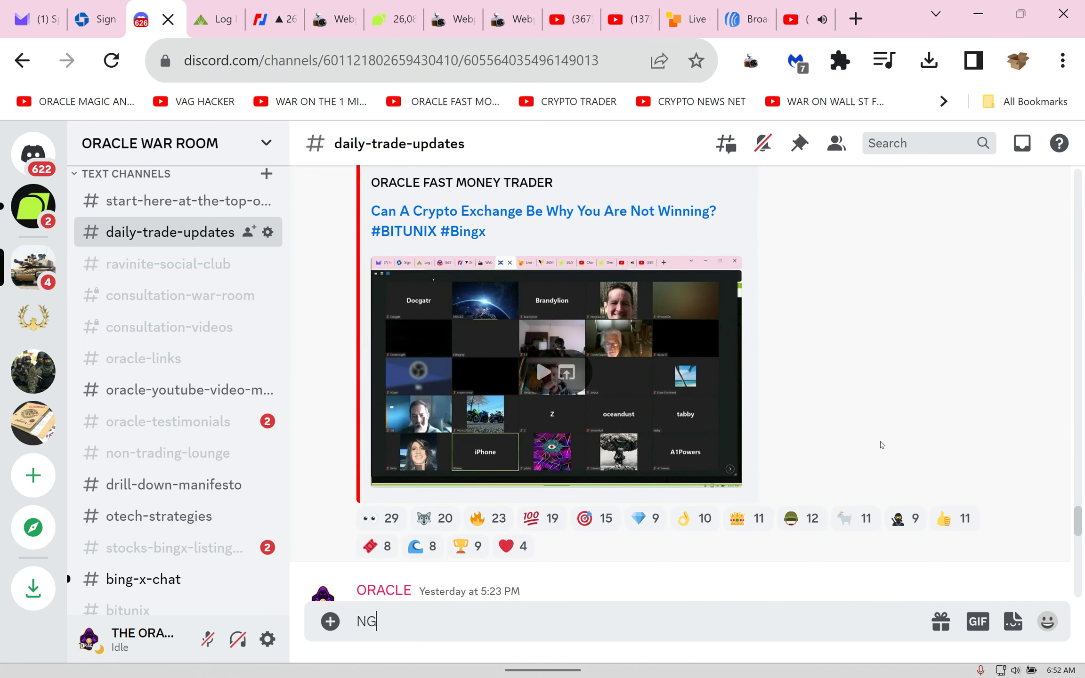
mouse_move(802, 355)
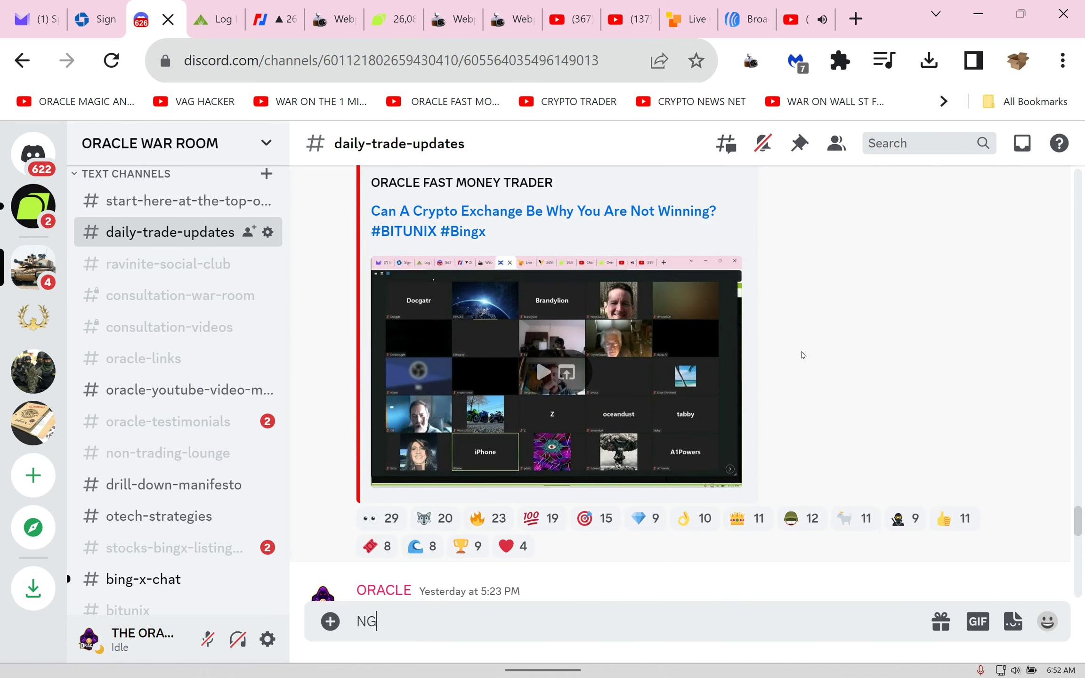
mouse_move(443, 325)
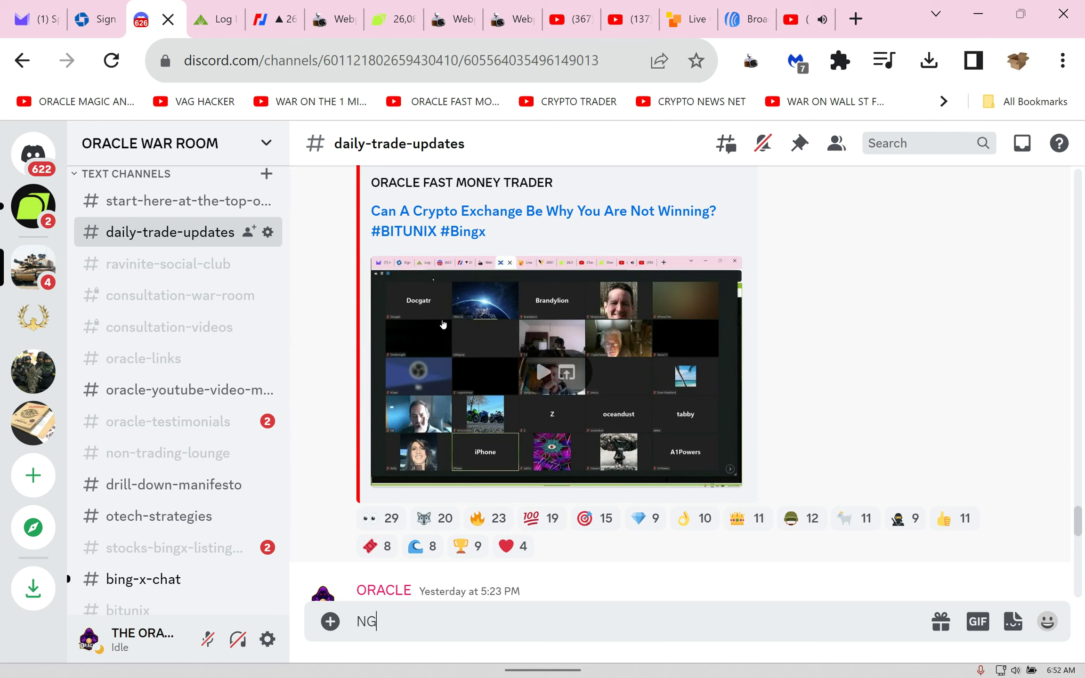
mouse_move(359, 325)
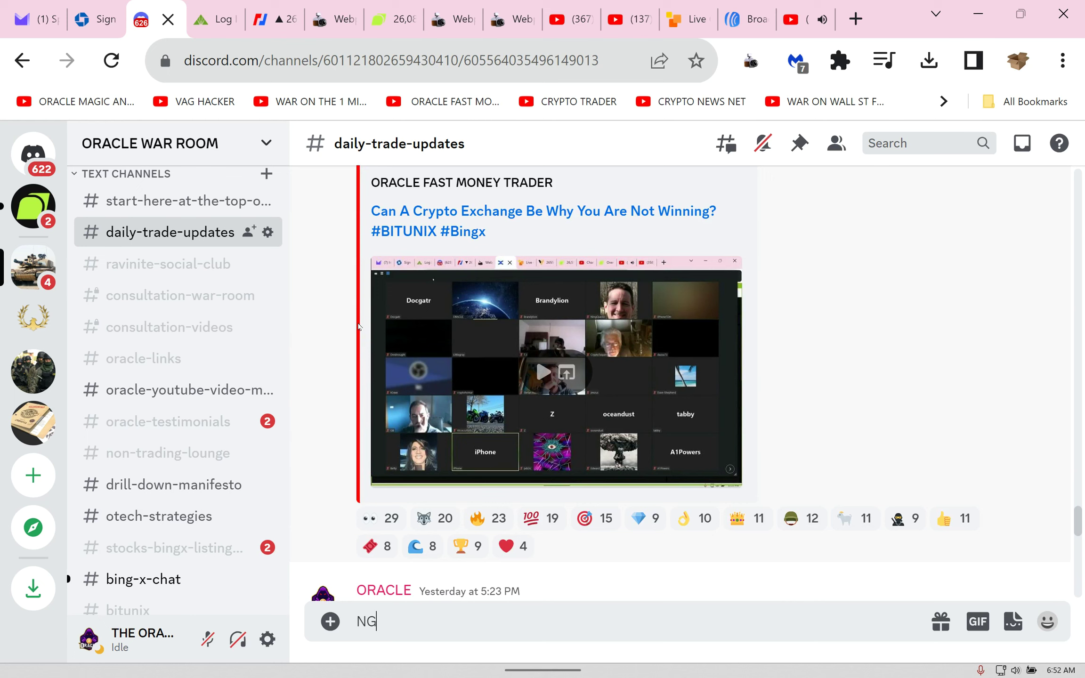
mouse_move(32, 205)
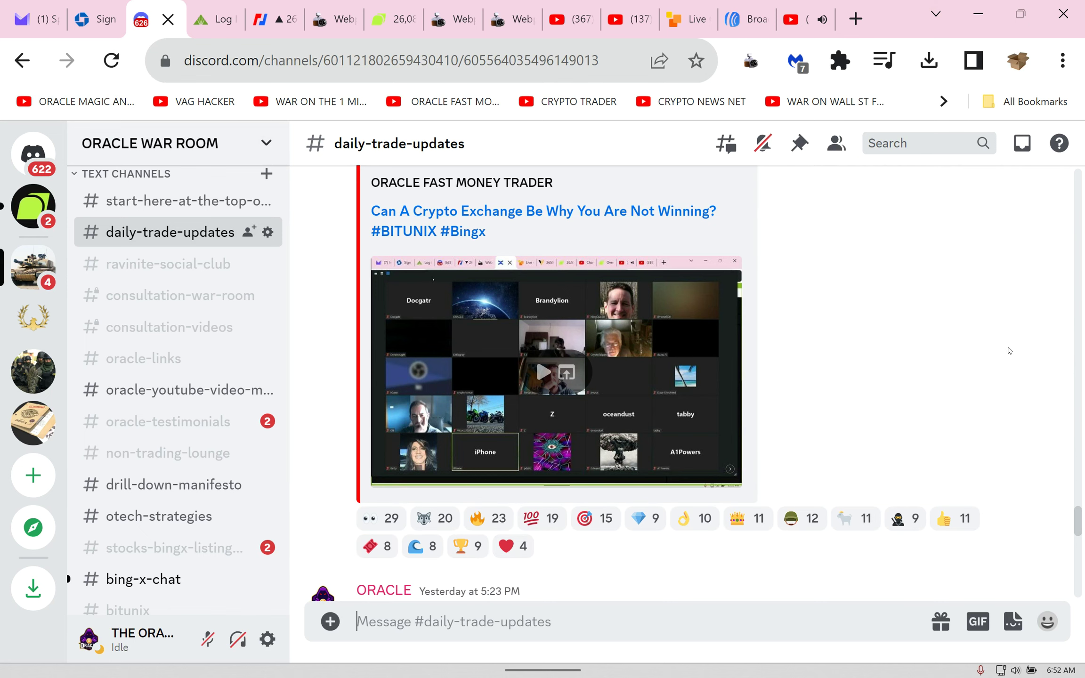
mouse_move(340, 415)
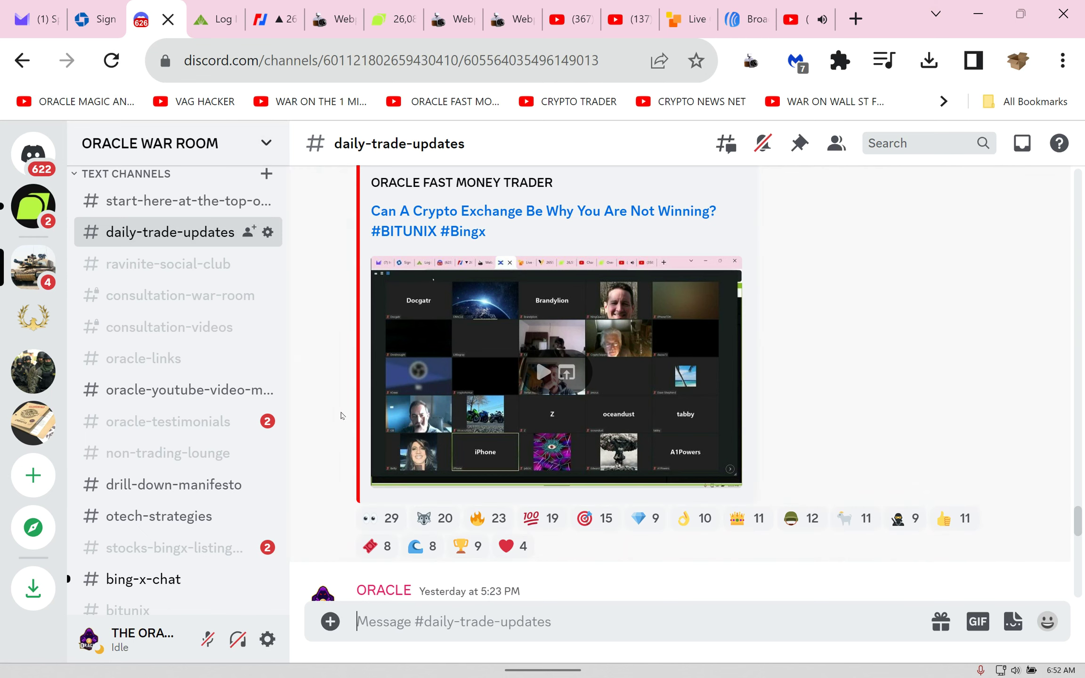
Step: Open oracle-testimonials and scroll through members' results like BCH short 10%
click(168, 421)
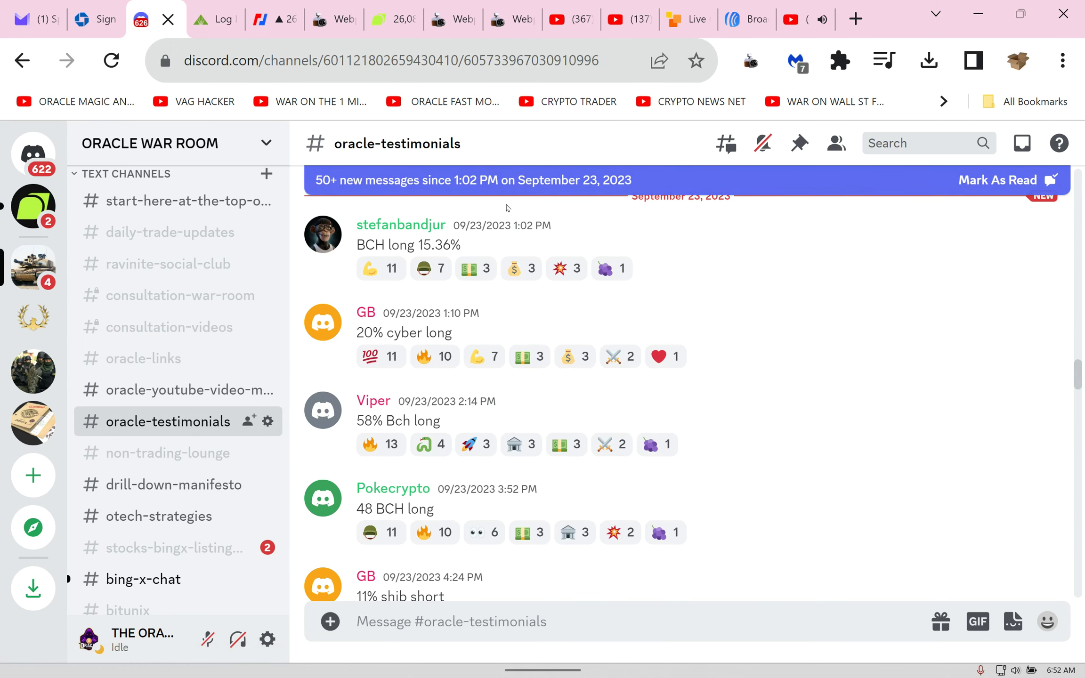
mouse_move(580, 209)
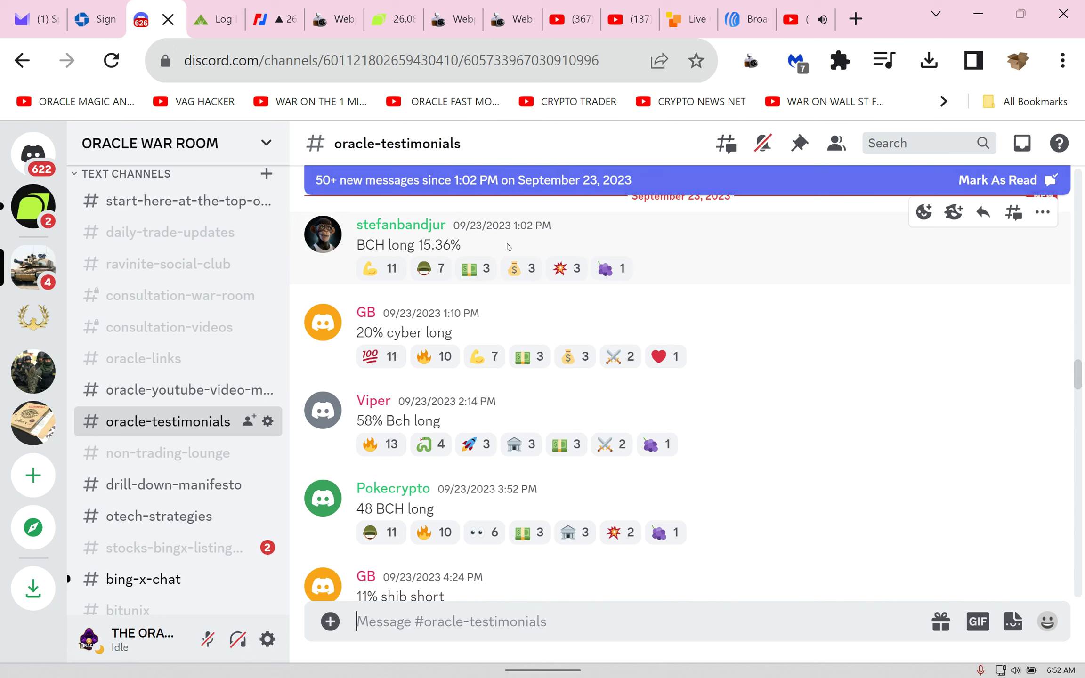
mouse_move(570, 319)
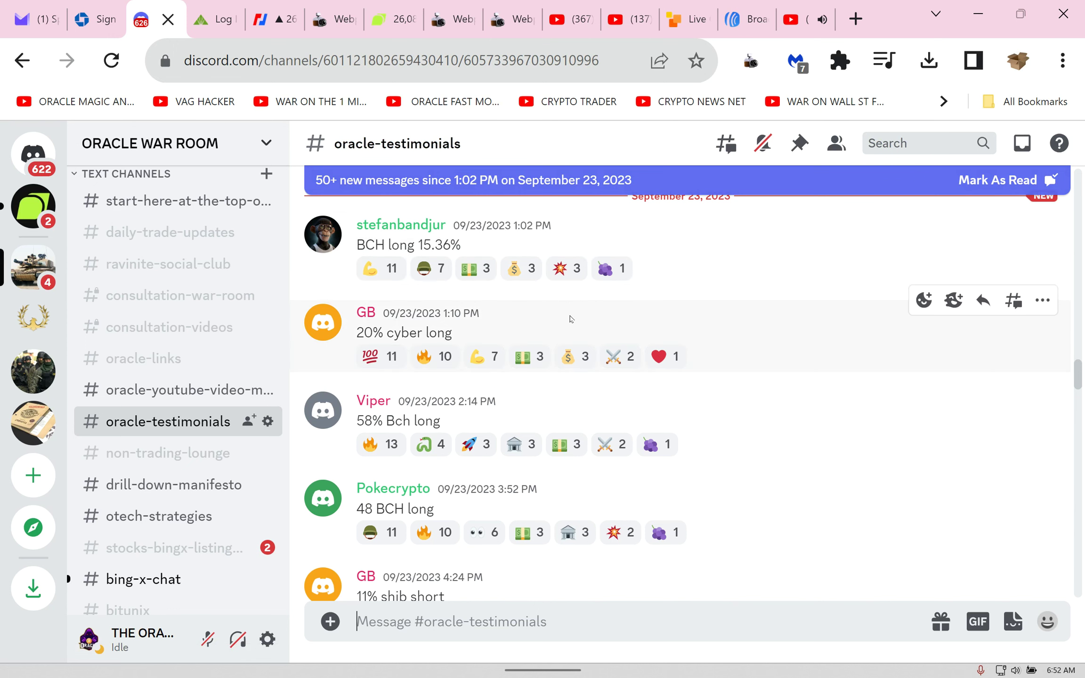
scroll(down, 3)
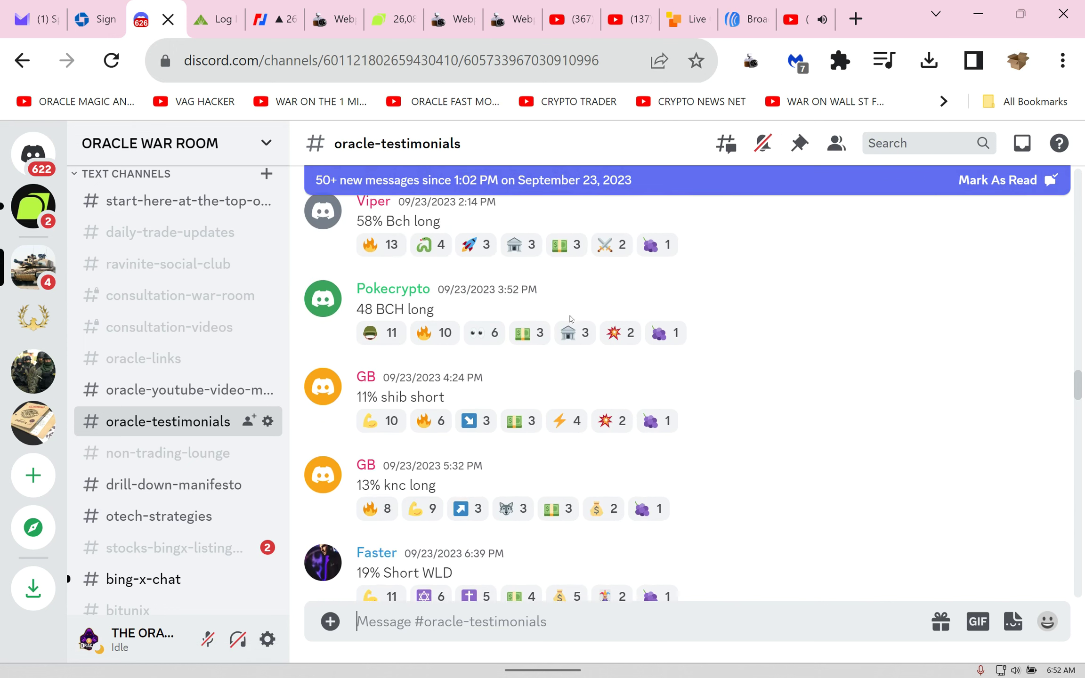
scroll(down, 3)
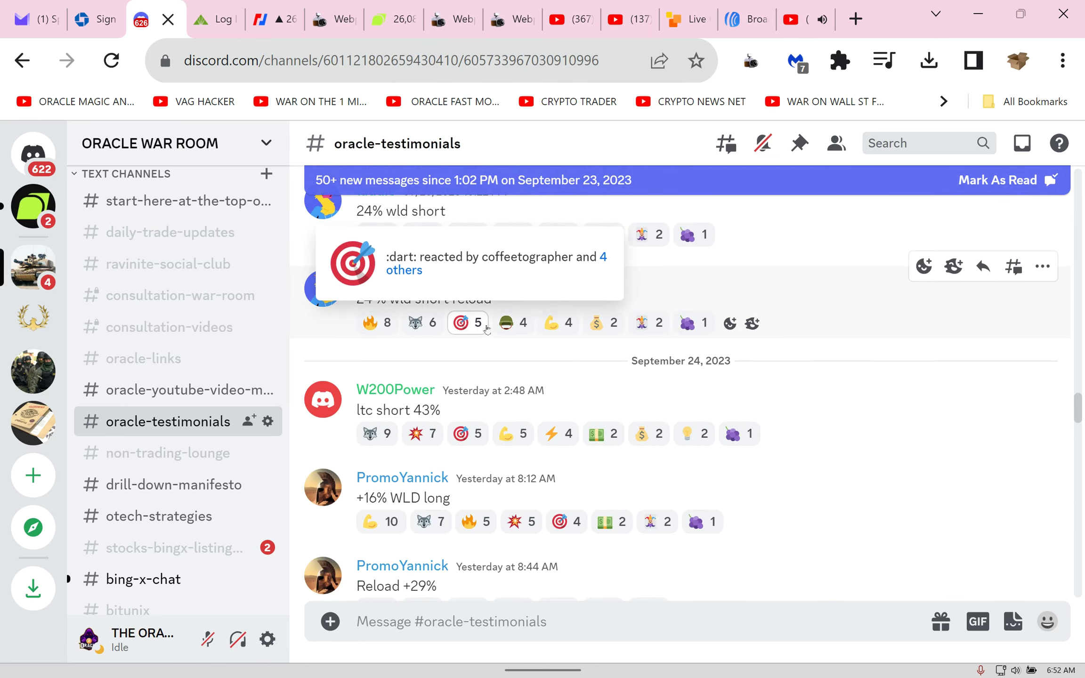
scroll(down, 3)
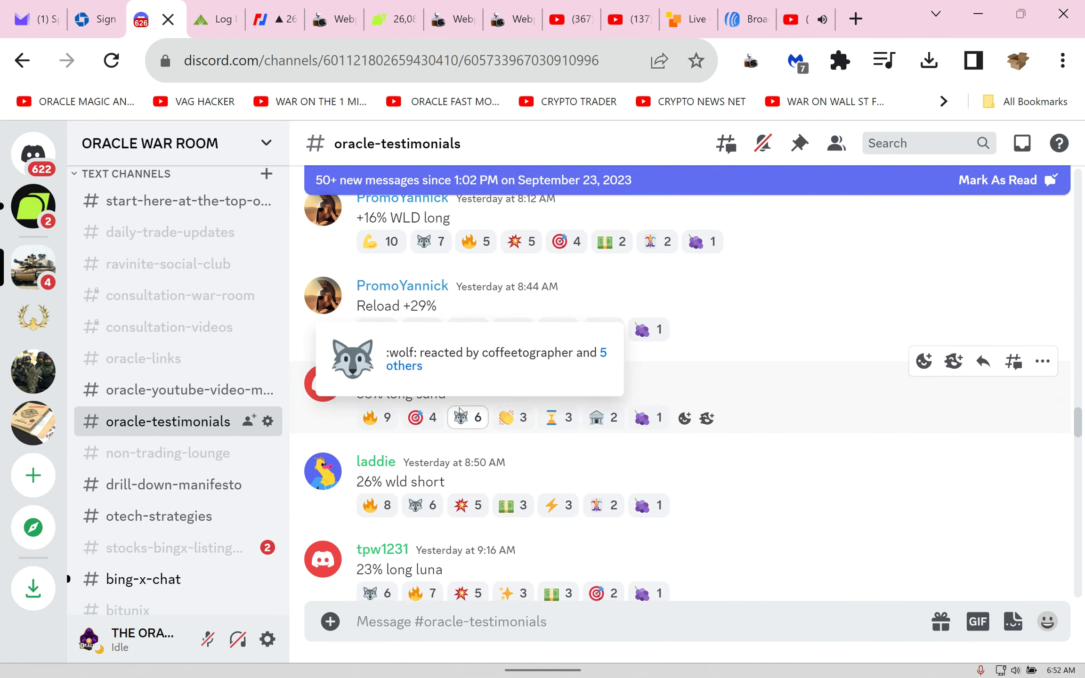
scroll(down, 3)
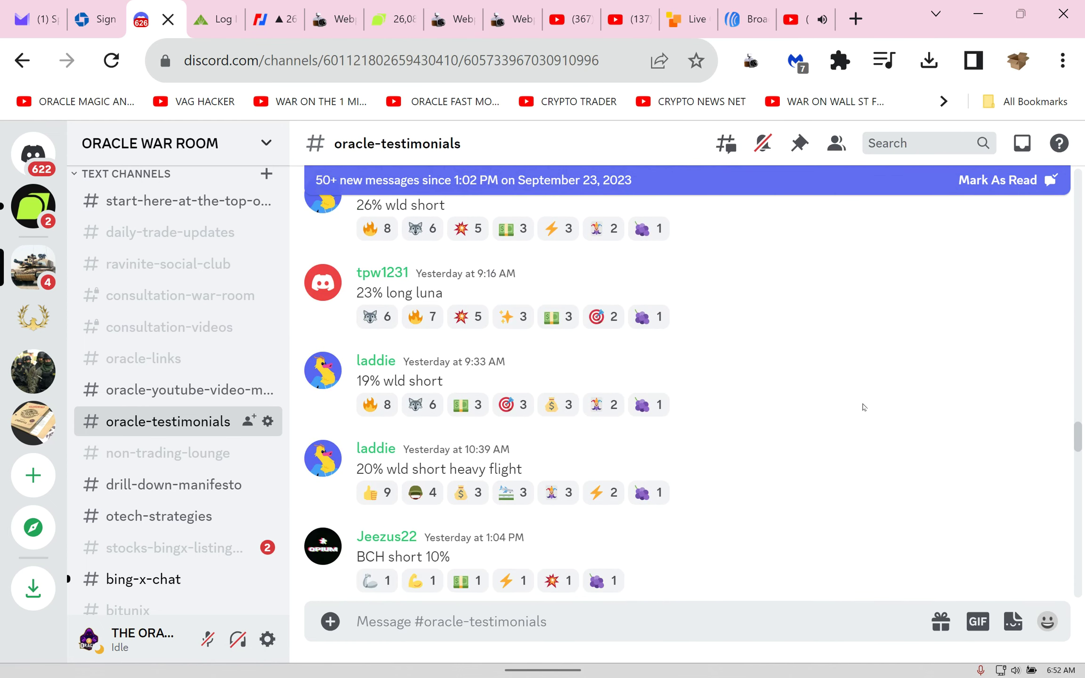
mouse_move(858, 408)
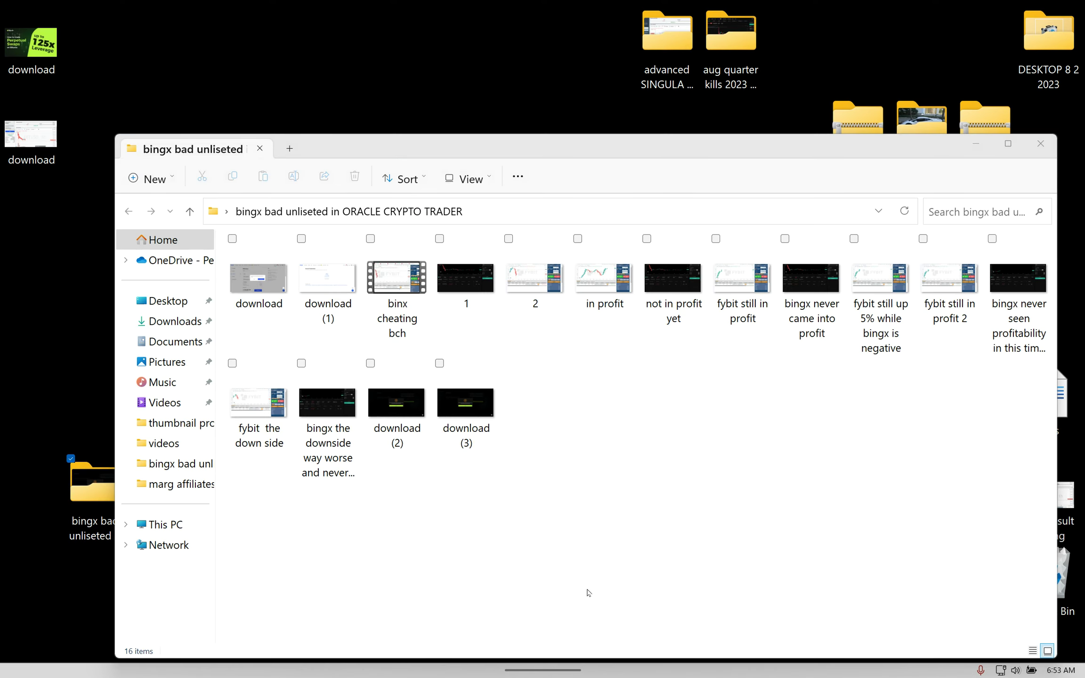
mouse_move(850, 413)
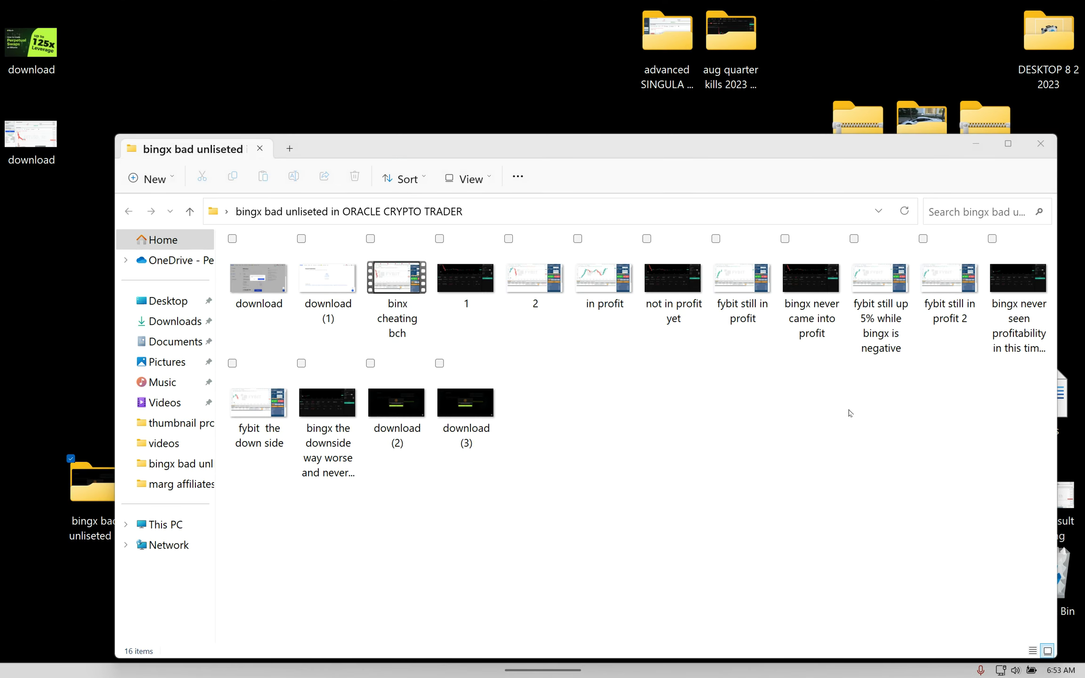
Step: Open the 'binx cheating bch' video from the bingx bad unliseted folder
click(397, 278)
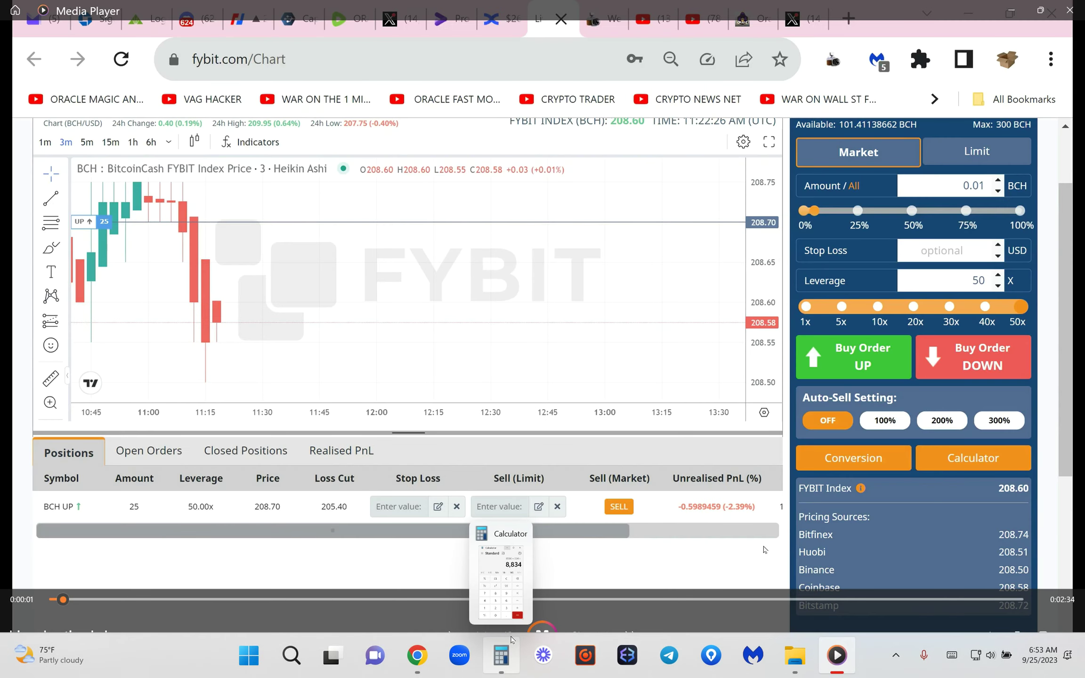
Step: Pause the binx cheating bch video near its start
click(501, 654)
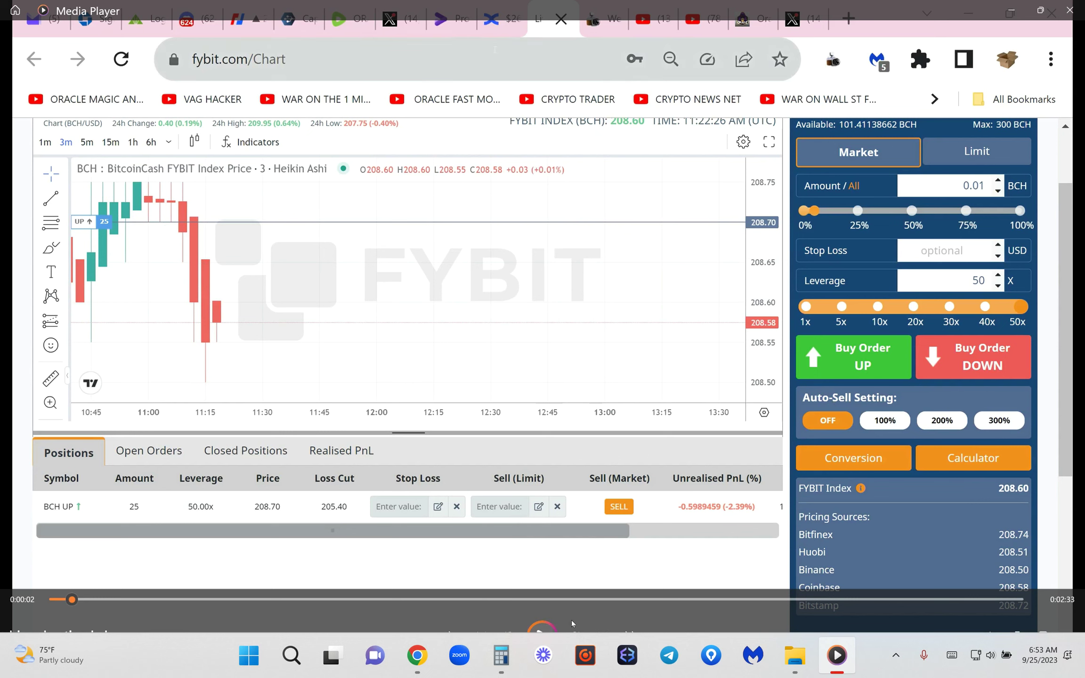
mouse_move(187, 139)
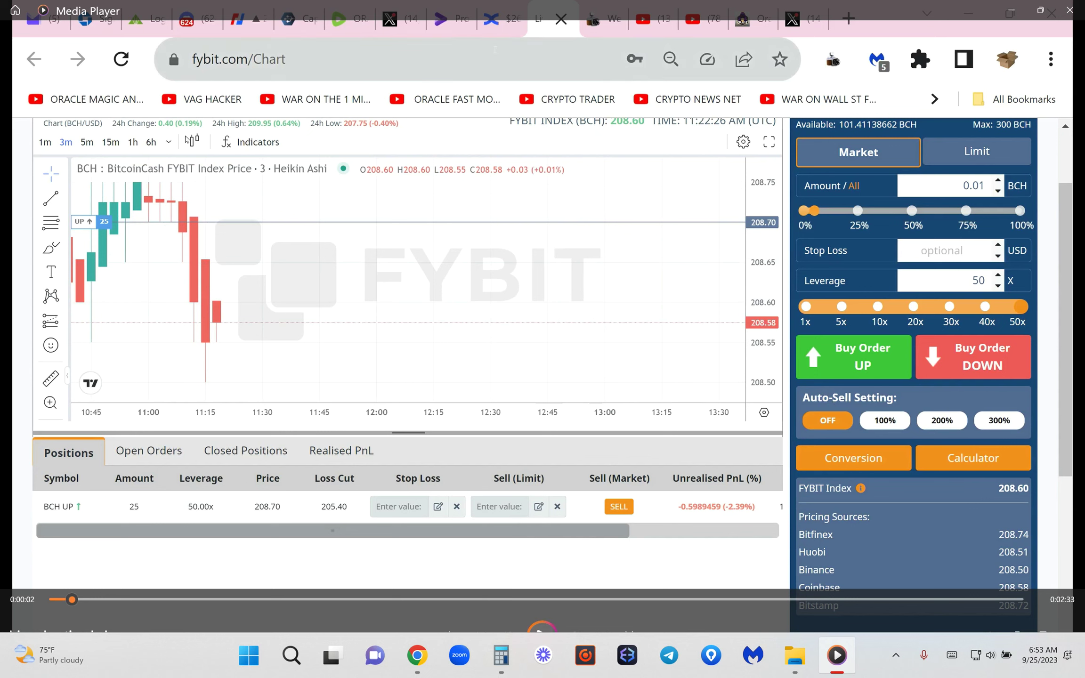
mouse_move(175, 153)
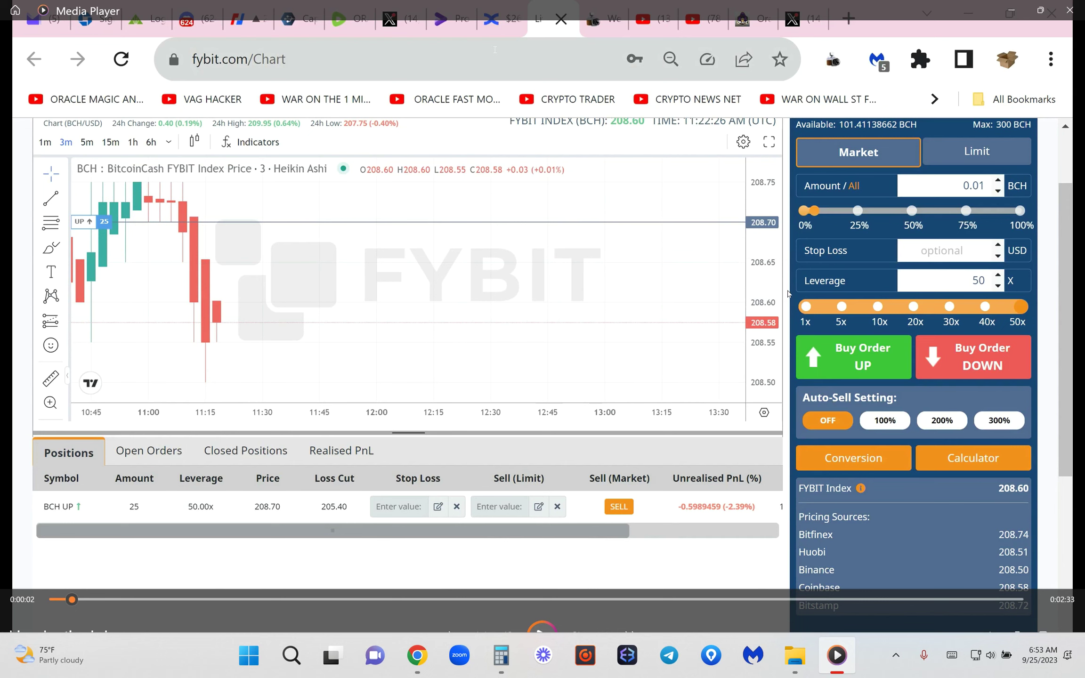
mouse_move(137, 528)
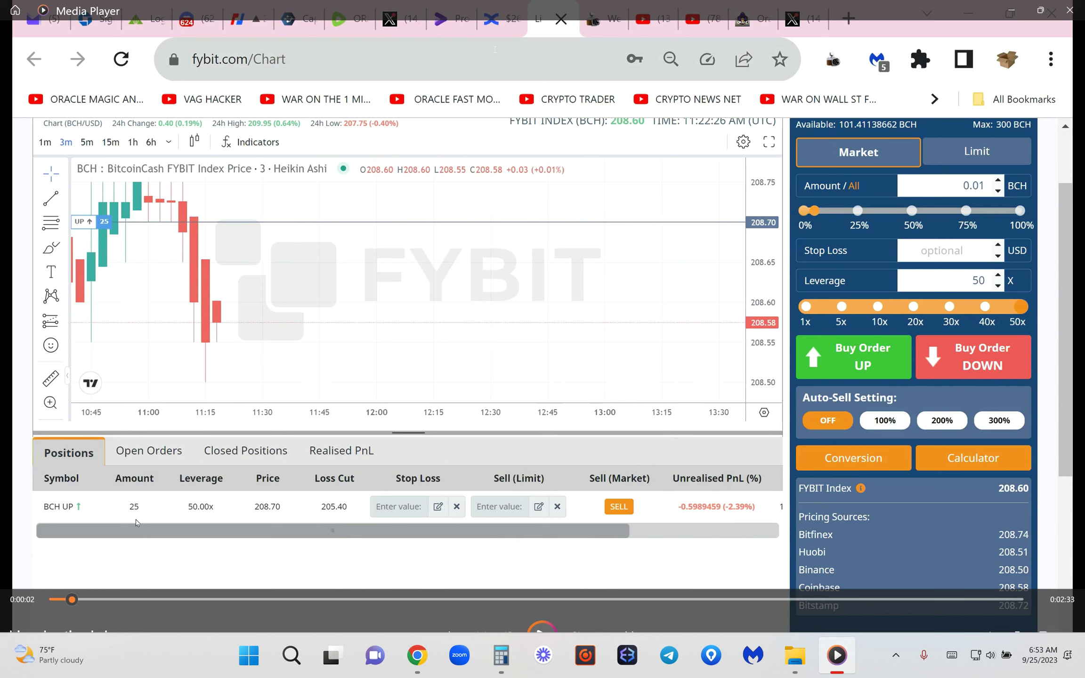
mouse_move(146, 517)
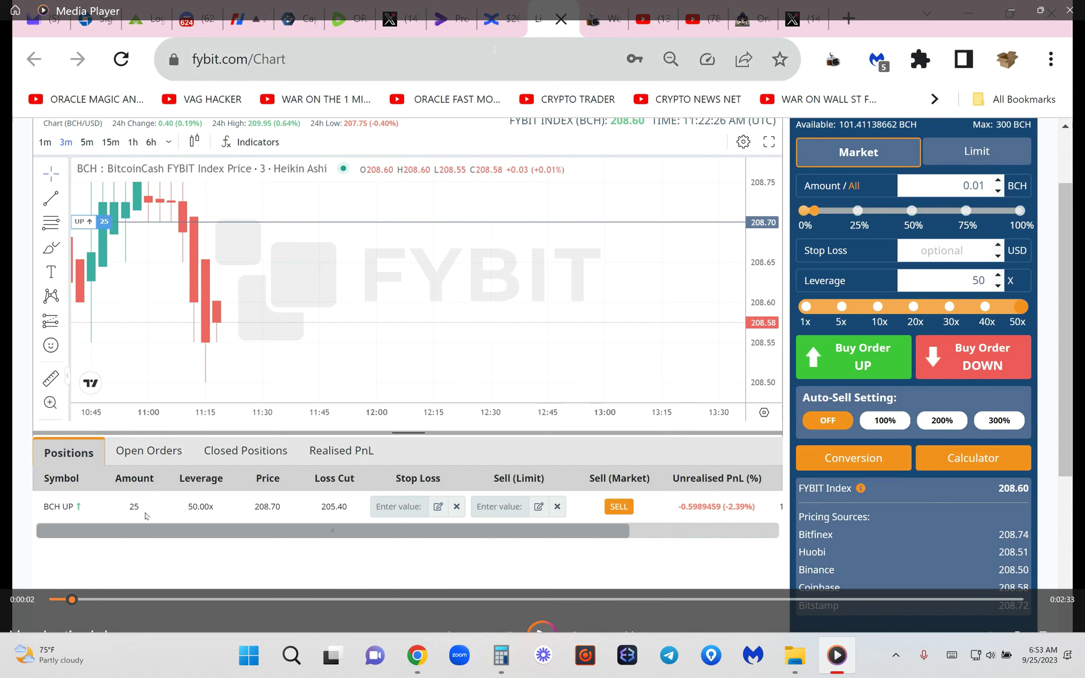
mouse_move(564, 604)
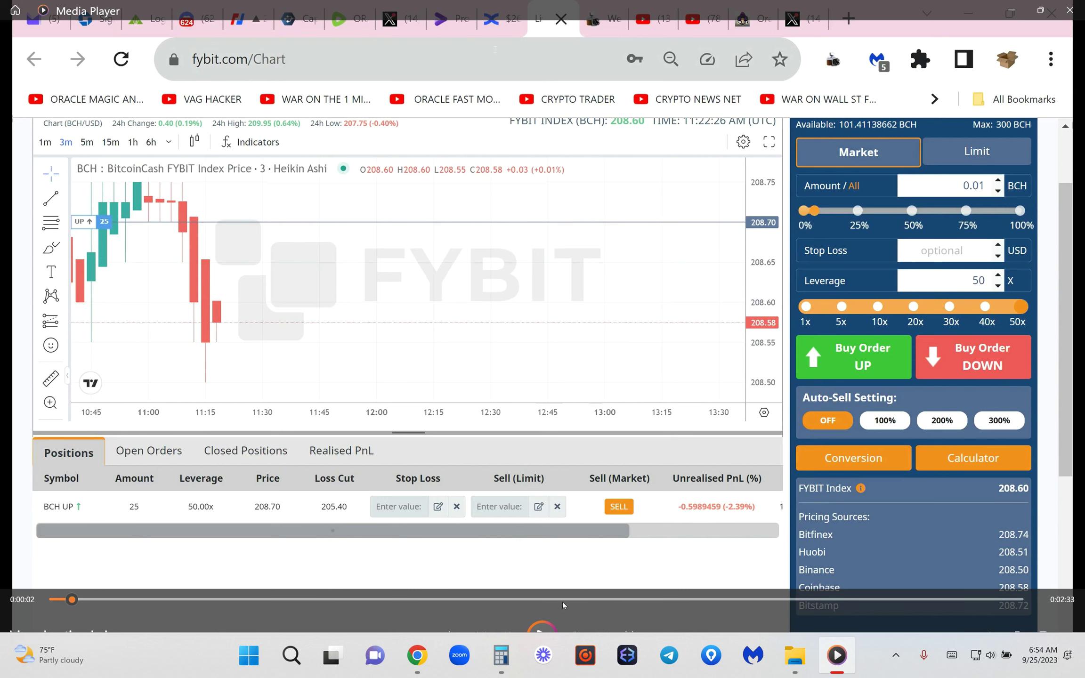
mouse_move(268, 518)
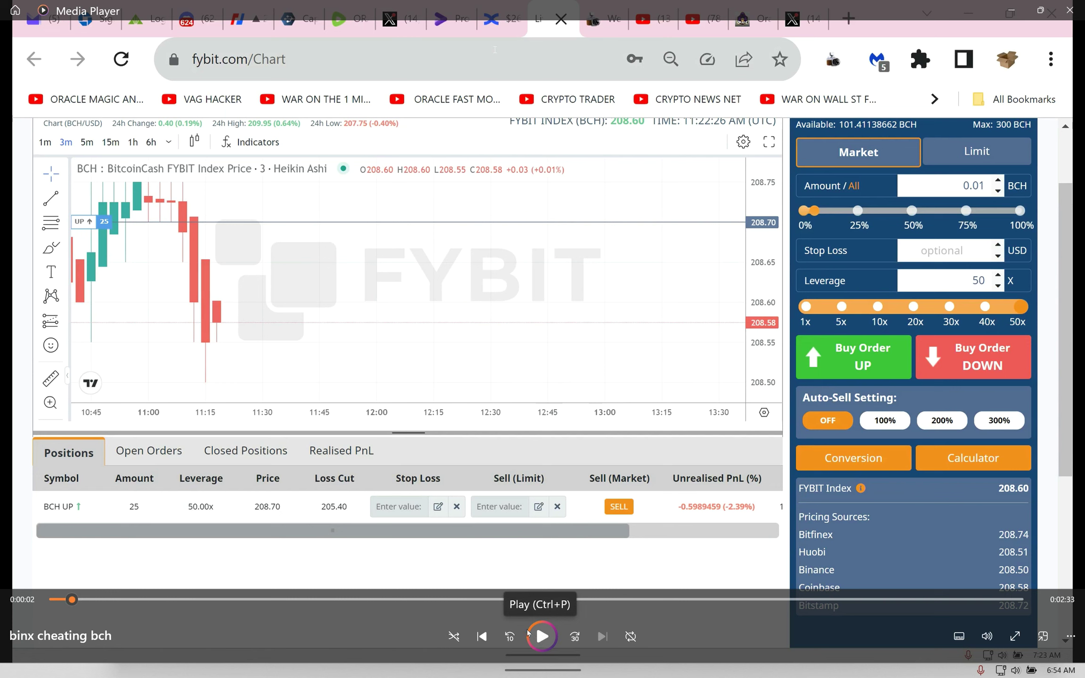
mouse_move(542, 637)
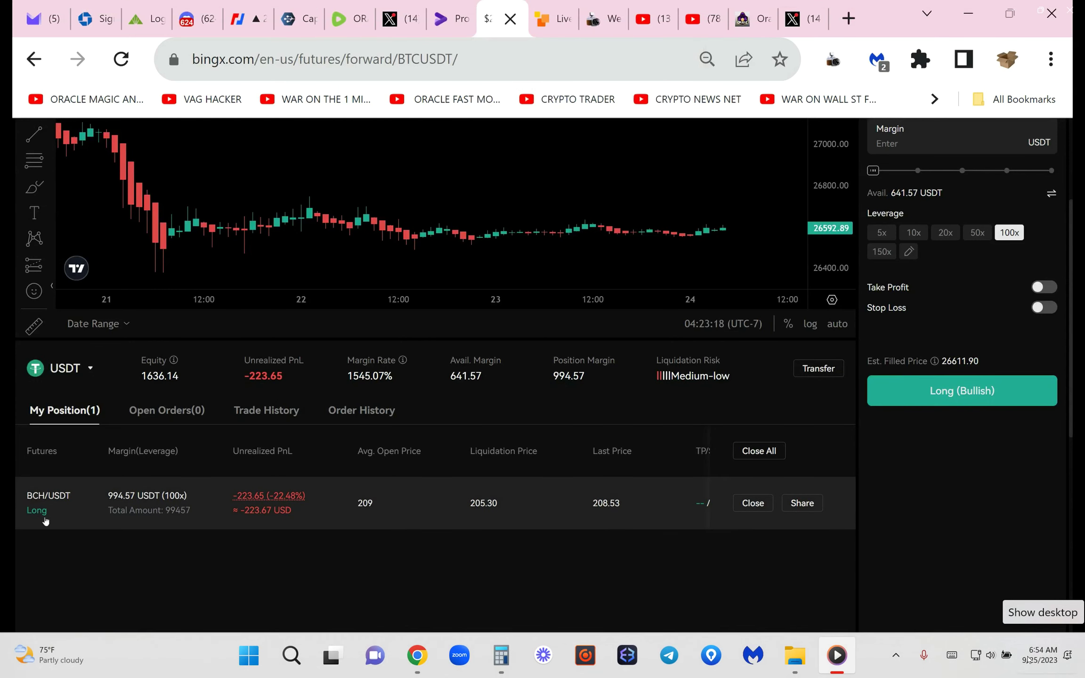
Step: Resume the binx cheating bch video to compare the FYBIT BCH long with BingX
click(836, 655)
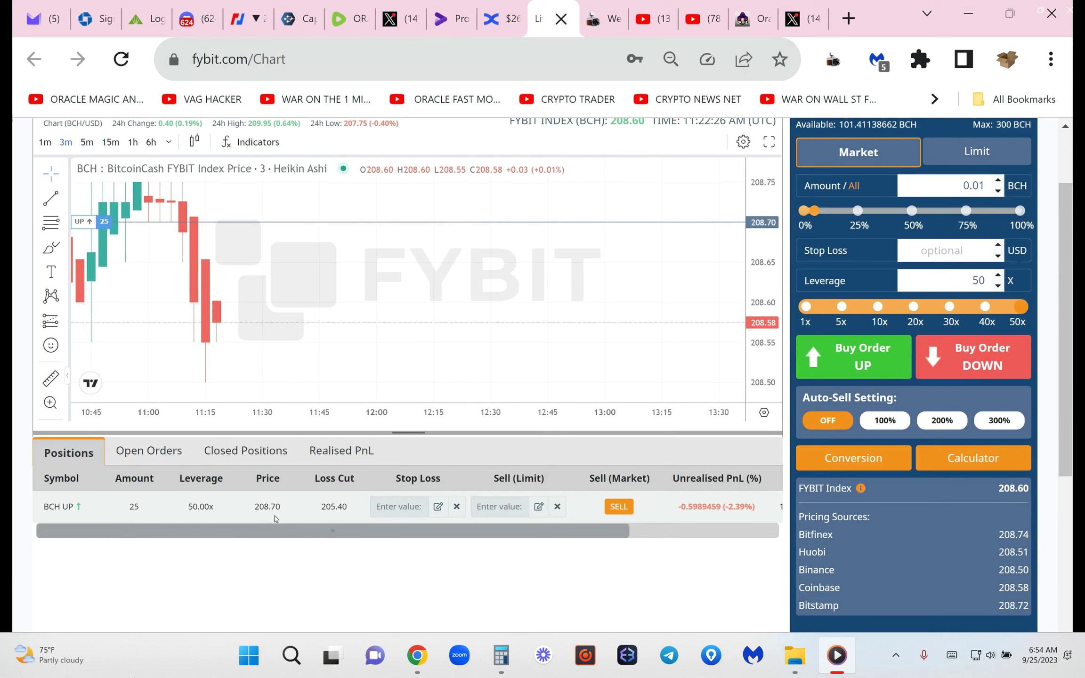
mouse_move(270, 490)
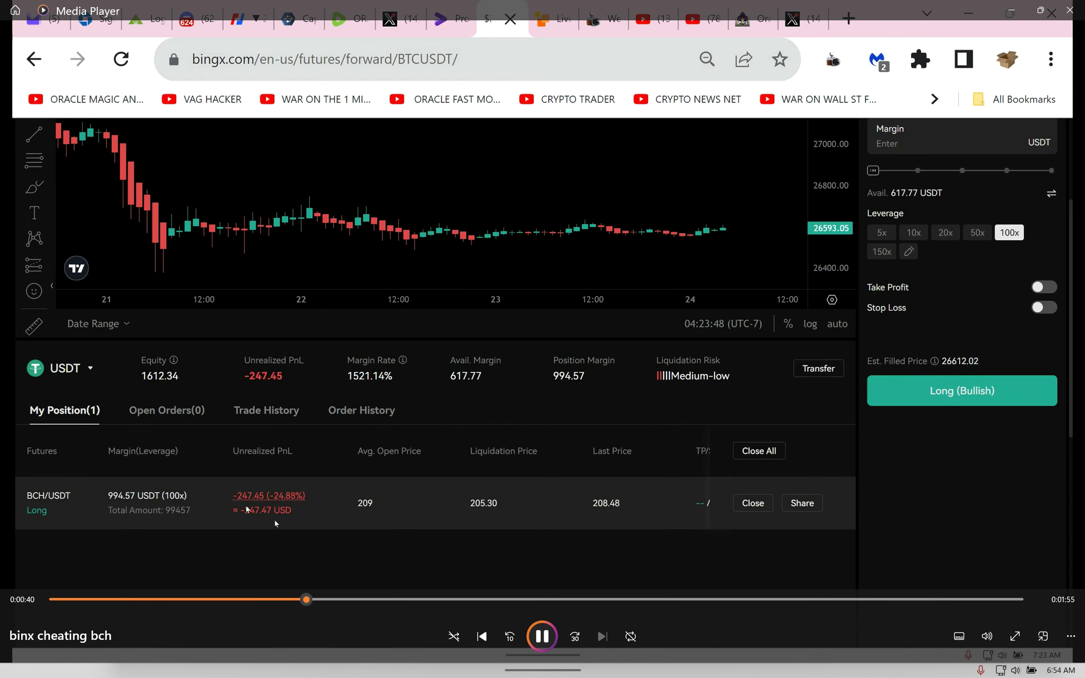
mouse_move(269, 496)
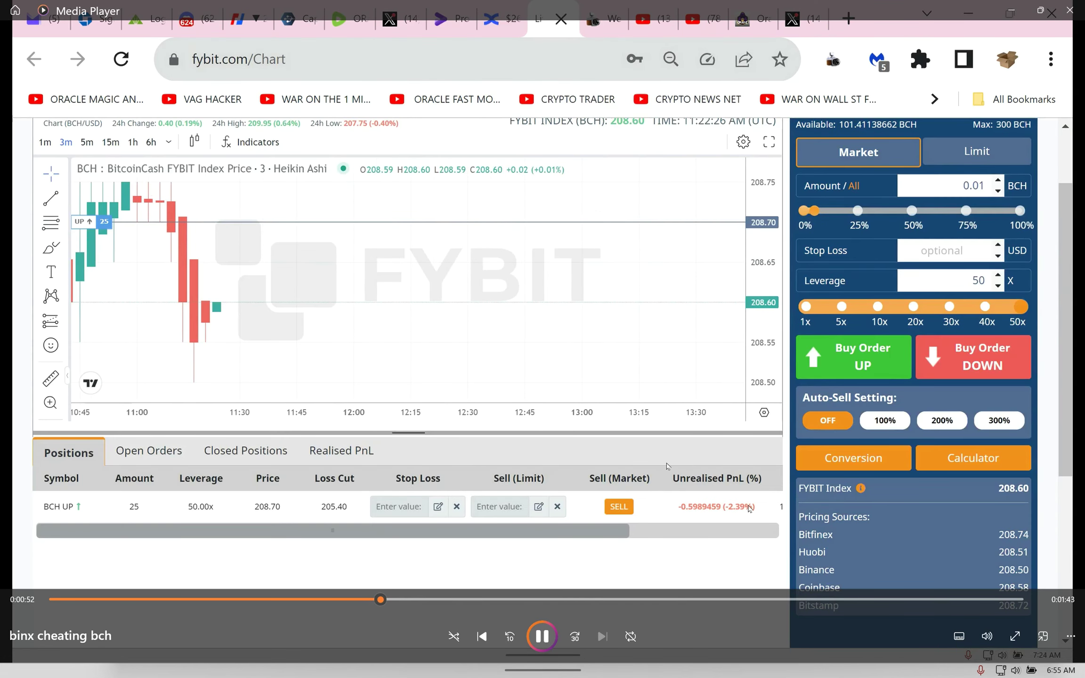
mouse_move(675, 542)
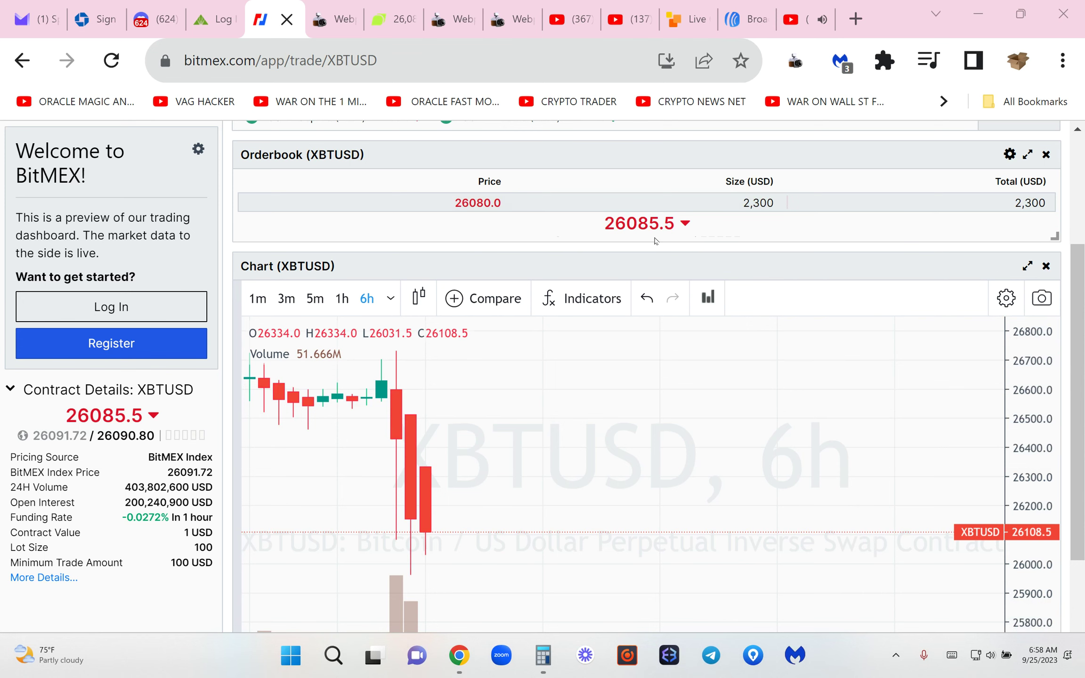
mouse_move(285, 298)
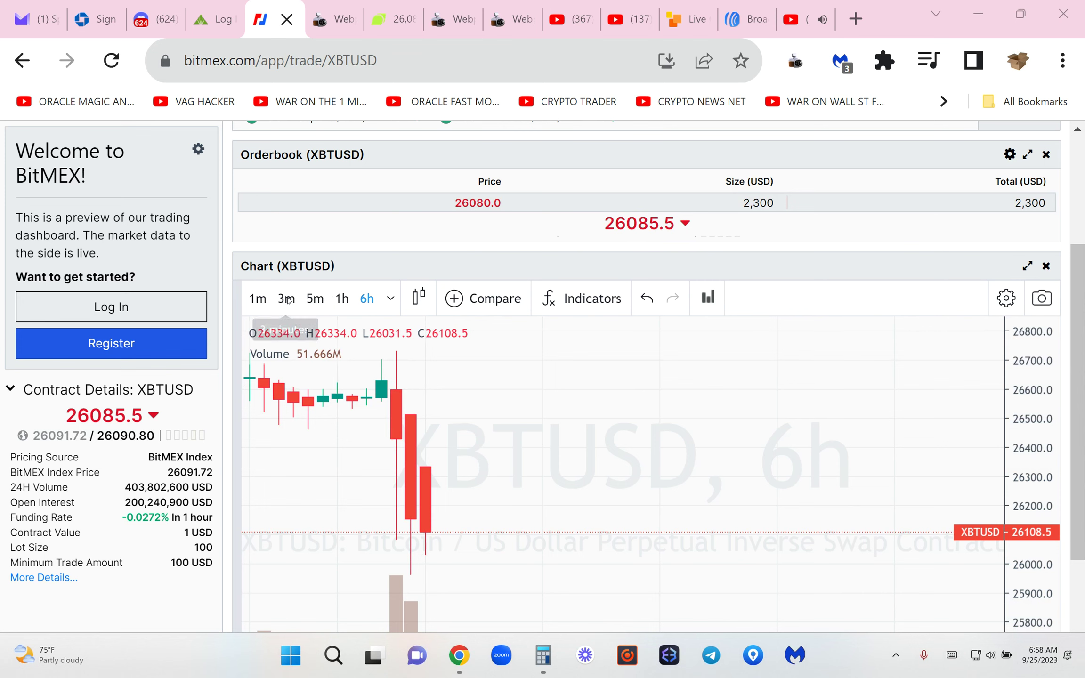
Step: Set the XBTUSD chart to 1-minute candles and calculate a 25,982.77 price target
click(286, 298)
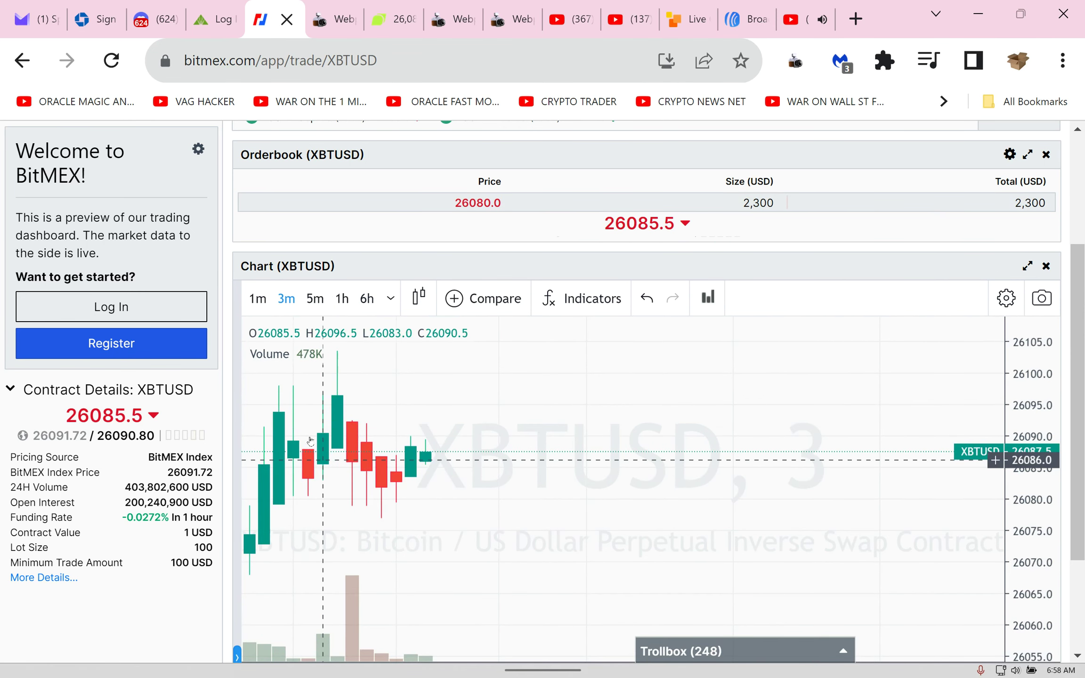
click(257, 298)
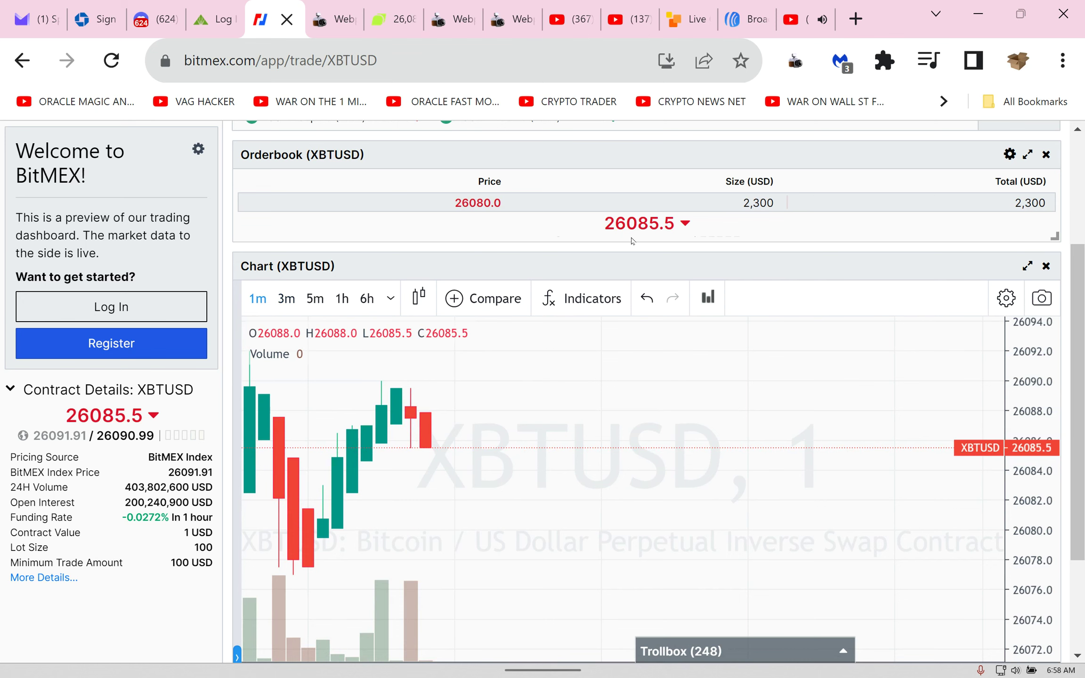
mouse_move(648, 241)
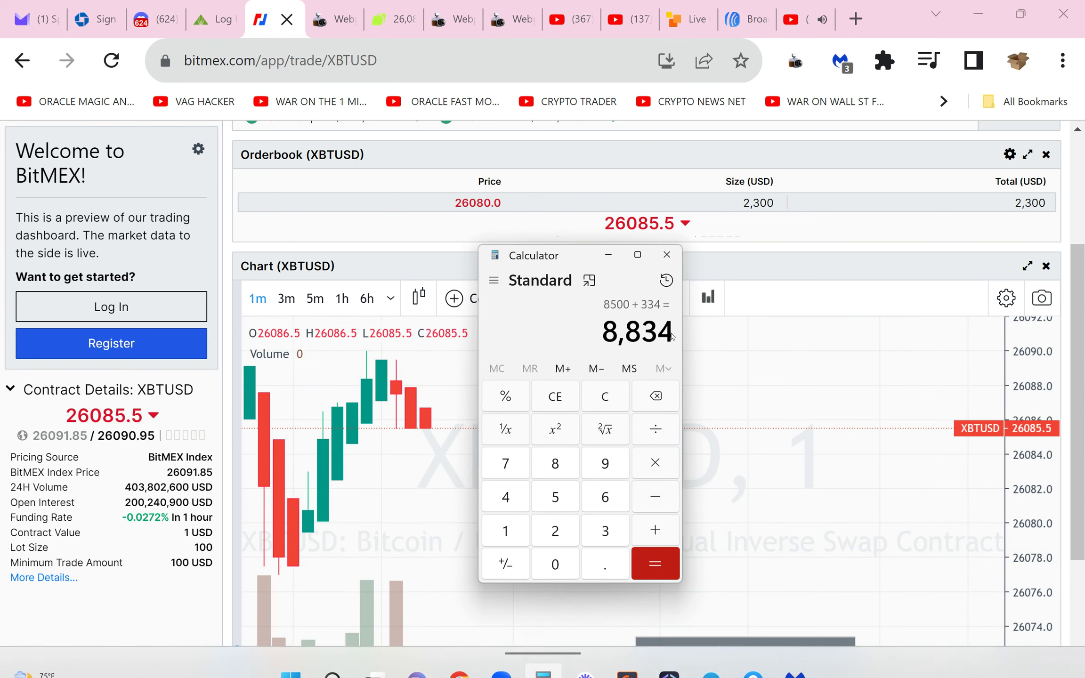
drag(533, 254, 795, 306)
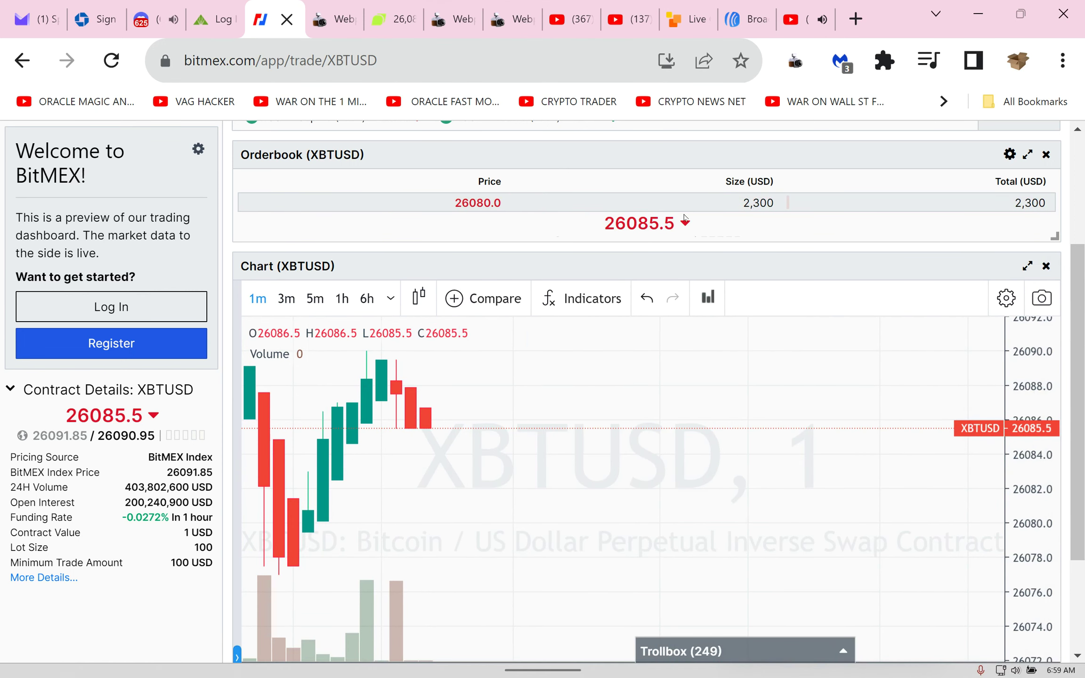
mouse_move(593, 298)
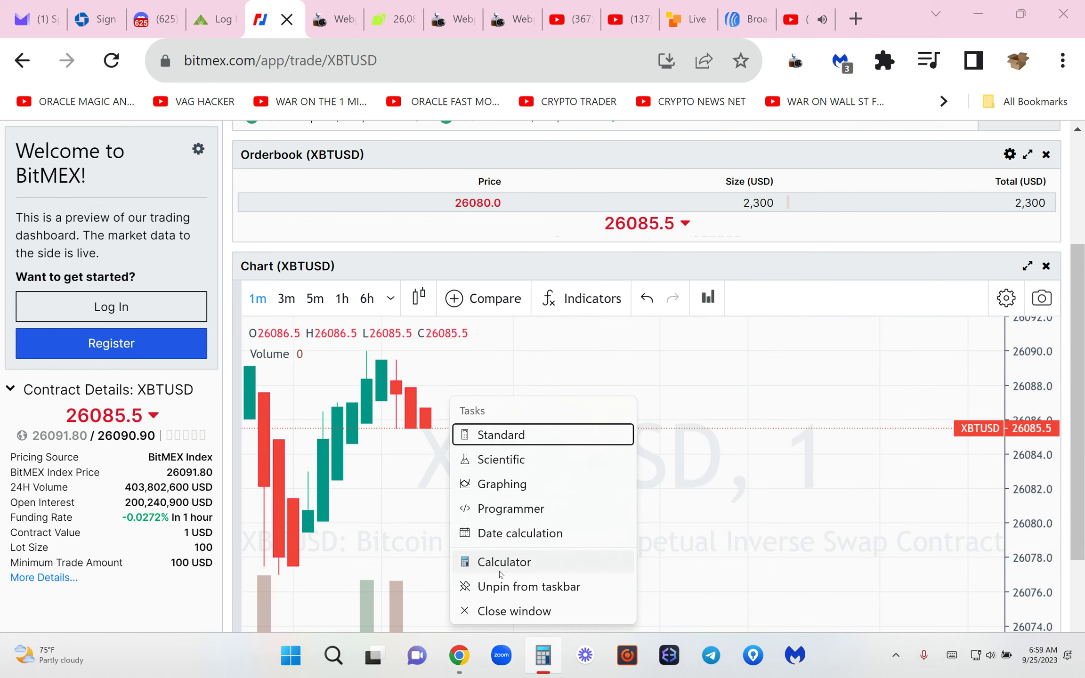
click(503, 562)
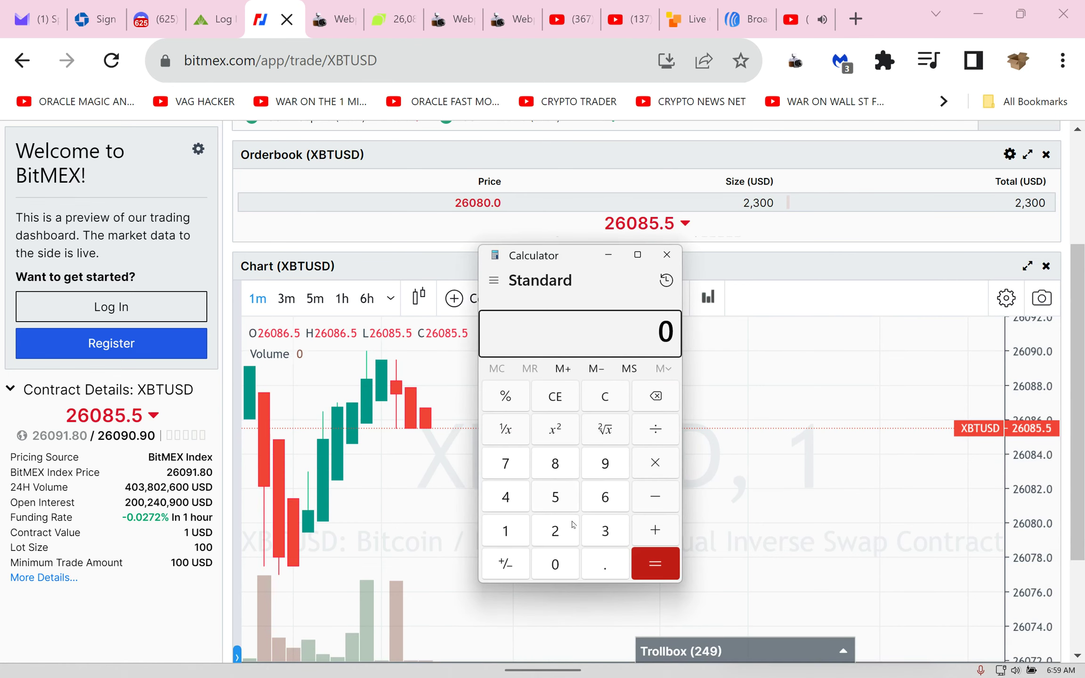
click(554, 496)
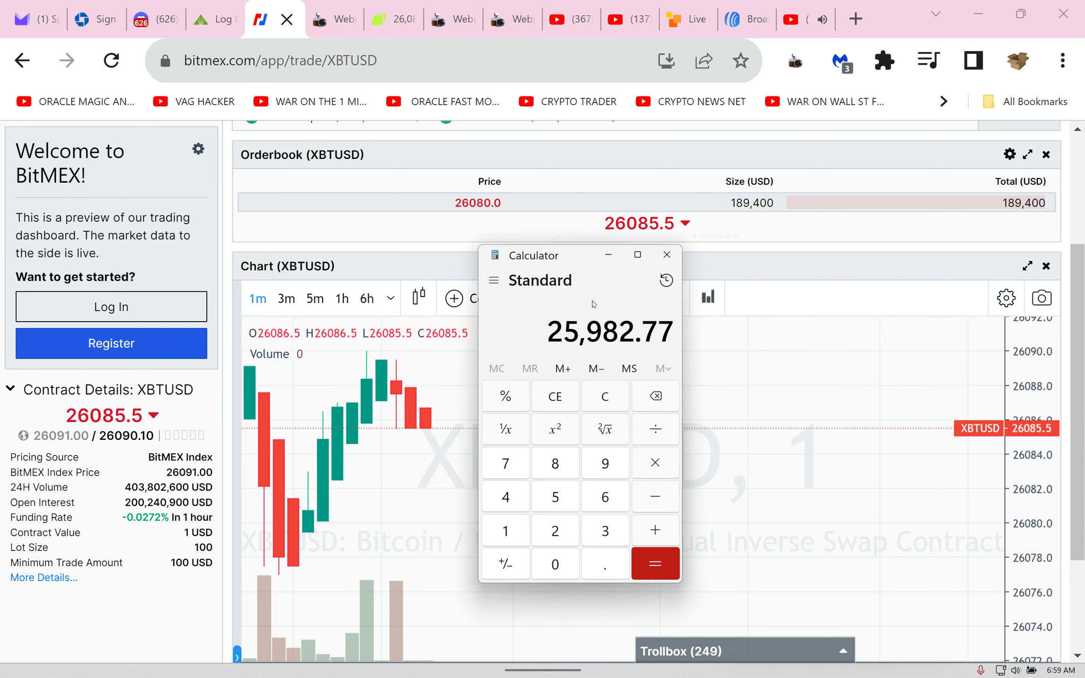
mouse_move(412, 89)
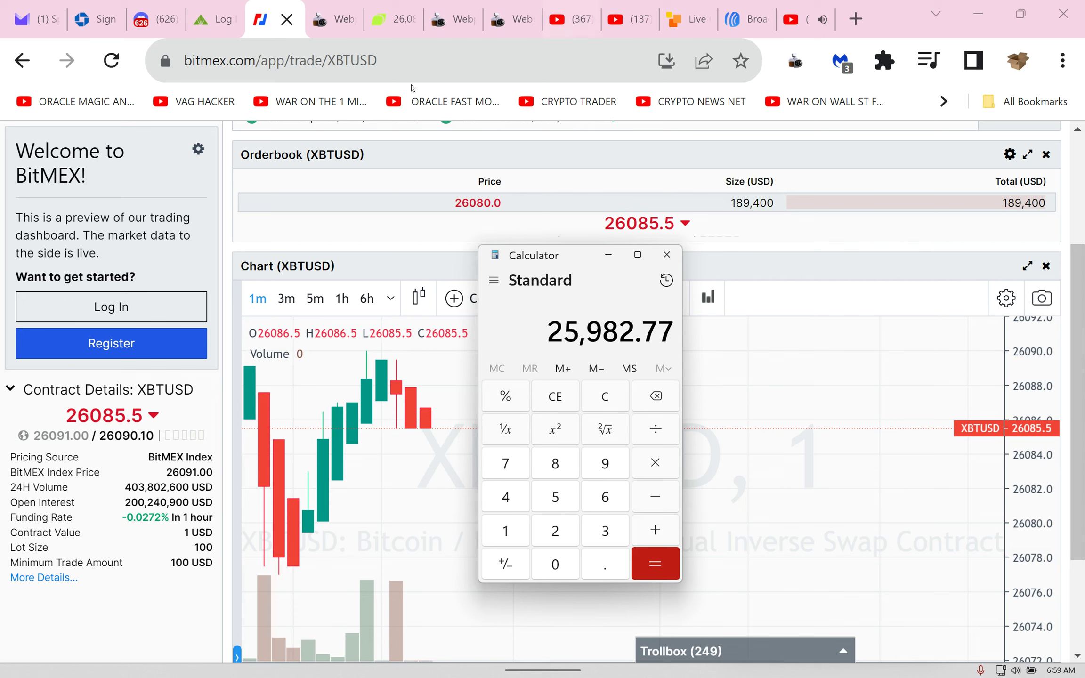
mouse_move(577, 102)
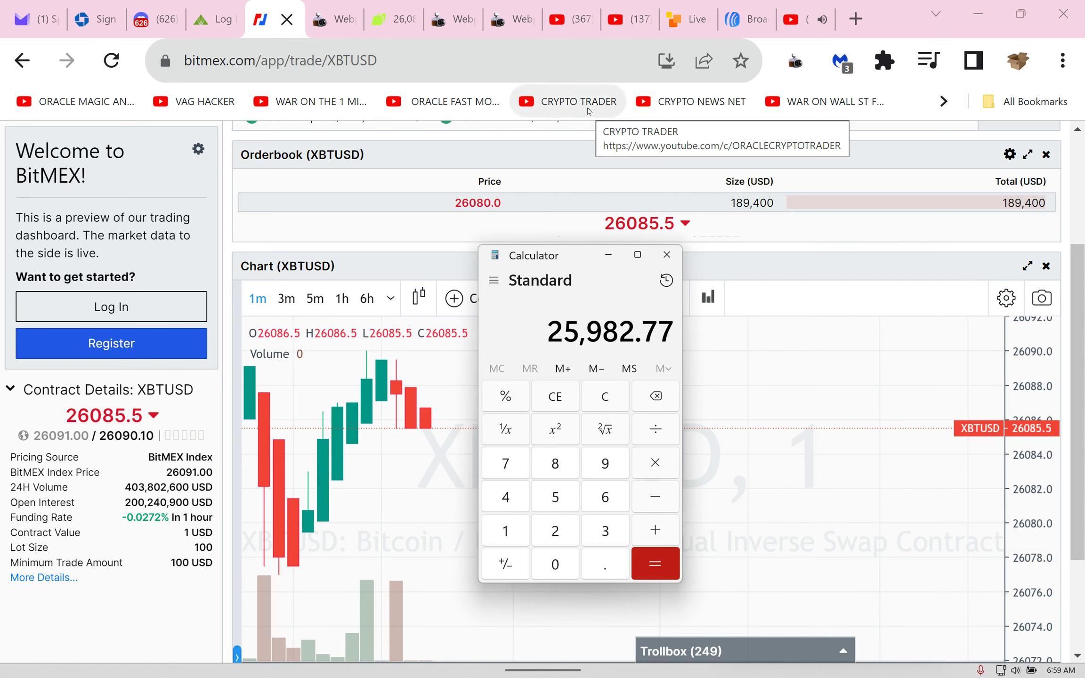
mouse_move(529, 114)
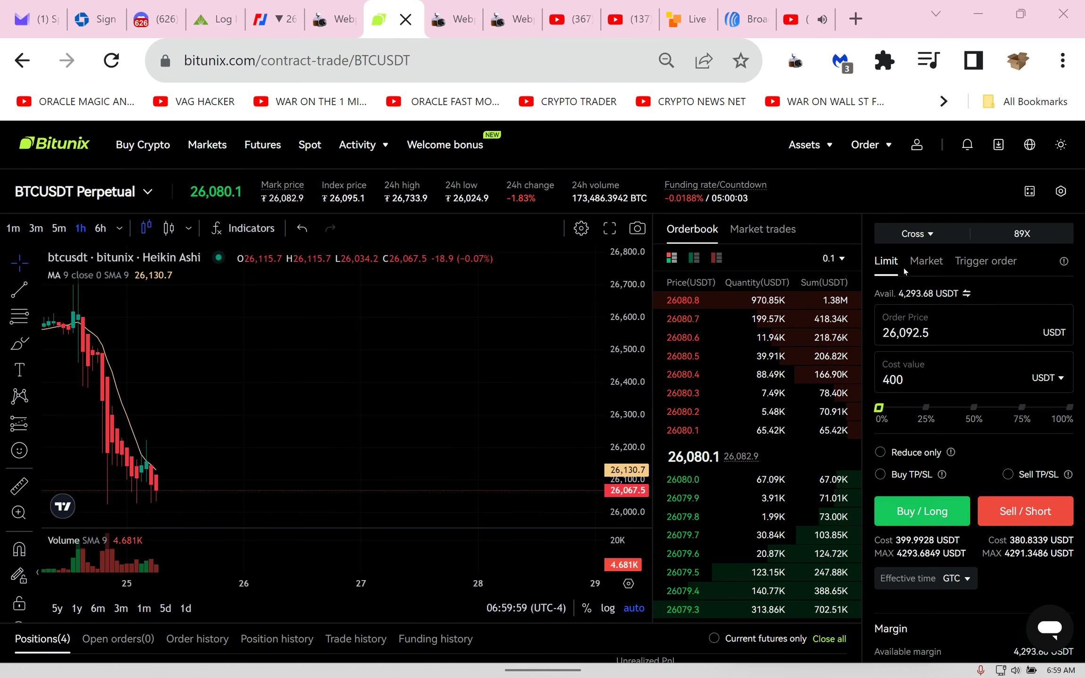
Step: Switch the BTCUSDT order form to Market and browse the Order and Assets menus
click(926, 261)
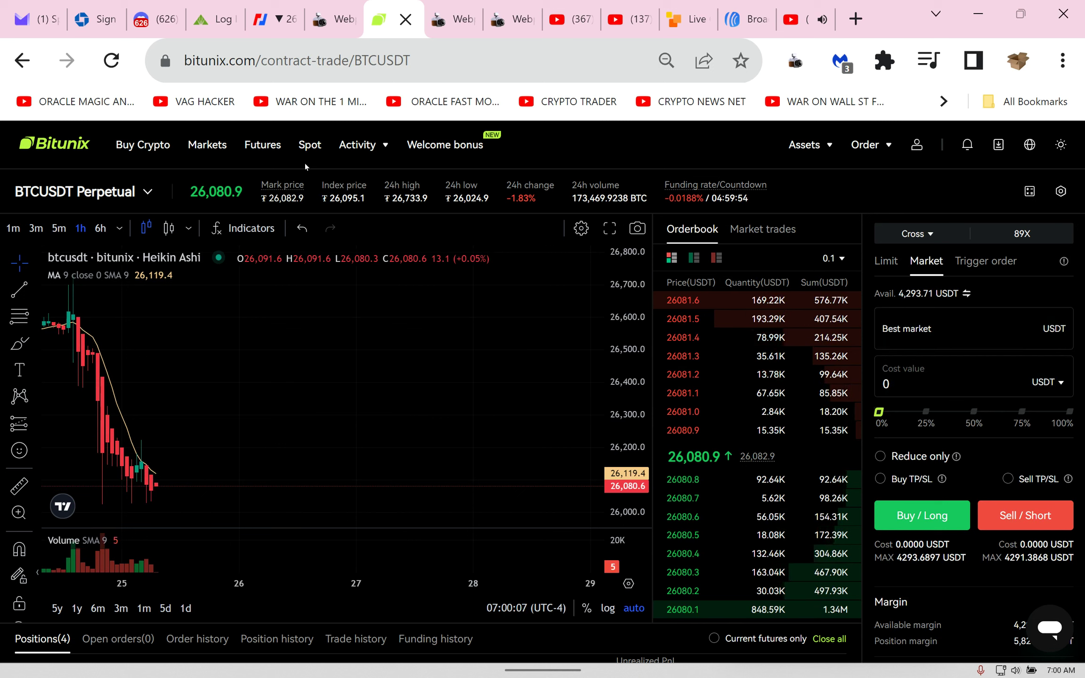
click(866, 145)
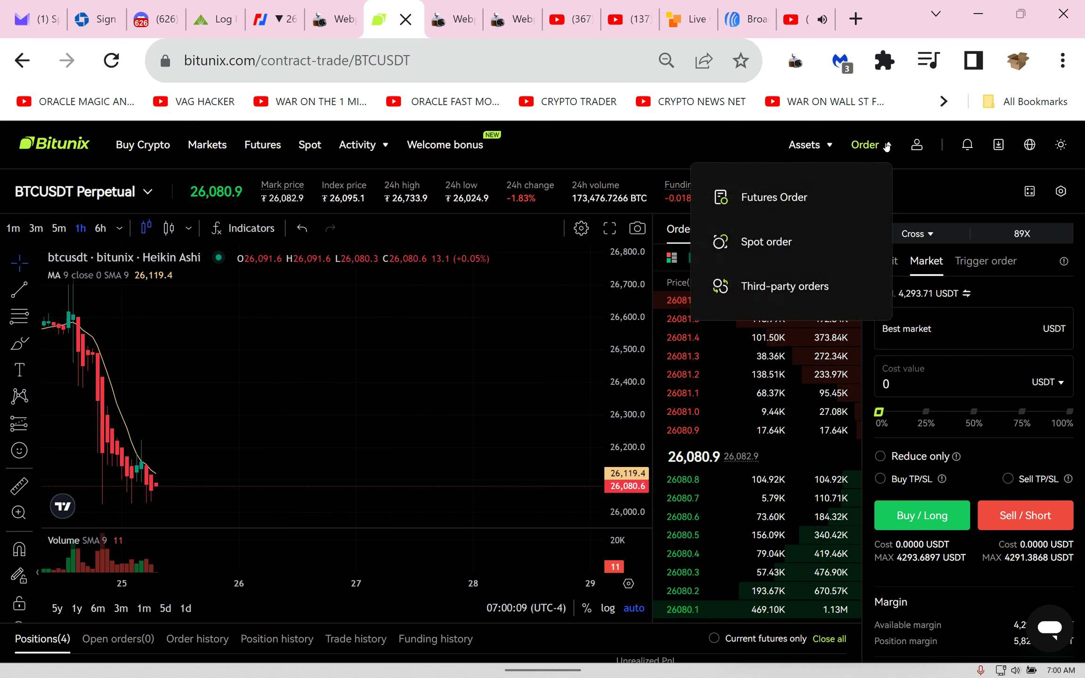
click(805, 145)
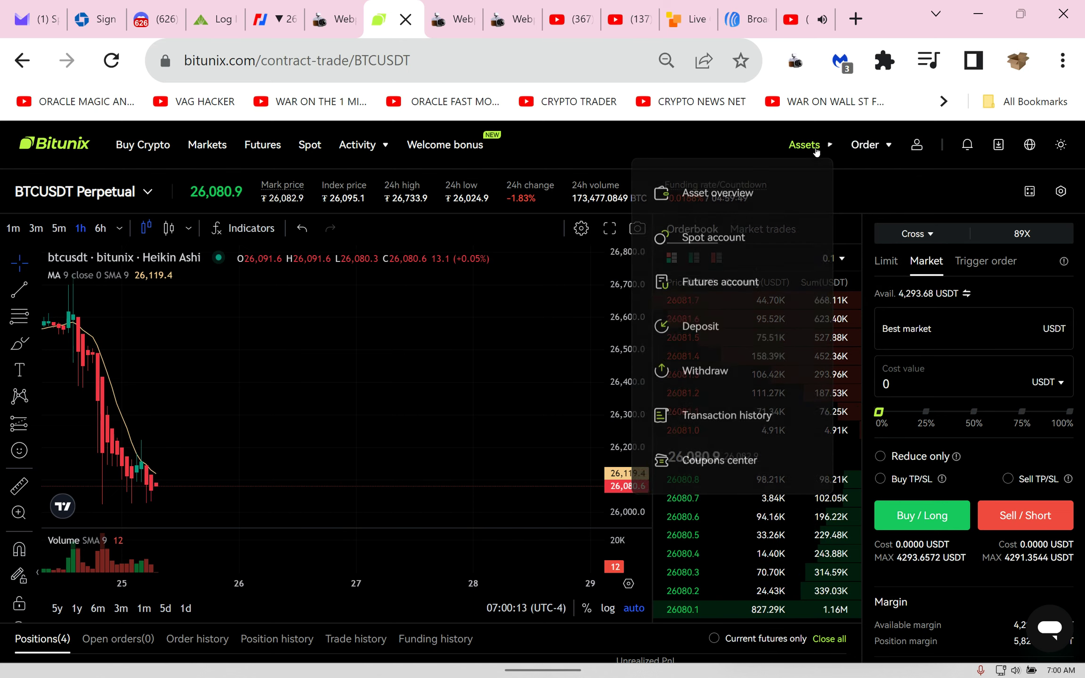
Step: Open Asset overview to review 9,603.38 USDT total assets and completed deposits
click(716, 198)
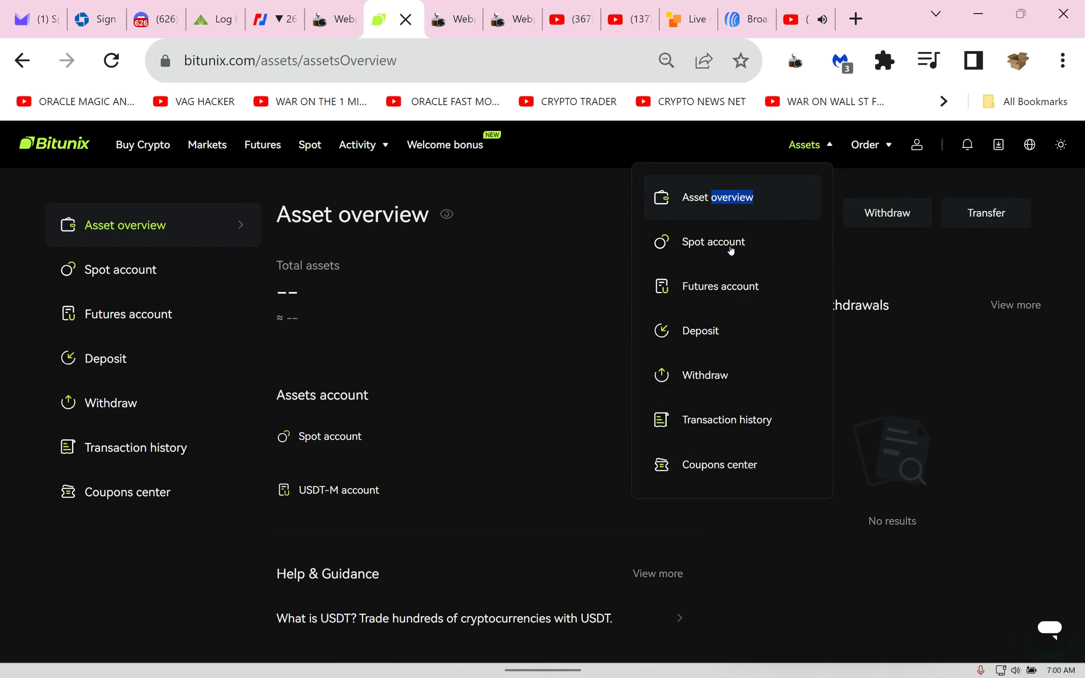
click(803, 145)
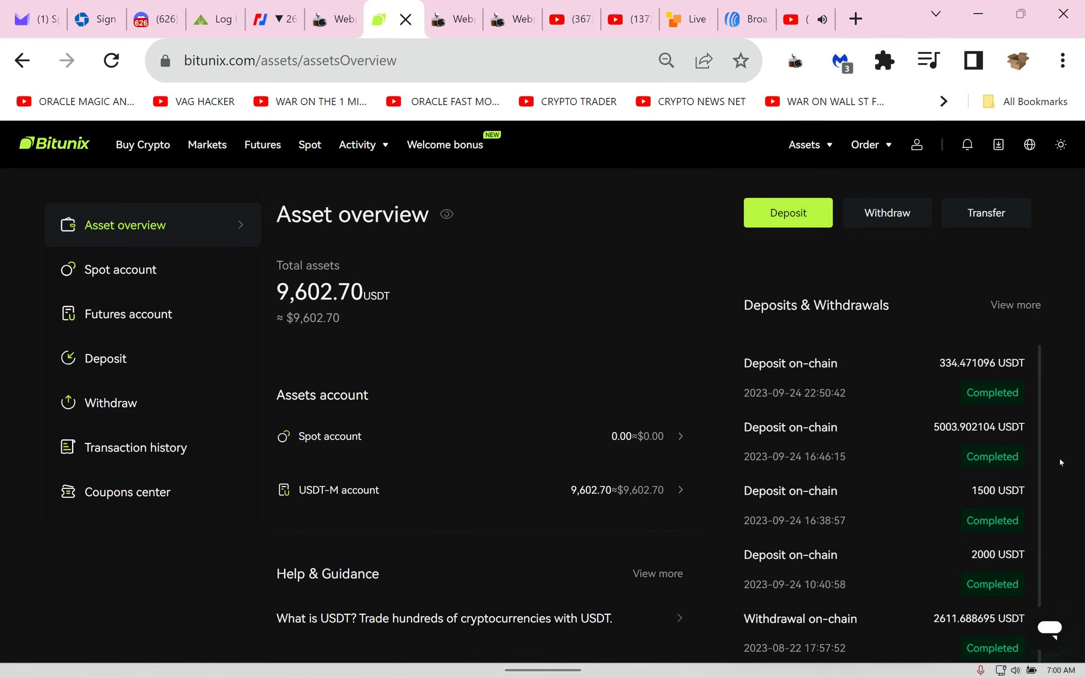
mouse_move(352, 399)
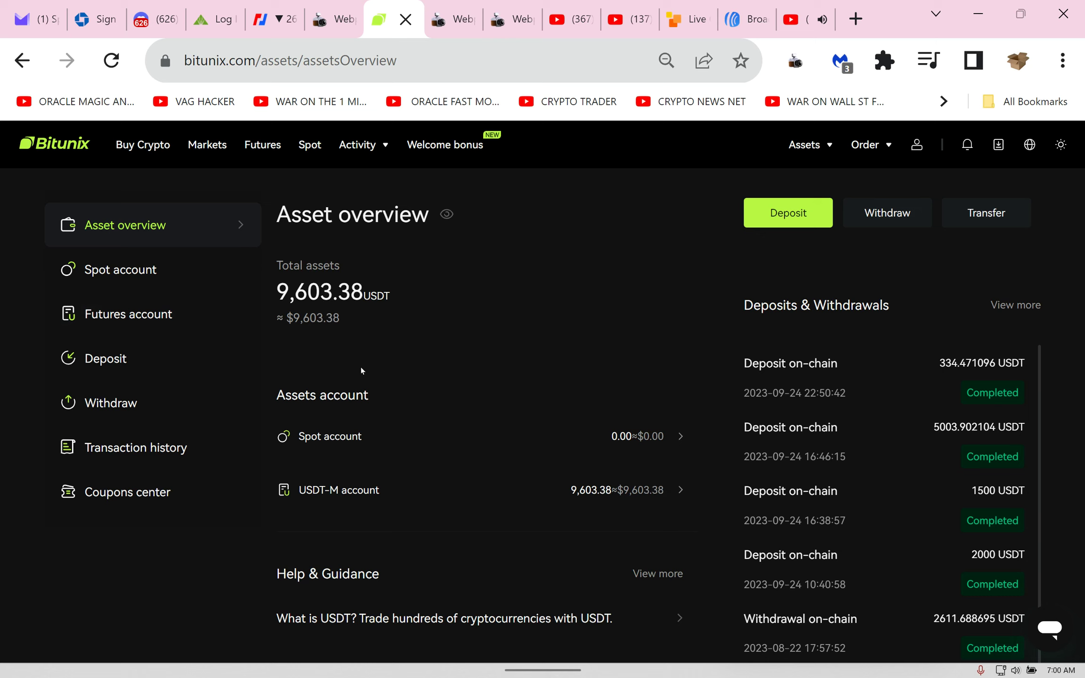
mouse_move(675, 246)
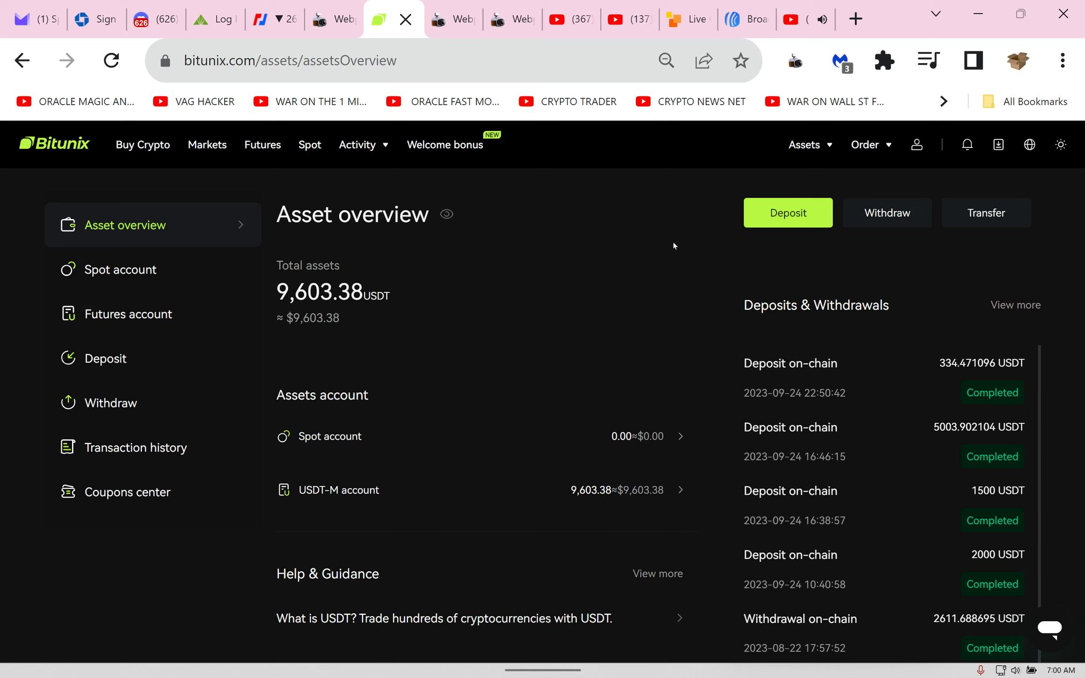
mouse_move(788, 217)
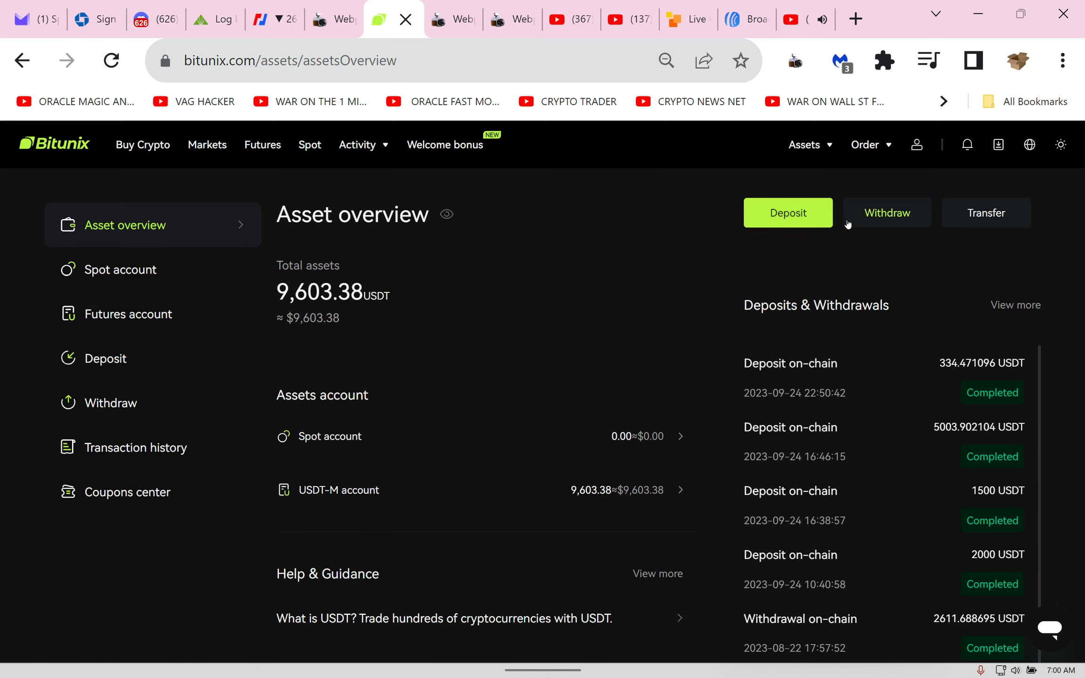
mouse_move(326, 362)
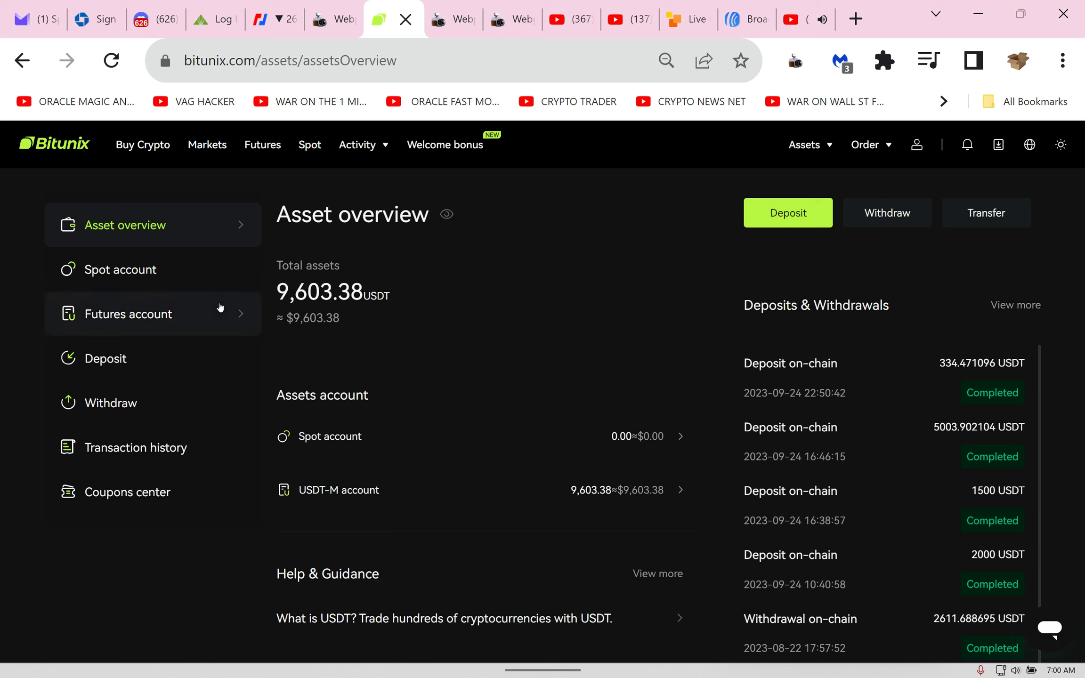
mouse_move(917, 180)
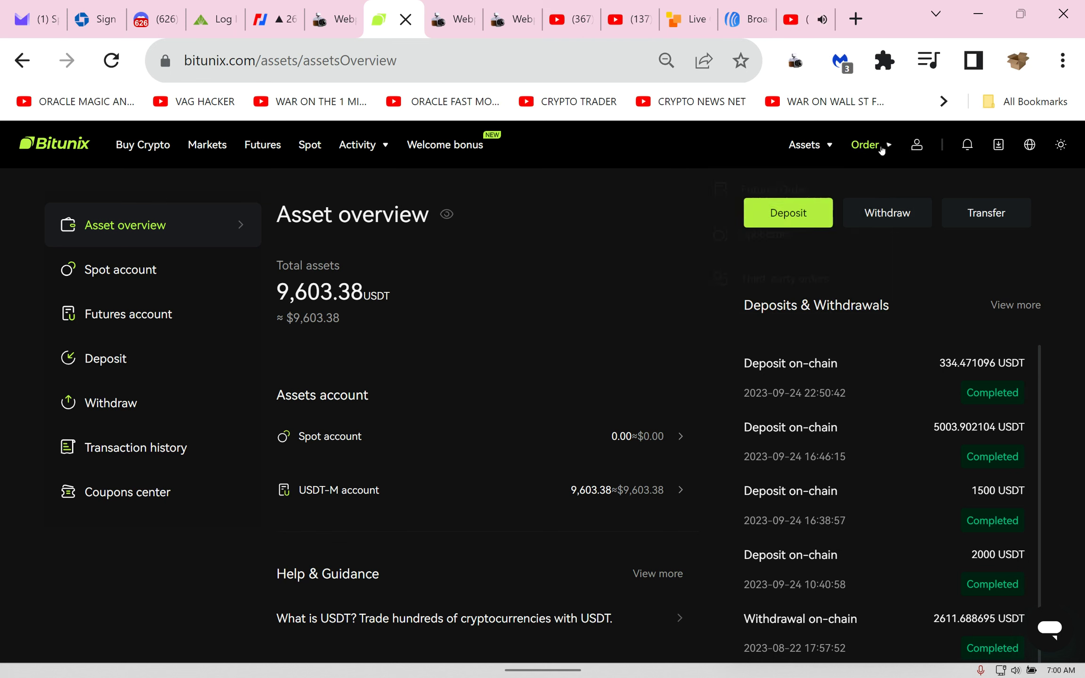
click(805, 144)
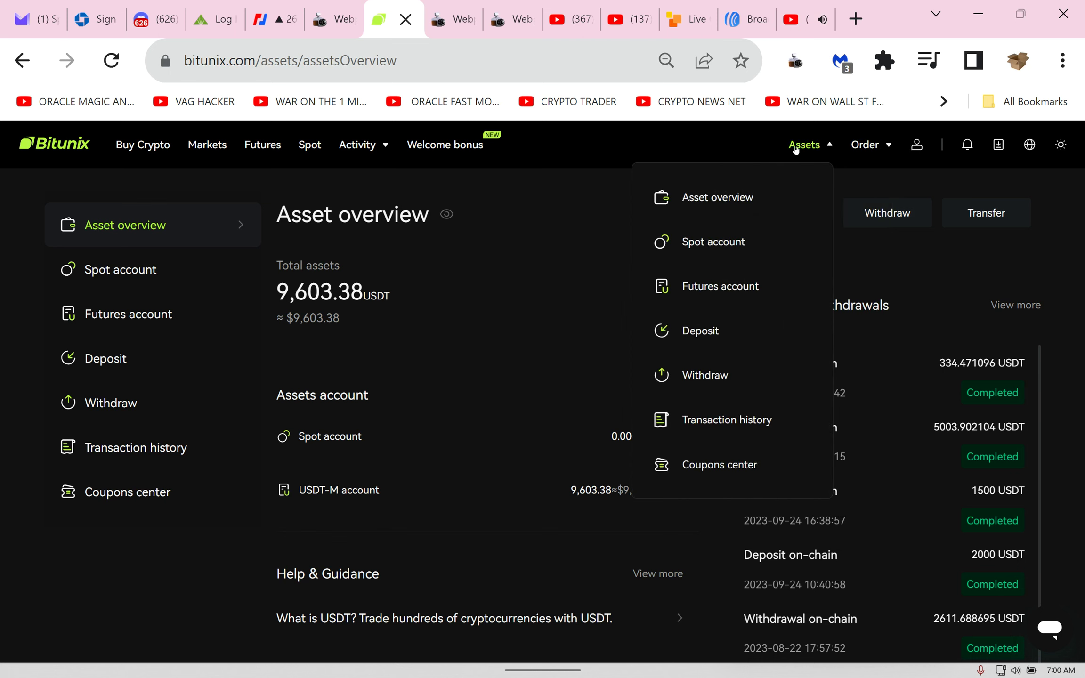
Step: Open the KYC page from the profile menu and highlight the Basic verification heading
click(916, 145)
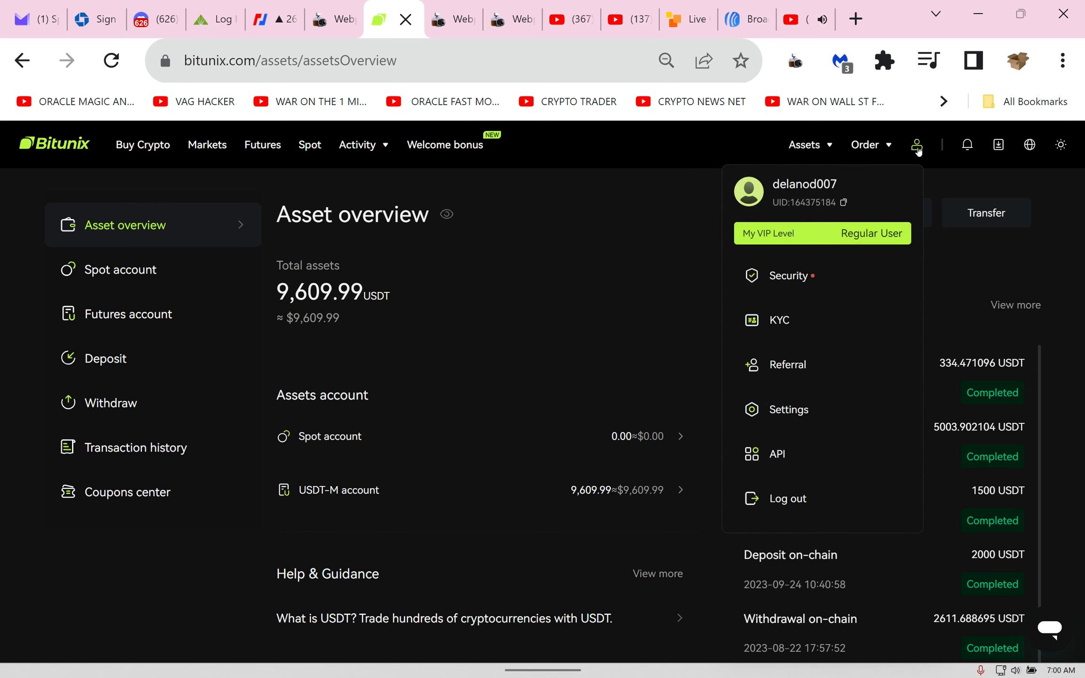
mouse_move(779, 332)
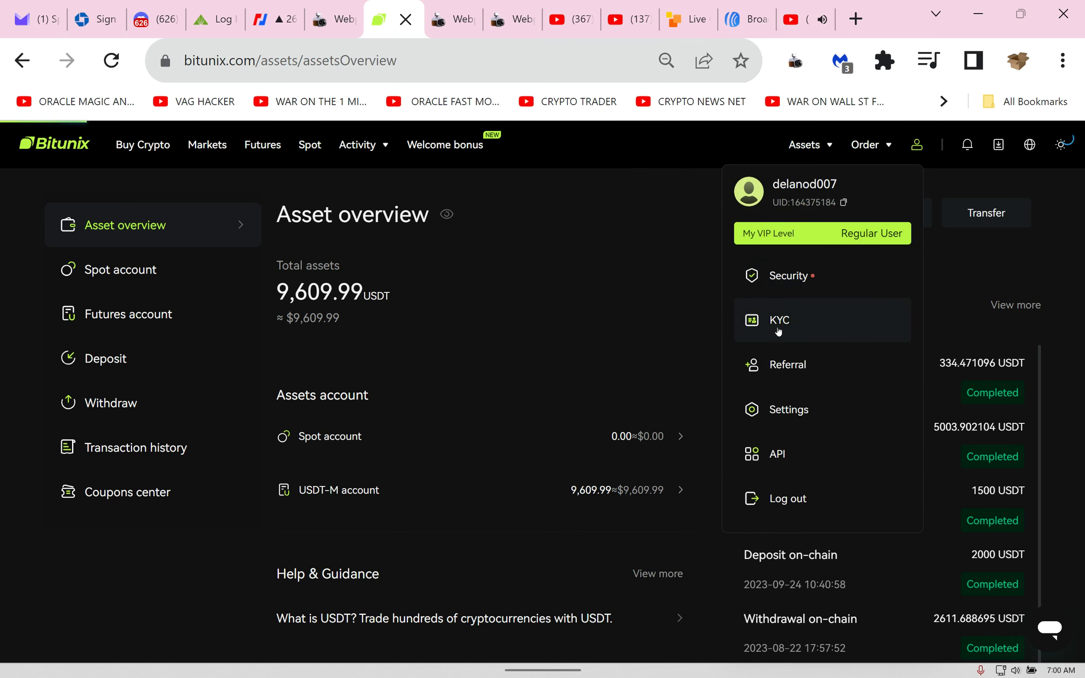
click(780, 320)
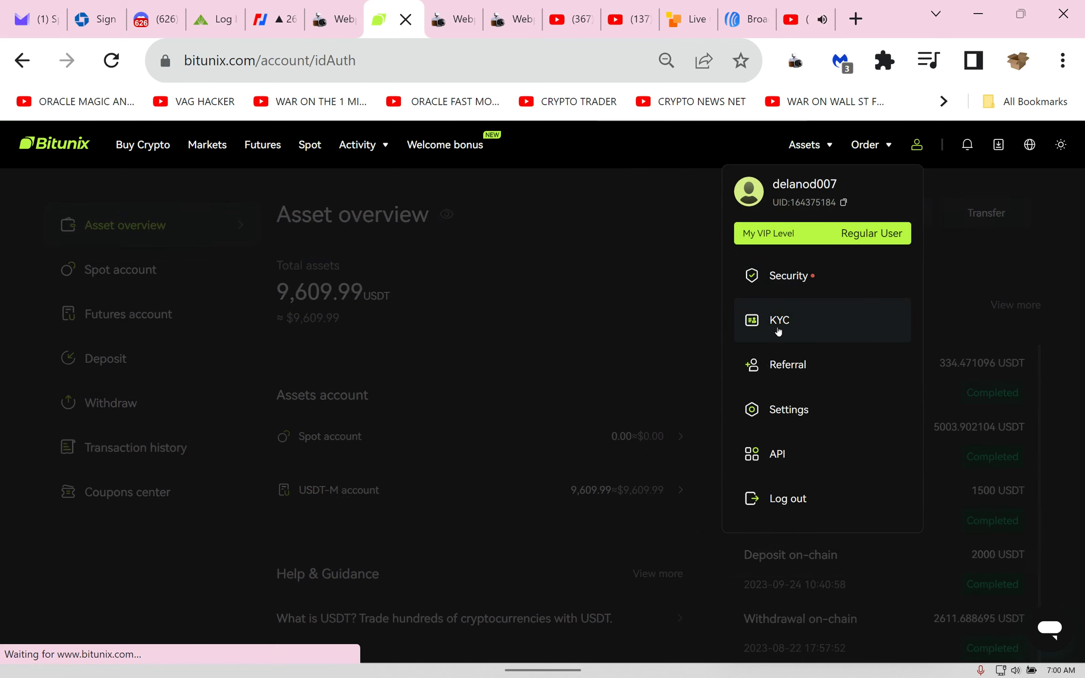
click(779, 320)
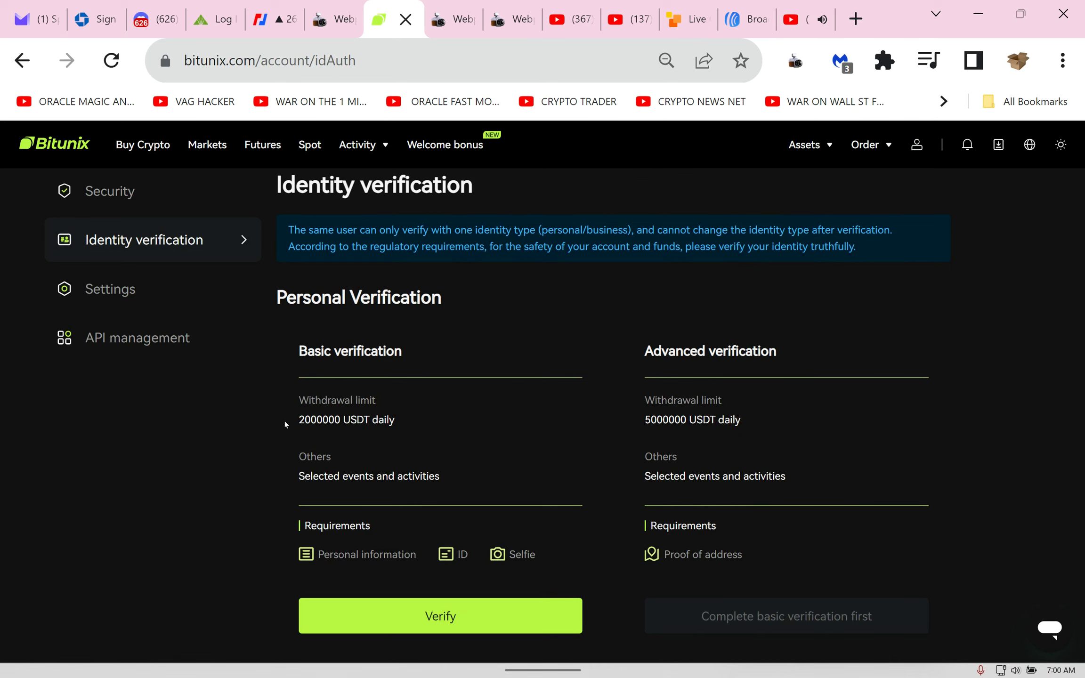
drag(299, 420, 398, 421)
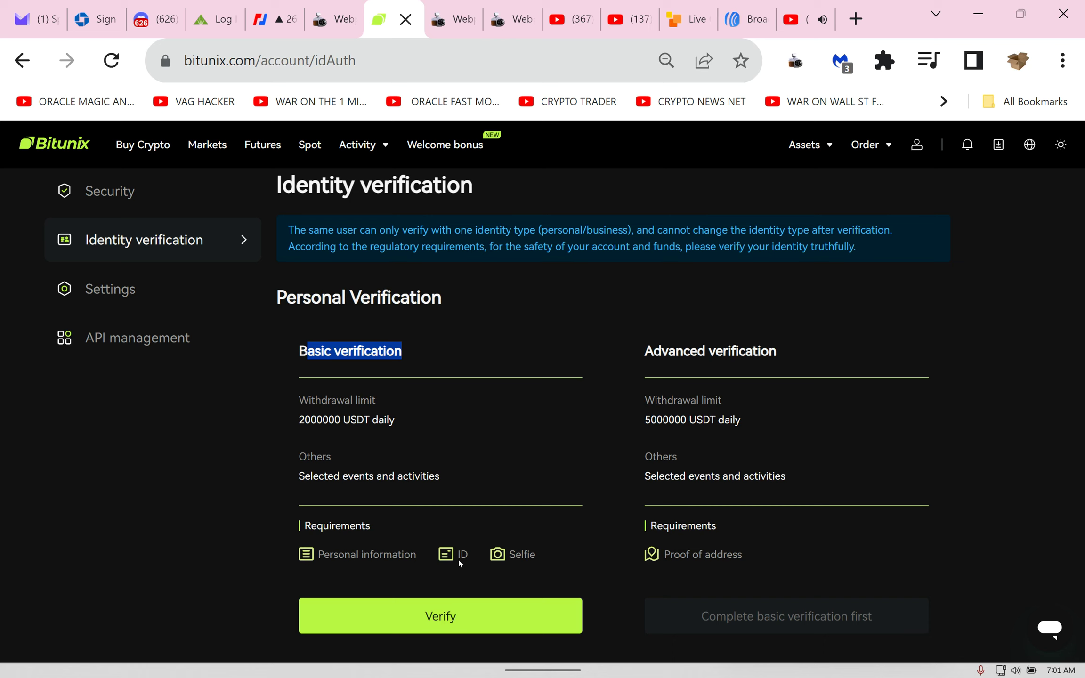
mouse_move(934, 574)
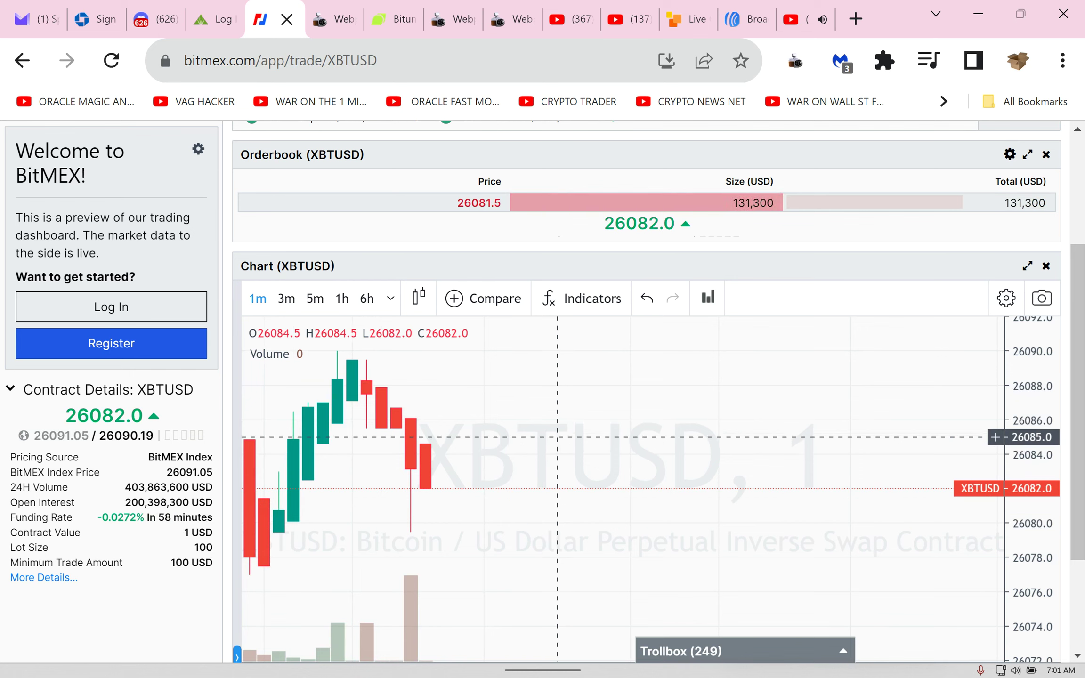
Step: Switch the XBTUSD chart to 3-minute candles, then return to the Bitunix BTCUSDT page
click(285, 299)
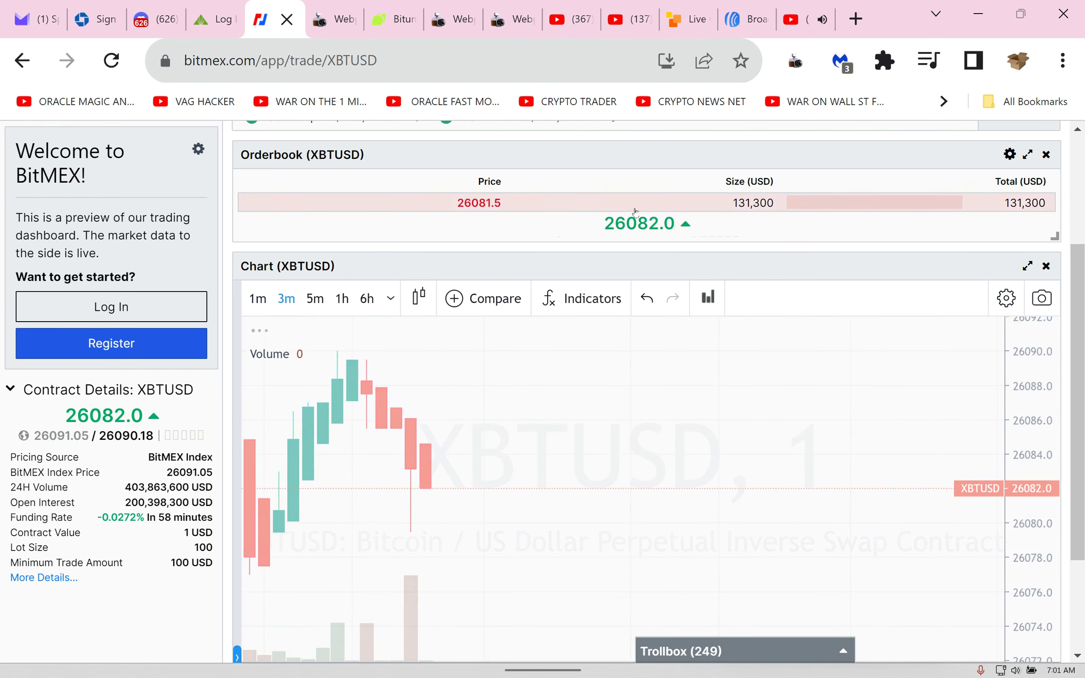
mouse_move(585, 629)
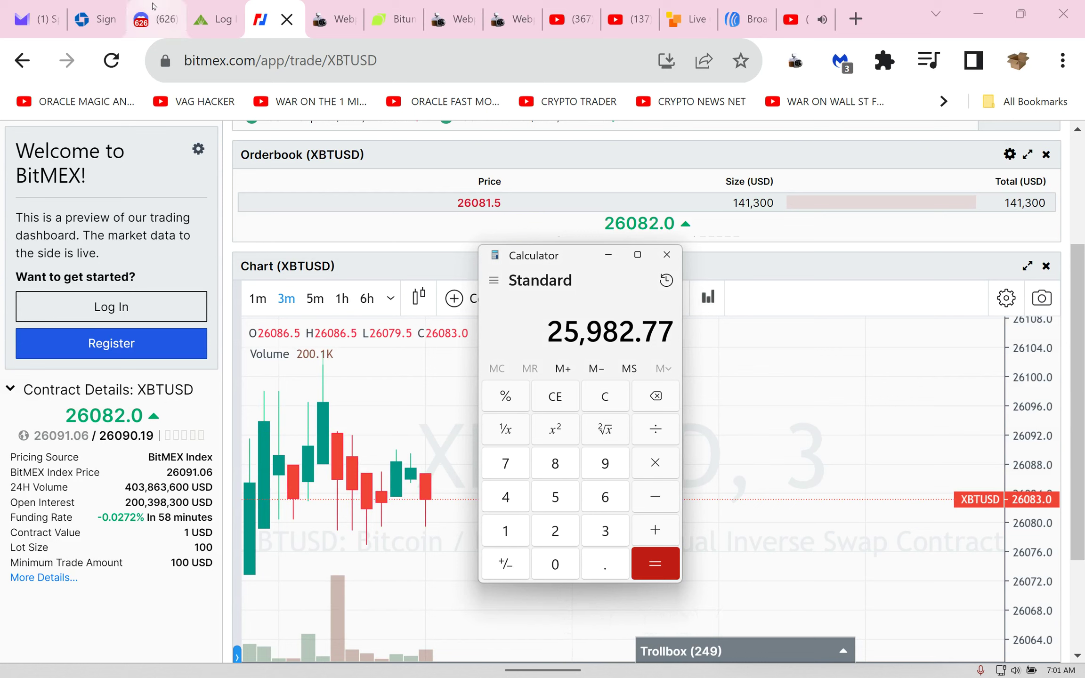
mouse_move(616, 187)
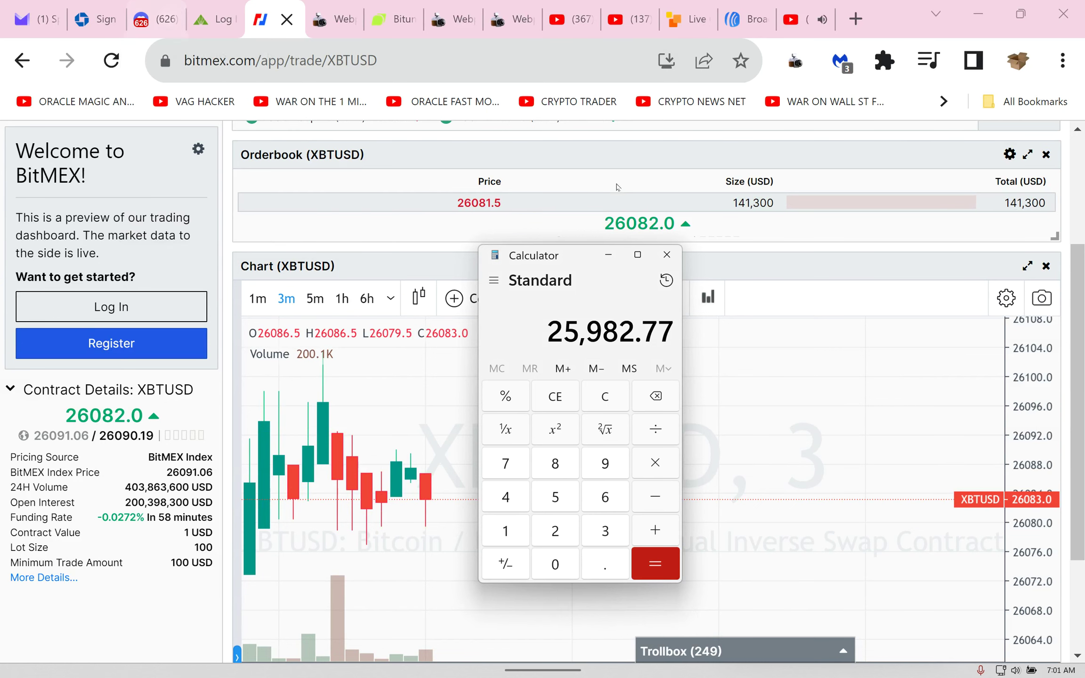
click(353, 19)
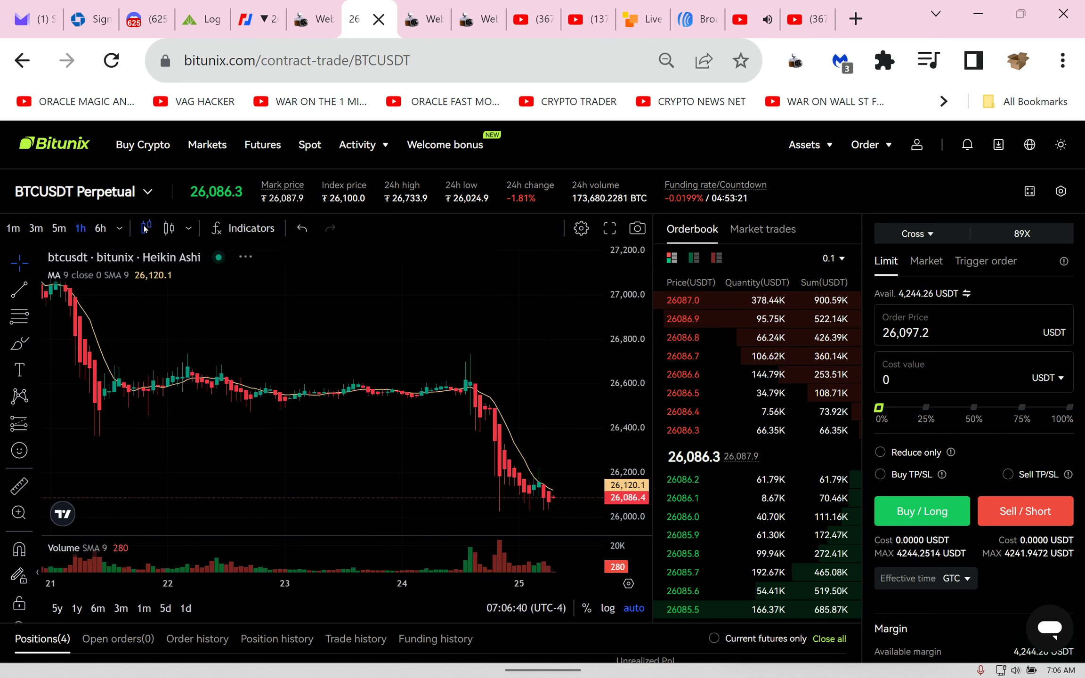
mouse_move(509, 487)
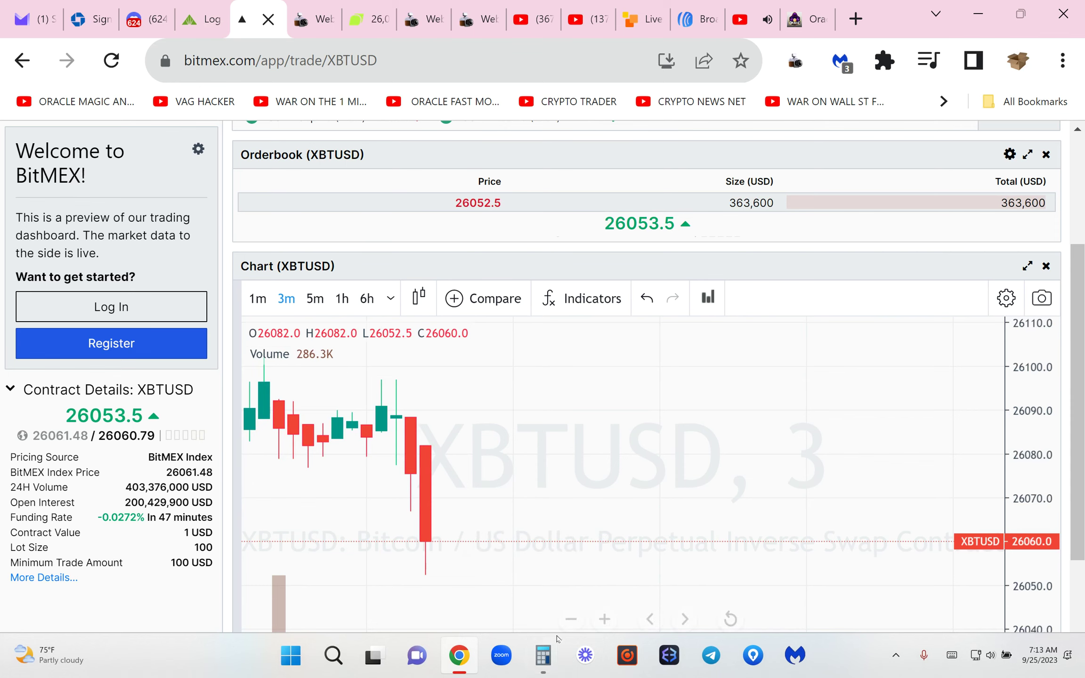
Step: View the saved screenshot of earlier positions, then return to the live Bitunix positions
click(543, 655)
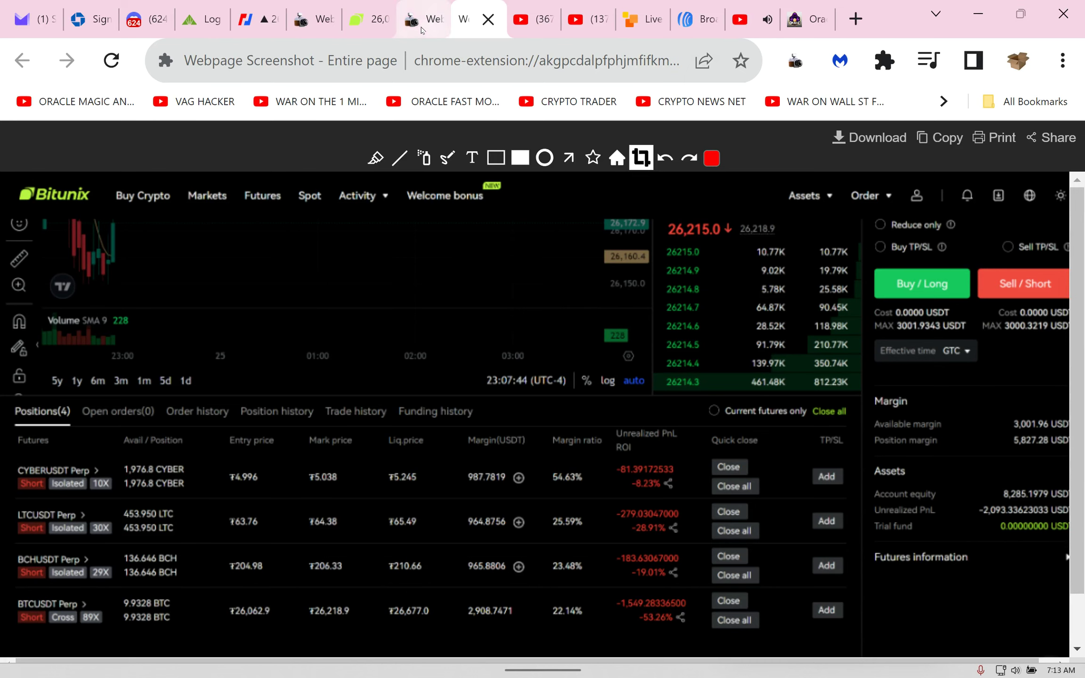
click(367, 19)
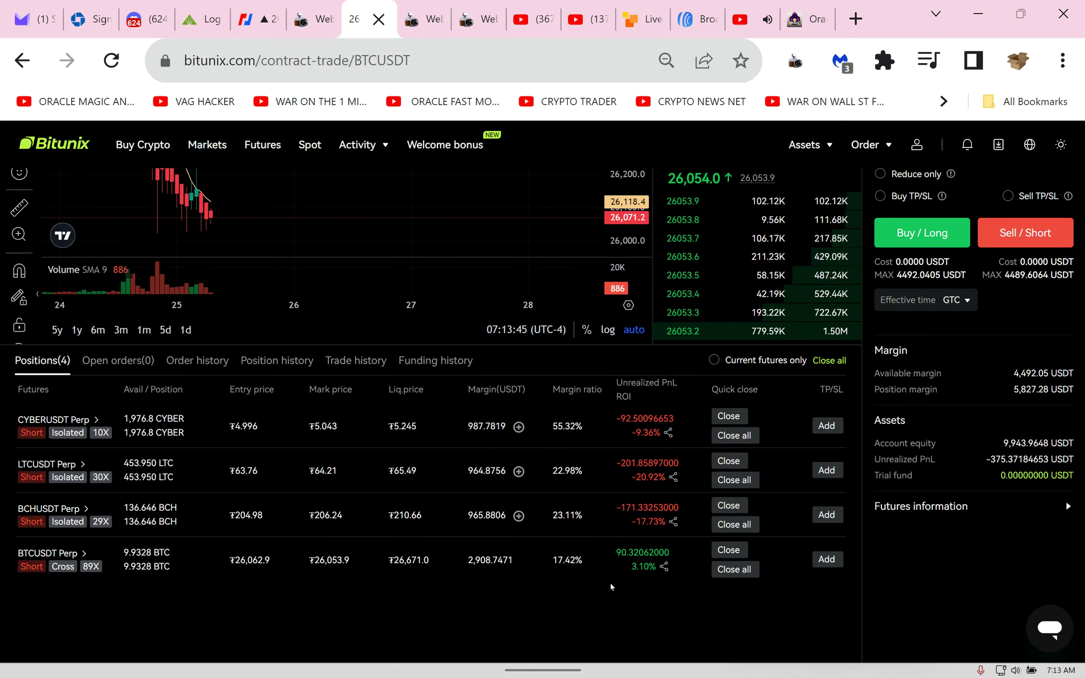
mouse_move(652, 543)
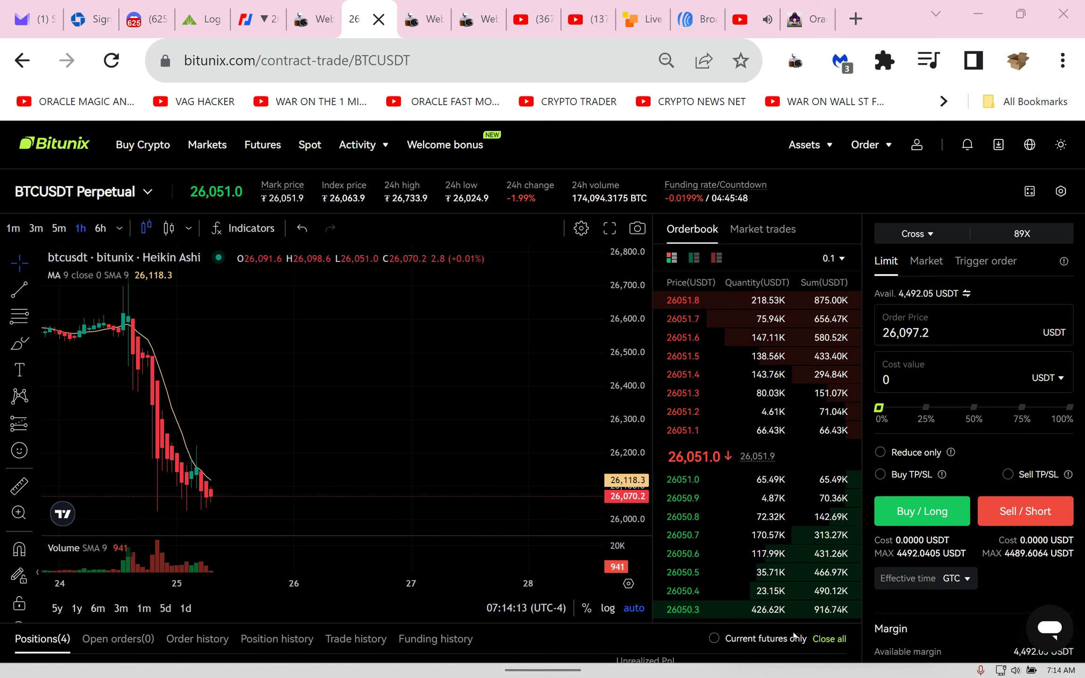
Step: Compare with the BitMEX XBTUSD chart, then open the Discord post about dropping Margex
click(368, 18)
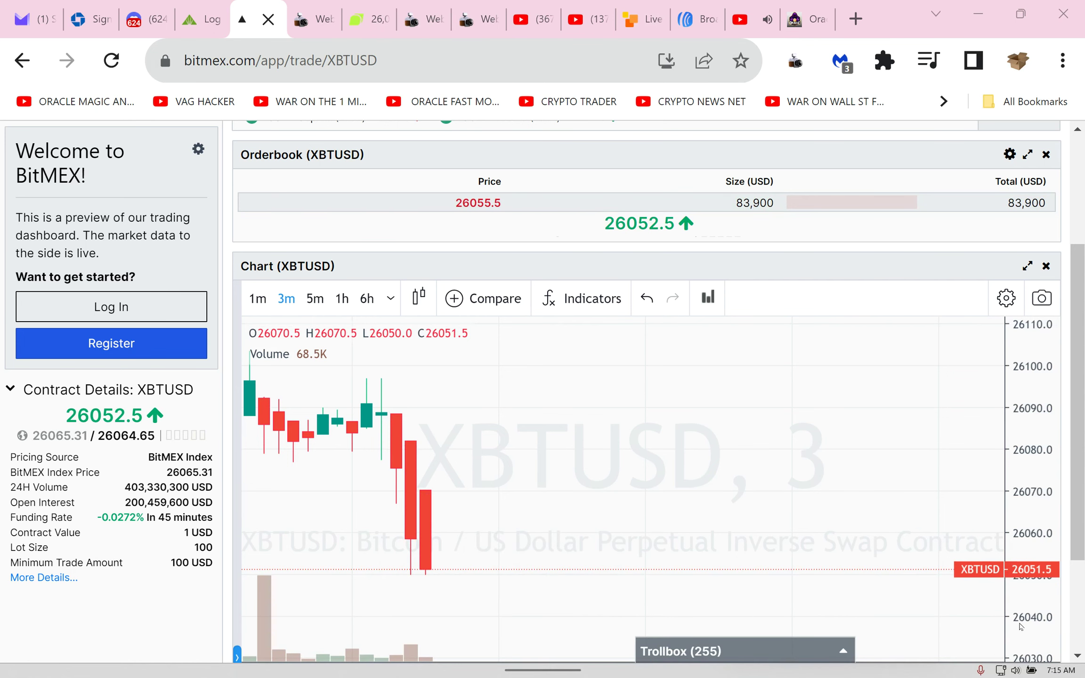
click(144, 19)
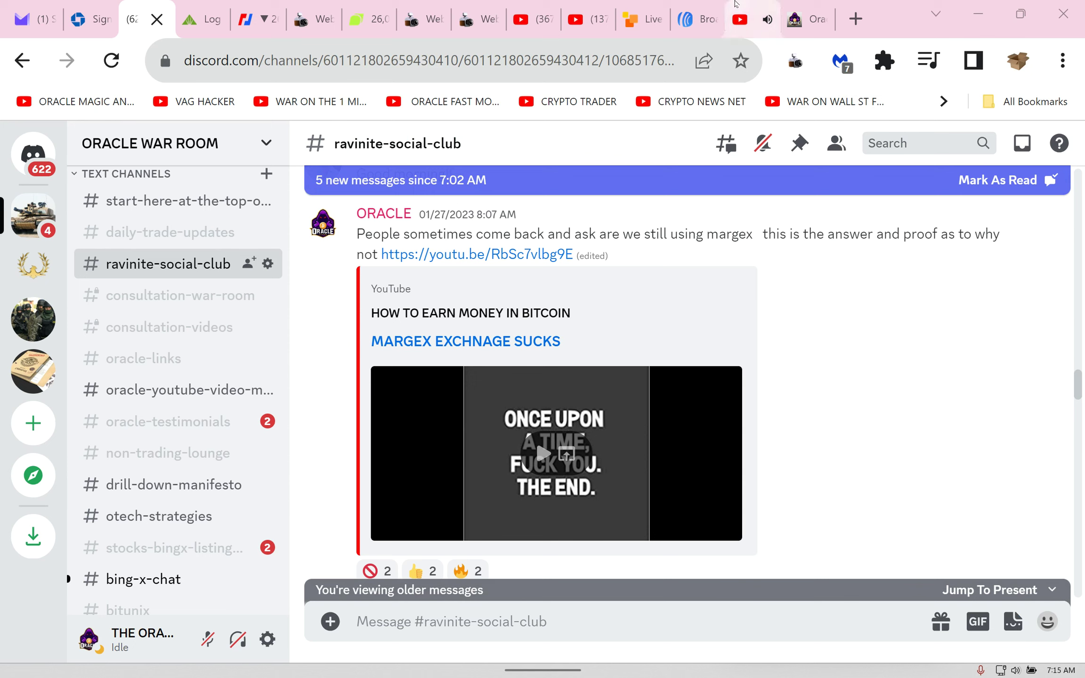
mouse_move(586, 19)
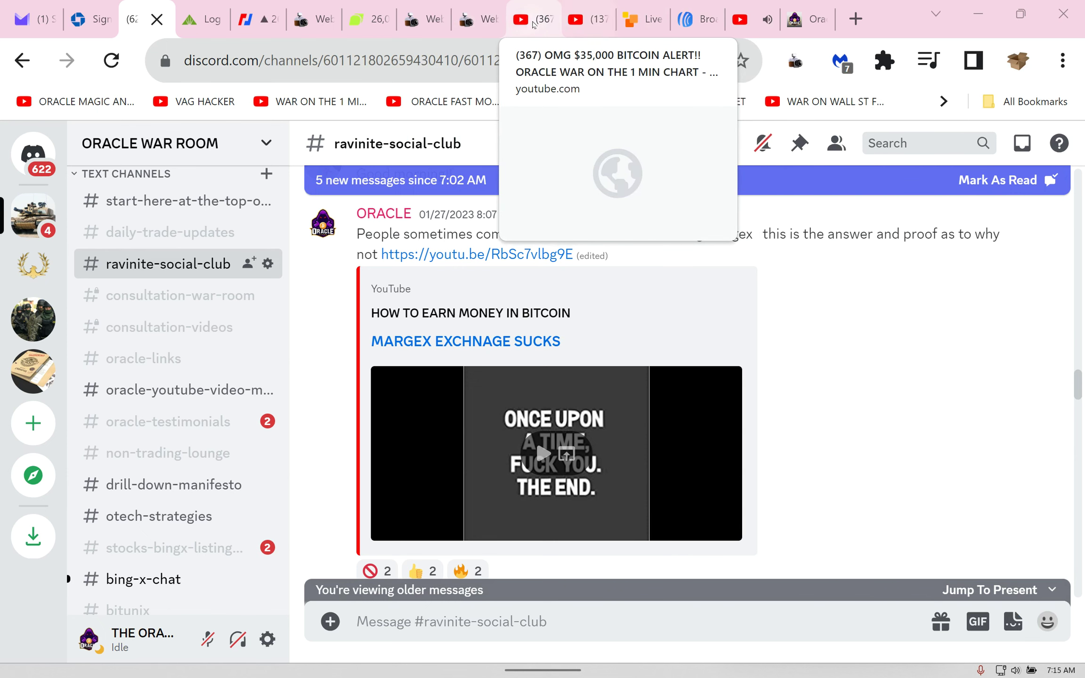
Step: Go to the YouTube channel page and open its newest Oracle video
click(571, 19)
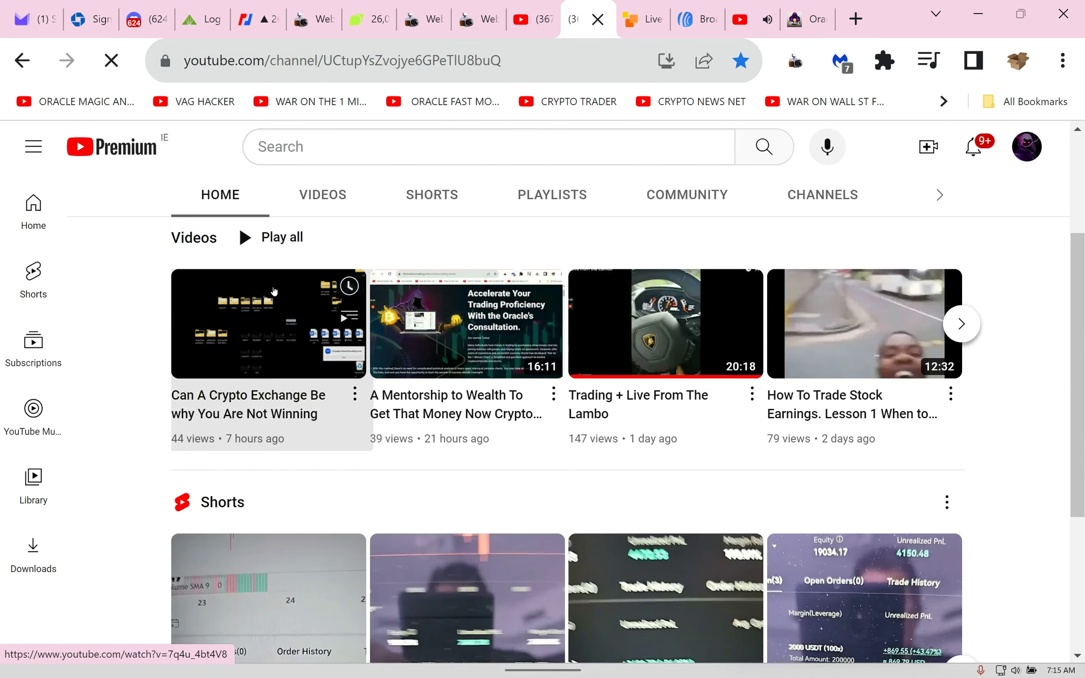
click(268, 323)
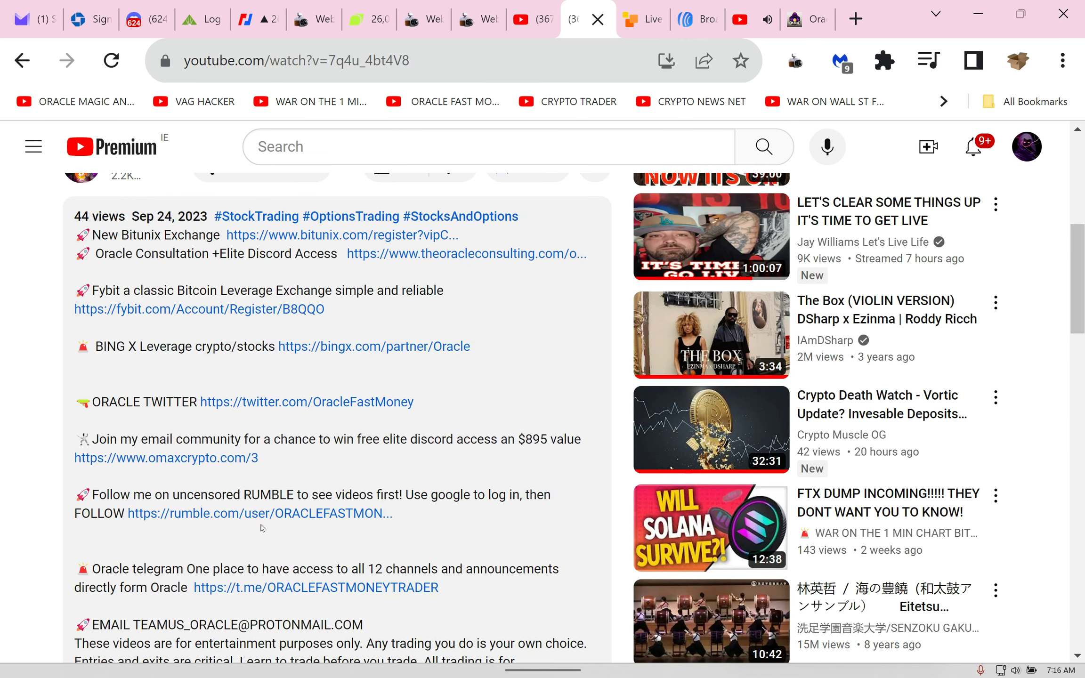
mouse_move(104, 485)
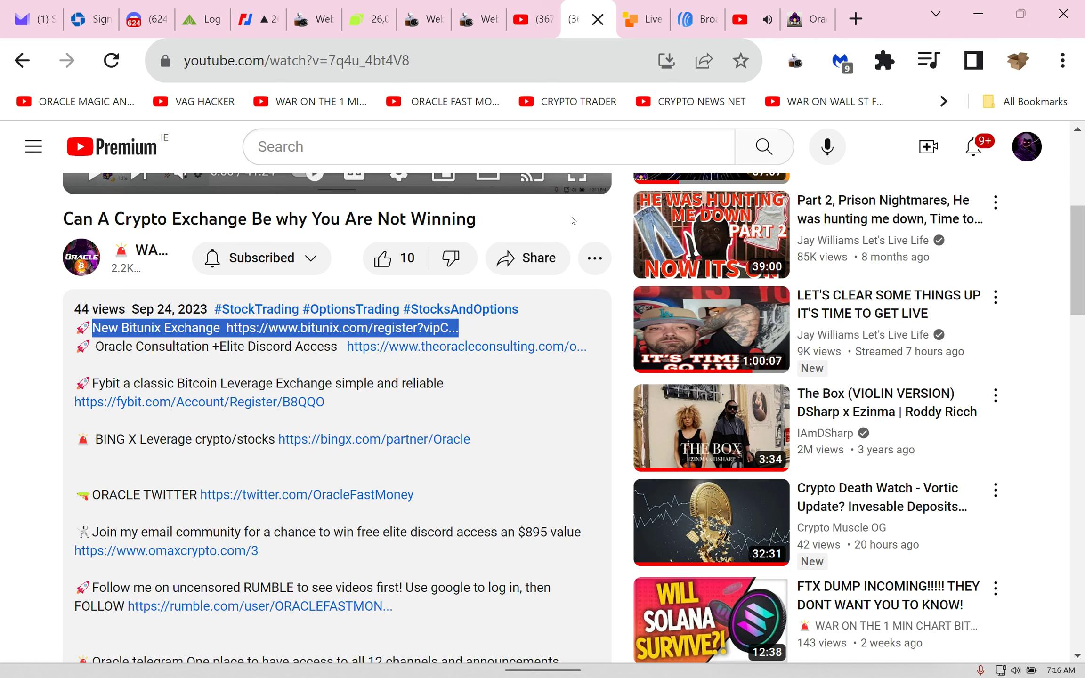
mouse_move(950, 463)
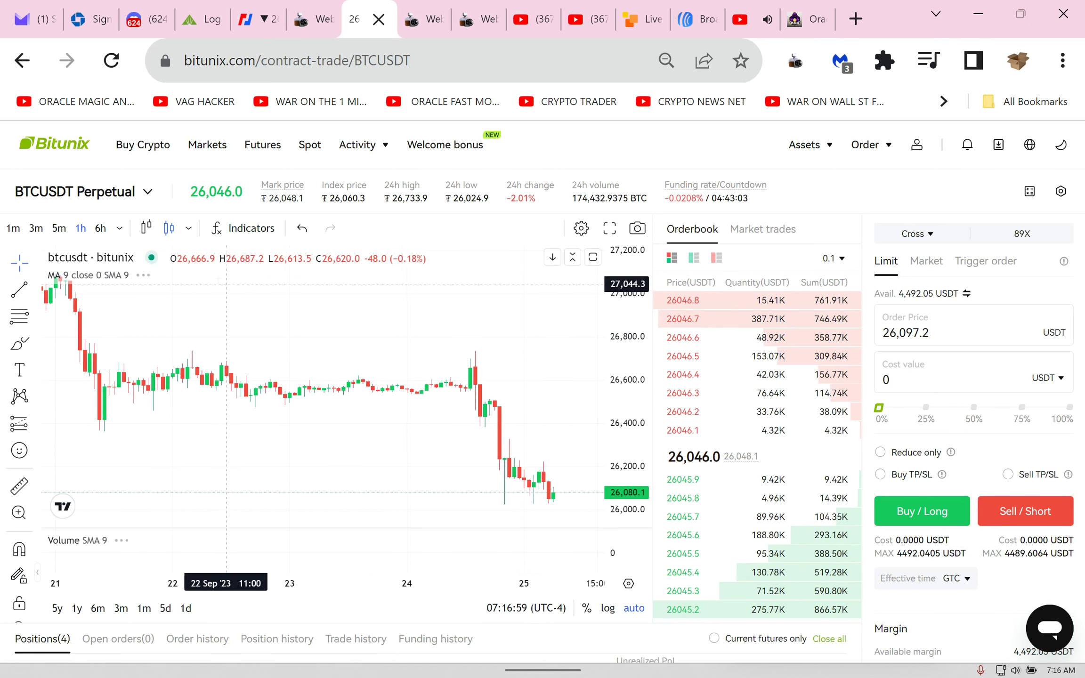
Step: Switch back to the BitMEX XBTUSD 3-minute chart, price near 26,043
click(145, 228)
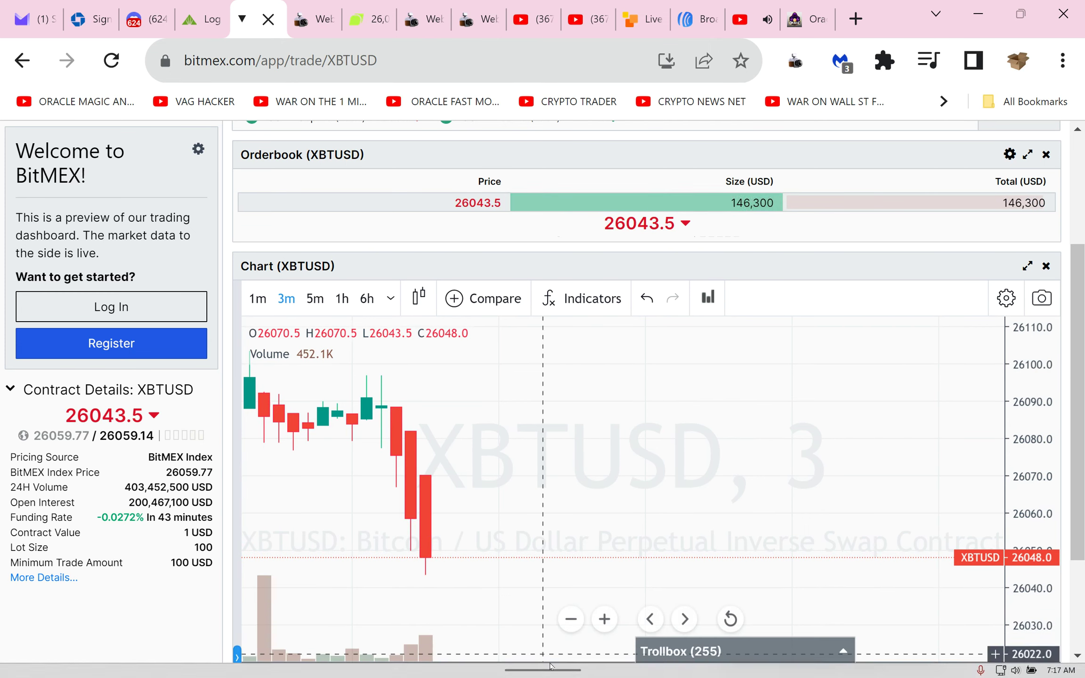
Step: Show the calculator's 25,982.77 target over BitMEX, then bring up the Margex demo video at 0:00
click(542, 655)
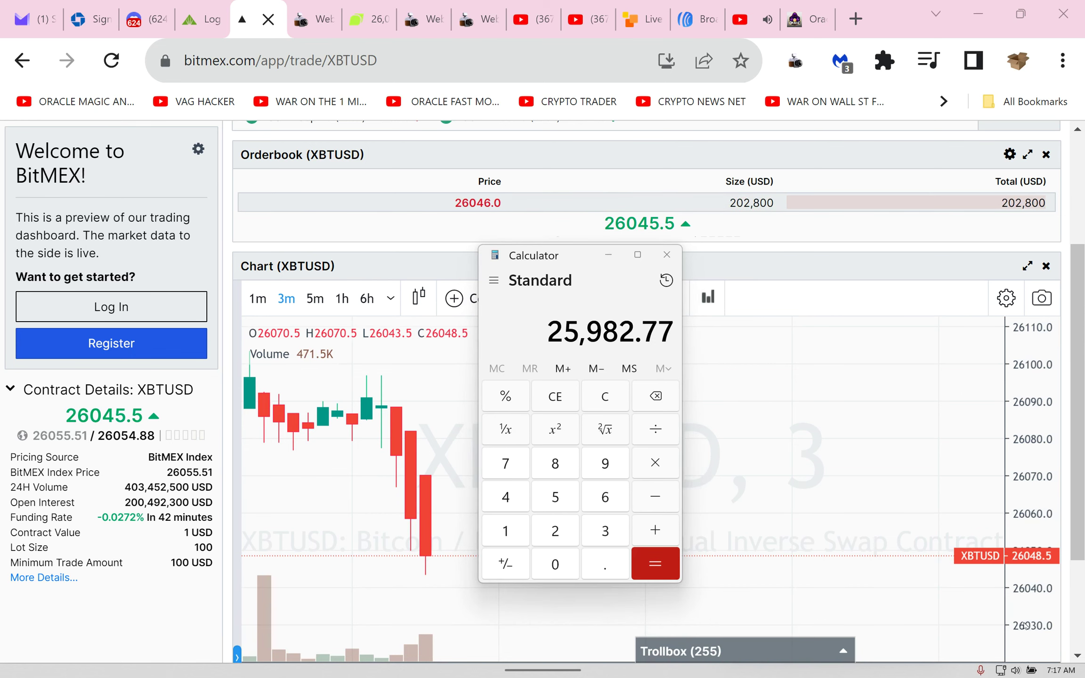
click(380, 19)
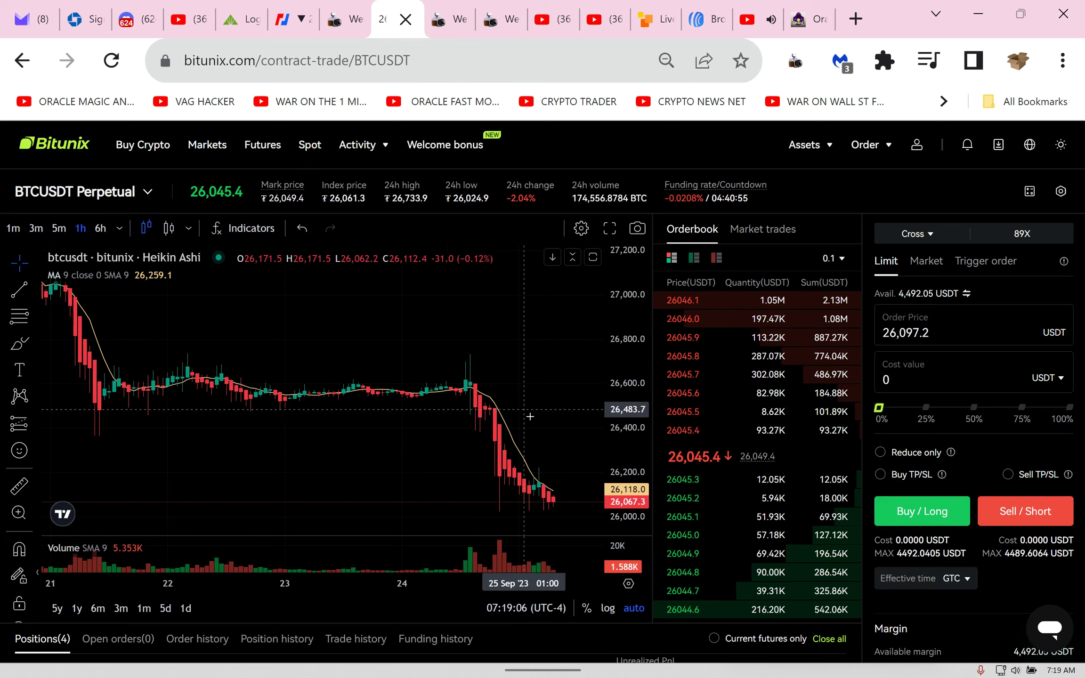
scroll(down, 3)
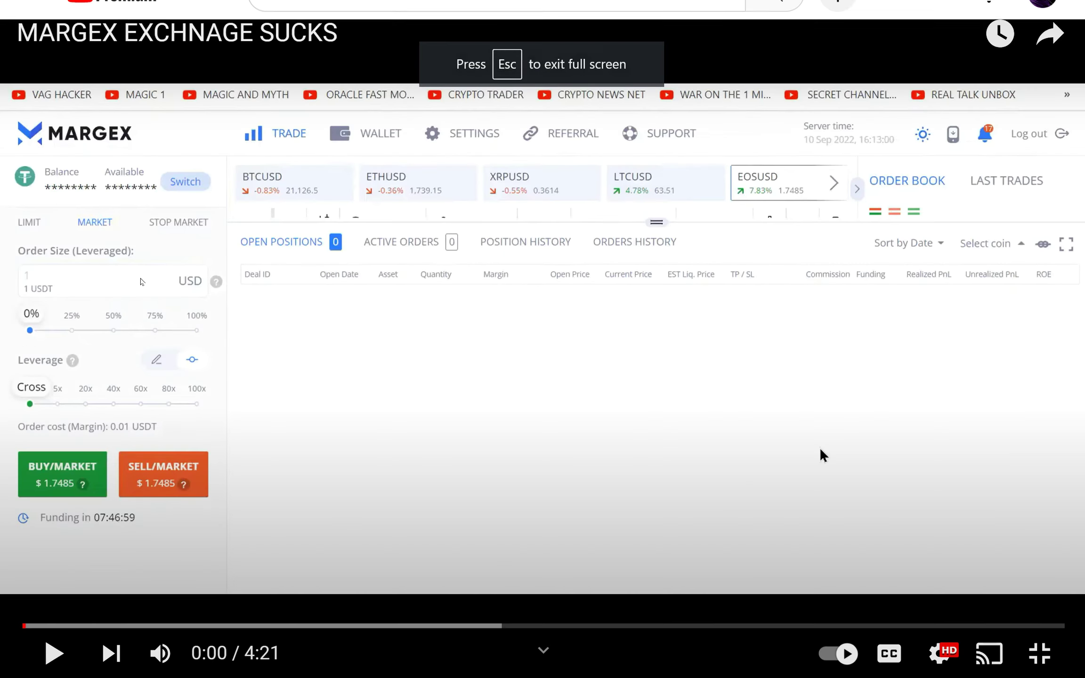
Step: Play the full-screen Margex demo video, resuming it after a pause
click(55, 653)
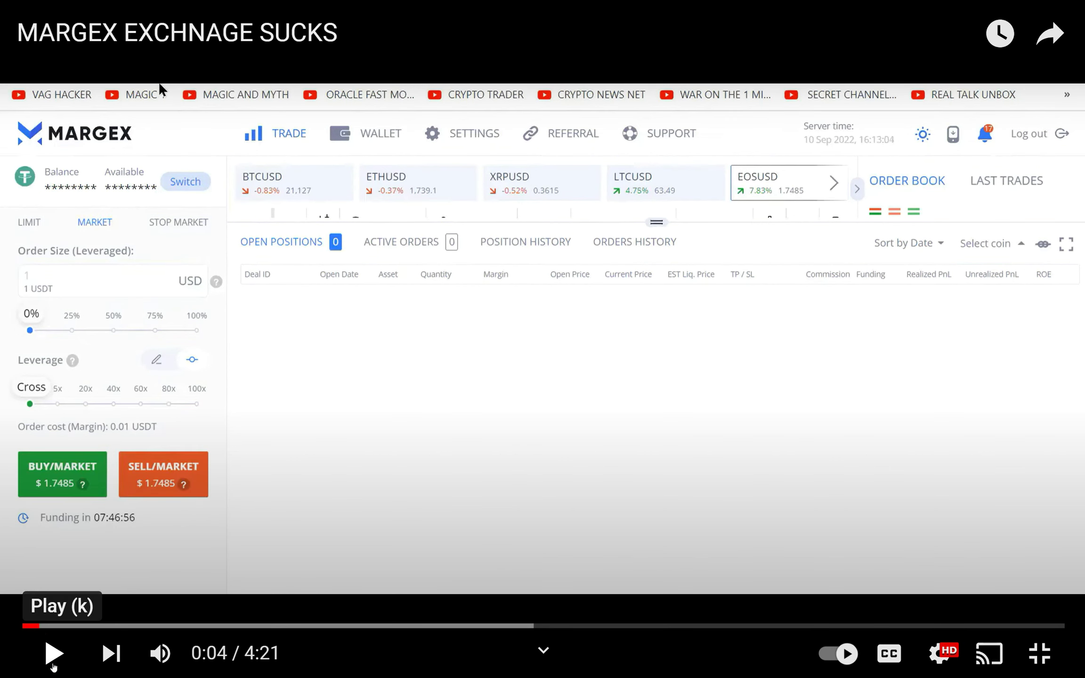
click(52, 652)
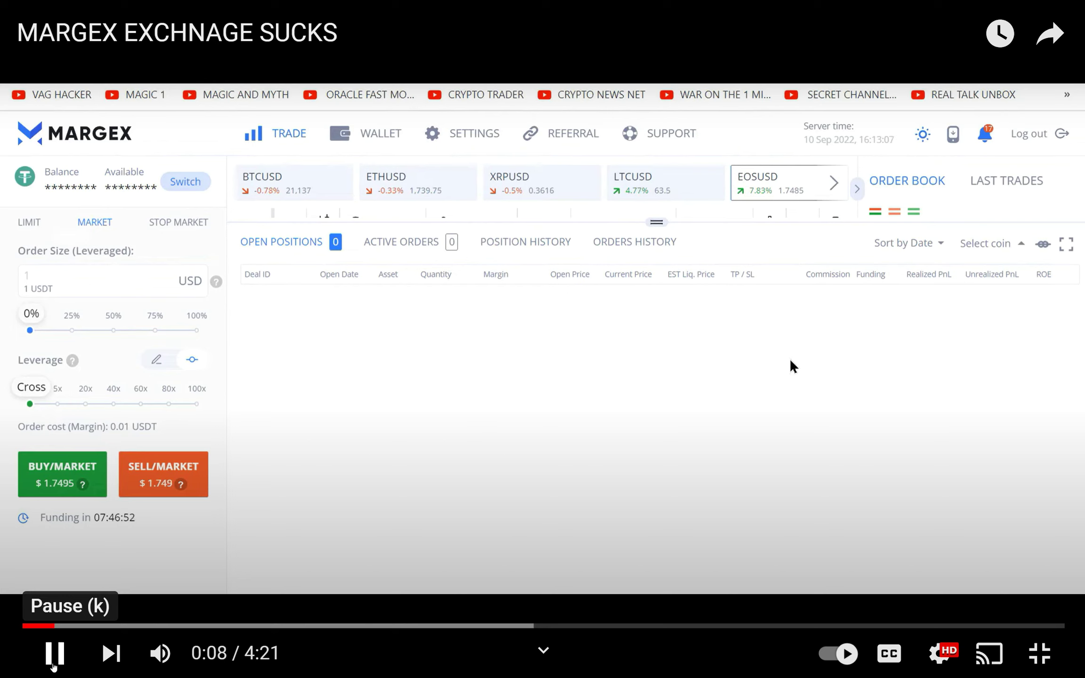
mouse_move(714, 320)
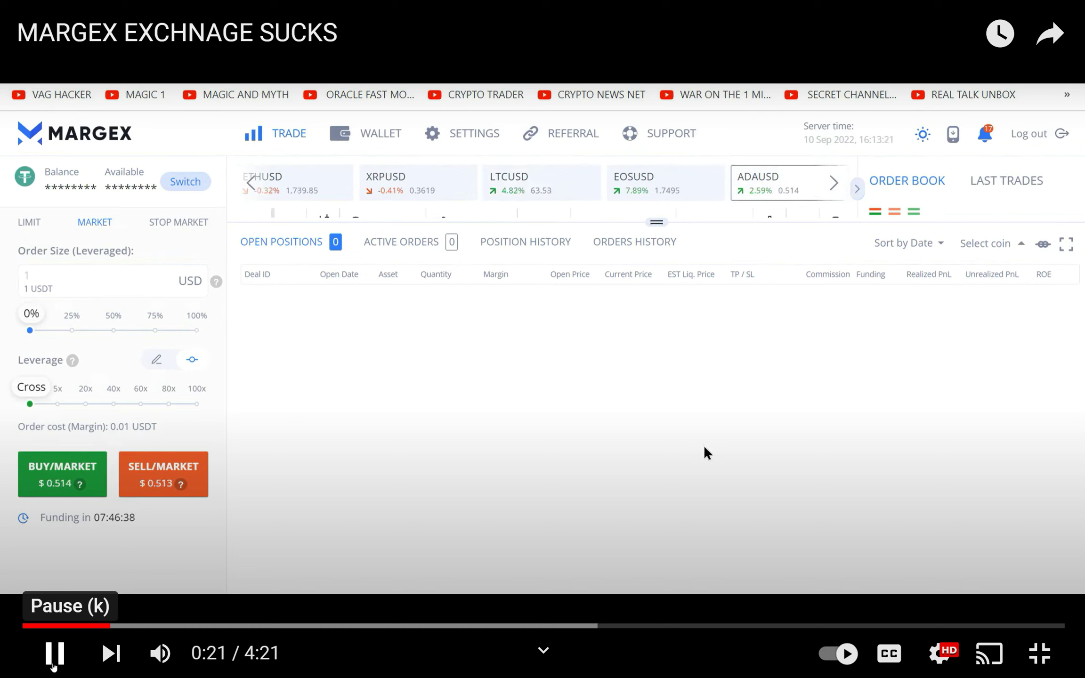
mouse_move(764, 456)
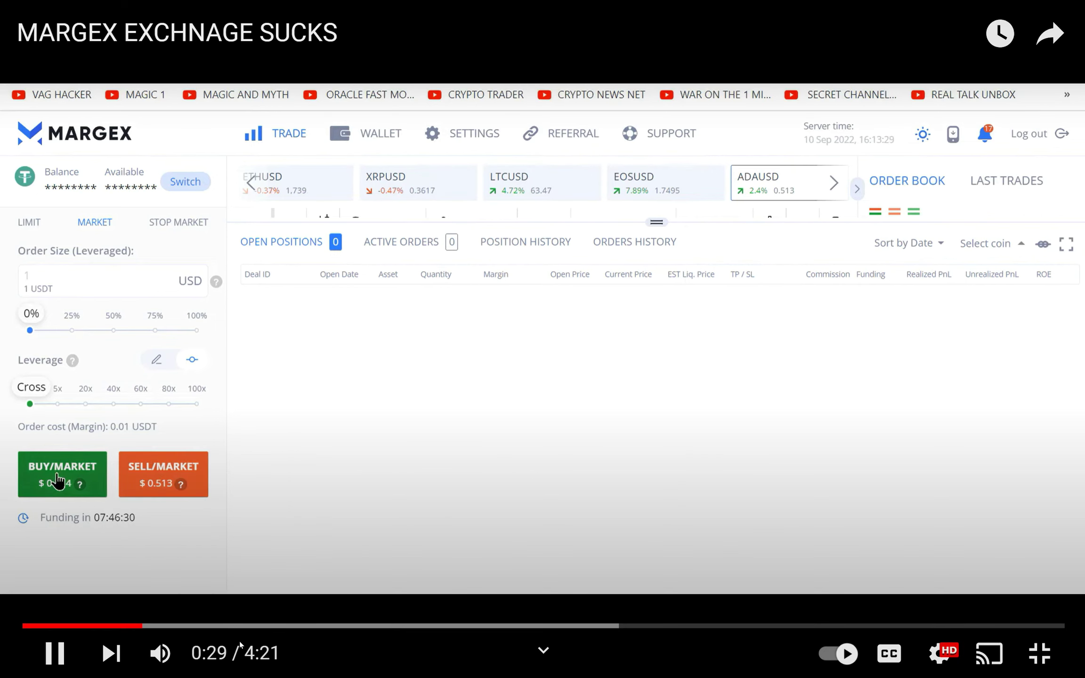
Step: Pause the Margex demo around 0:40, then resume it to 0:45 showing the ADAUSD buy and sell positions
click(62, 475)
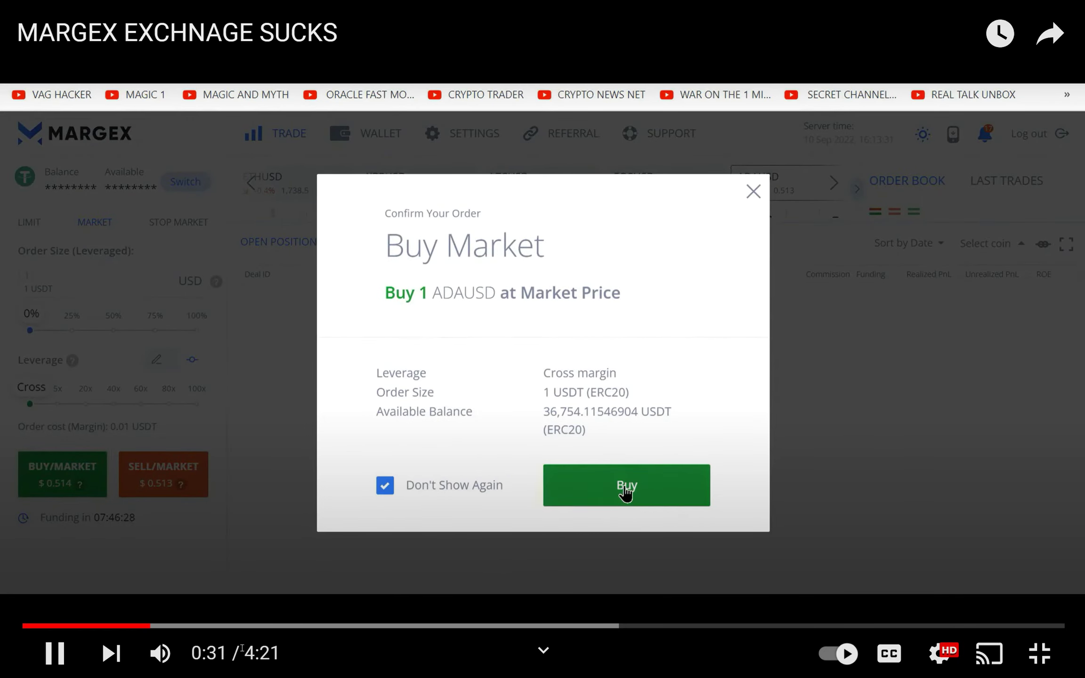
click(625, 485)
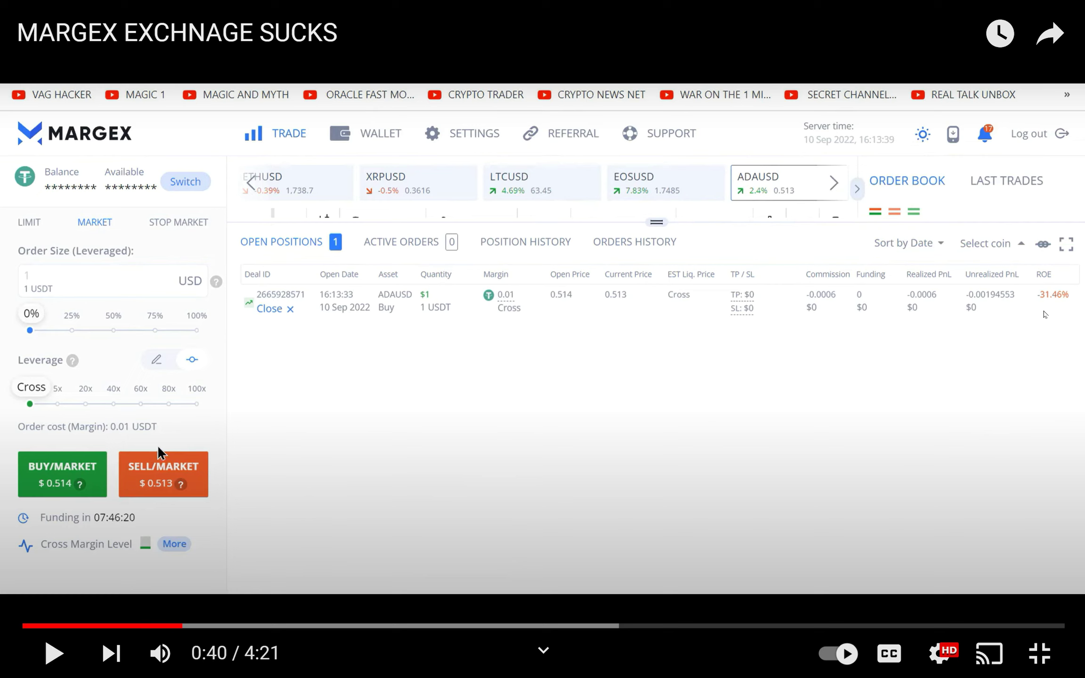
mouse_move(1036, 321)
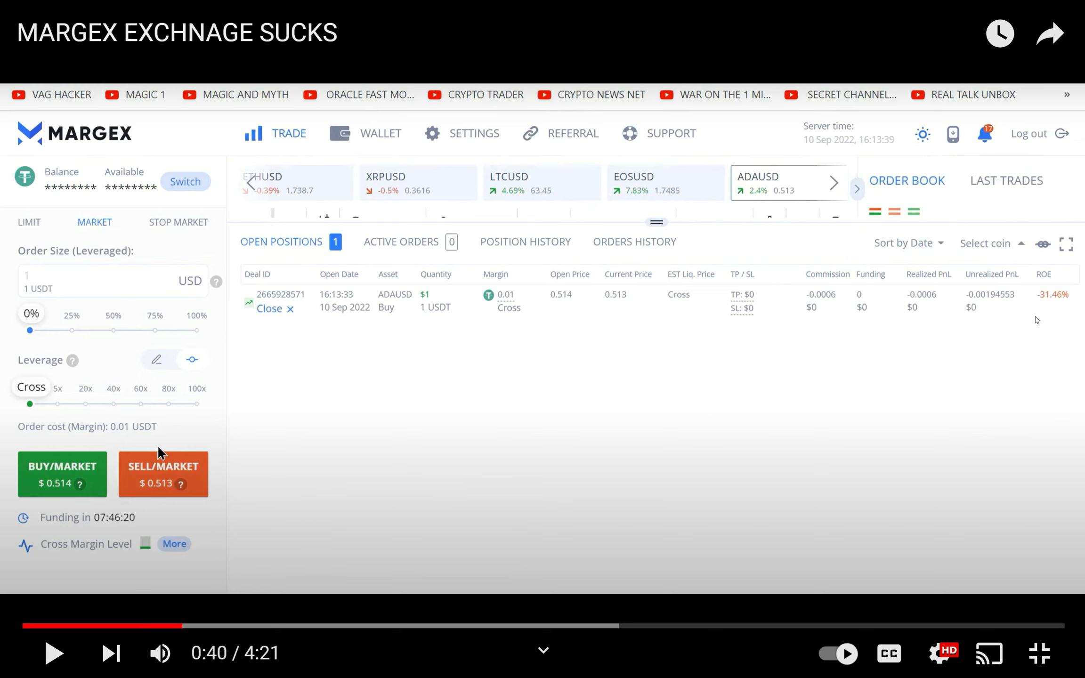
mouse_move(1023, 359)
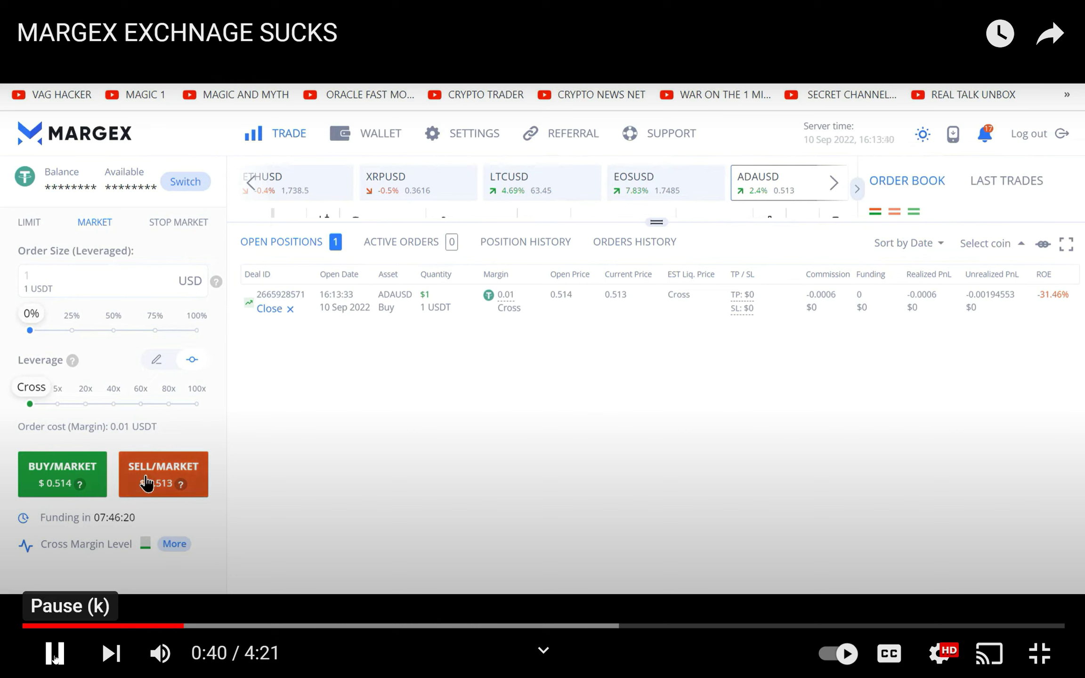
click(162, 474)
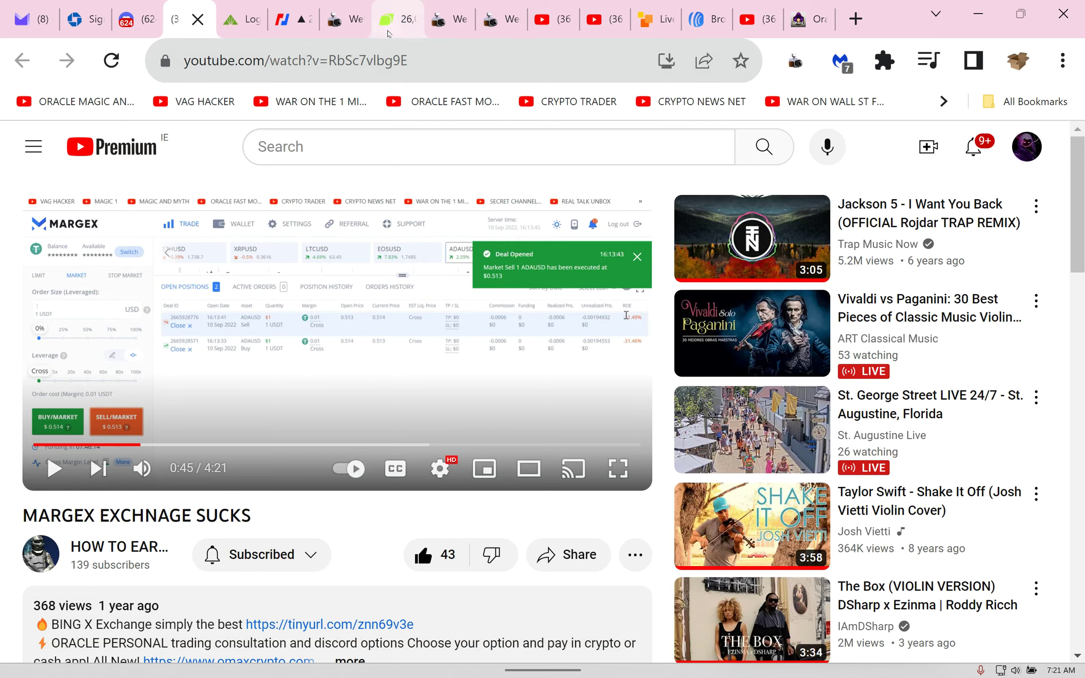
Step: Check Bitunix BTCUSDT near 26,049.6, then return to BitMEX XBTUSD with the 25,982.77 calculator result
click(396, 19)
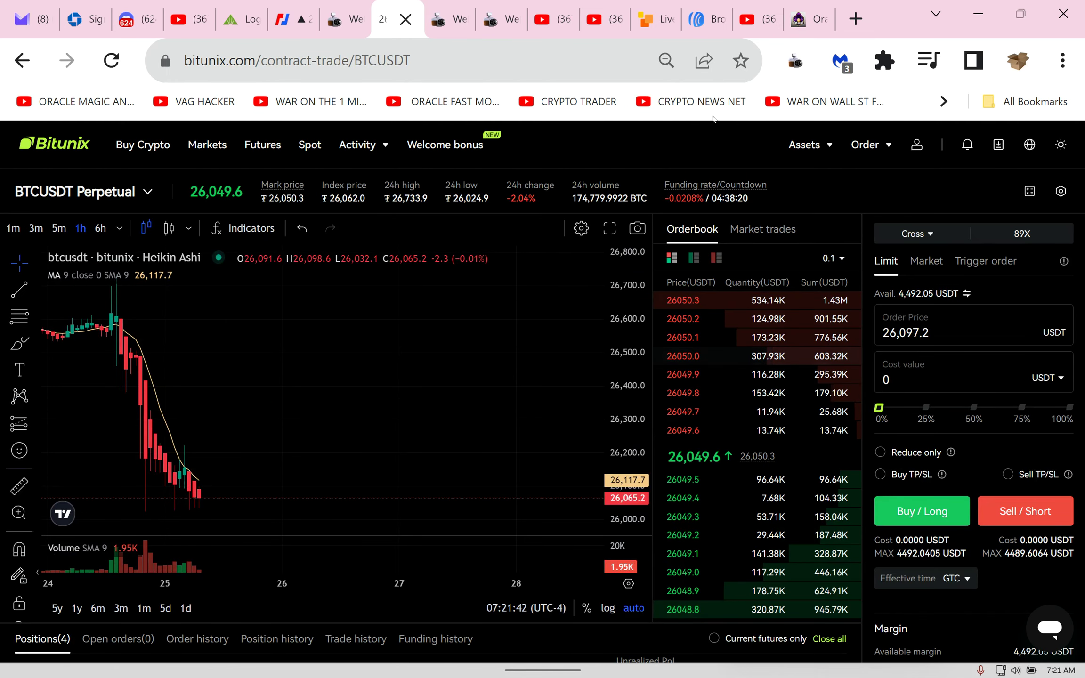
click(292, 19)
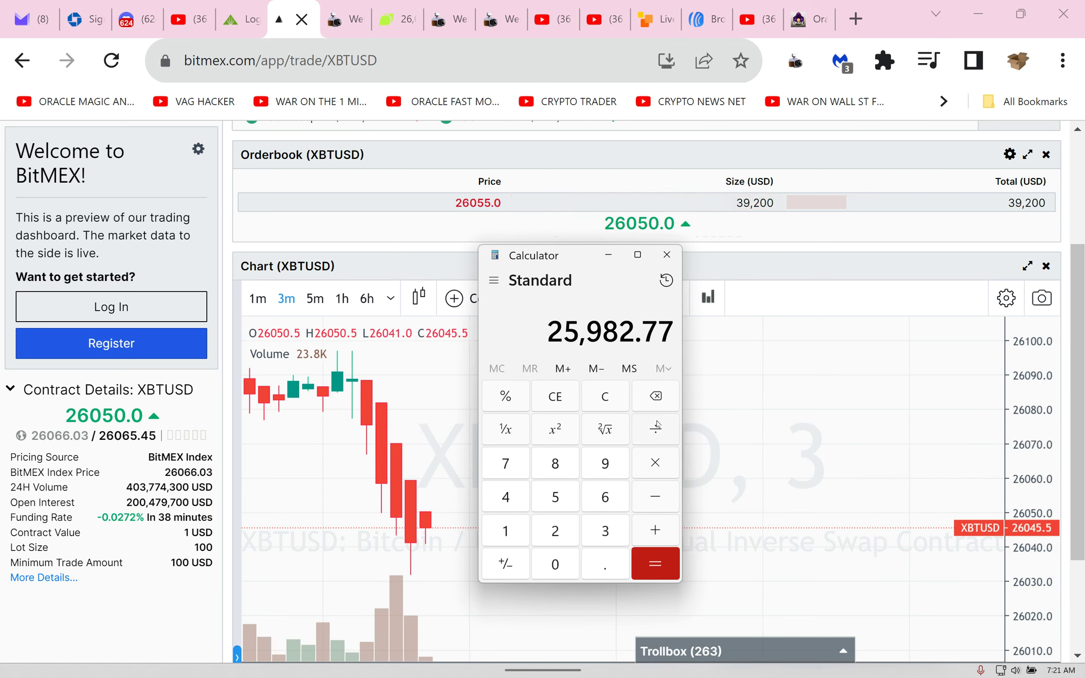
mouse_move(658, 424)
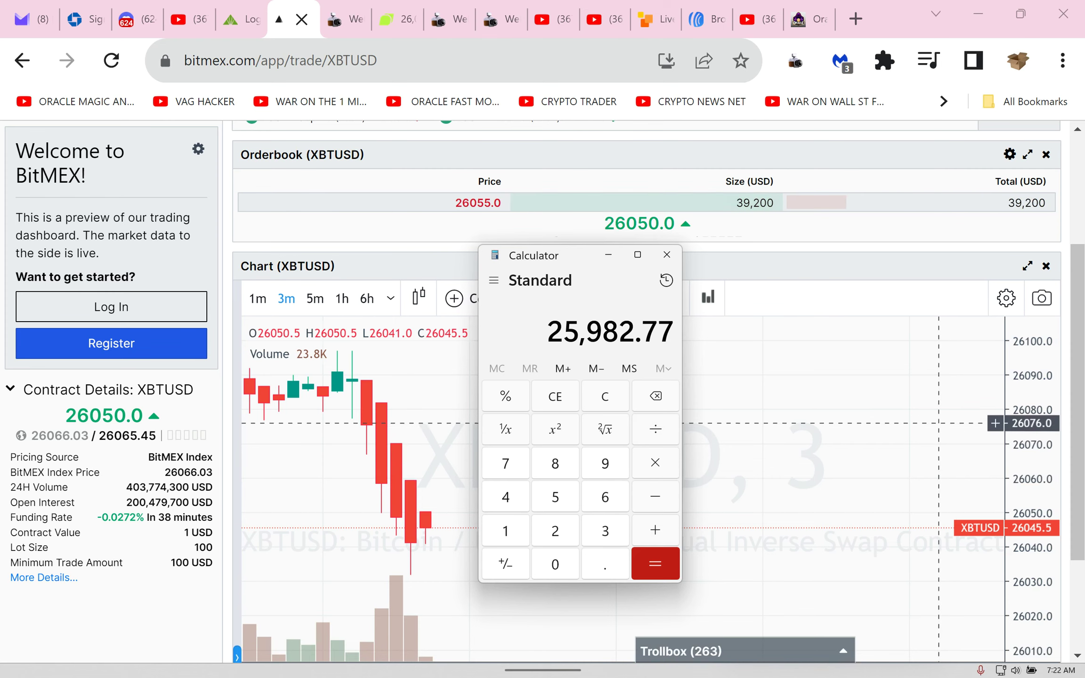